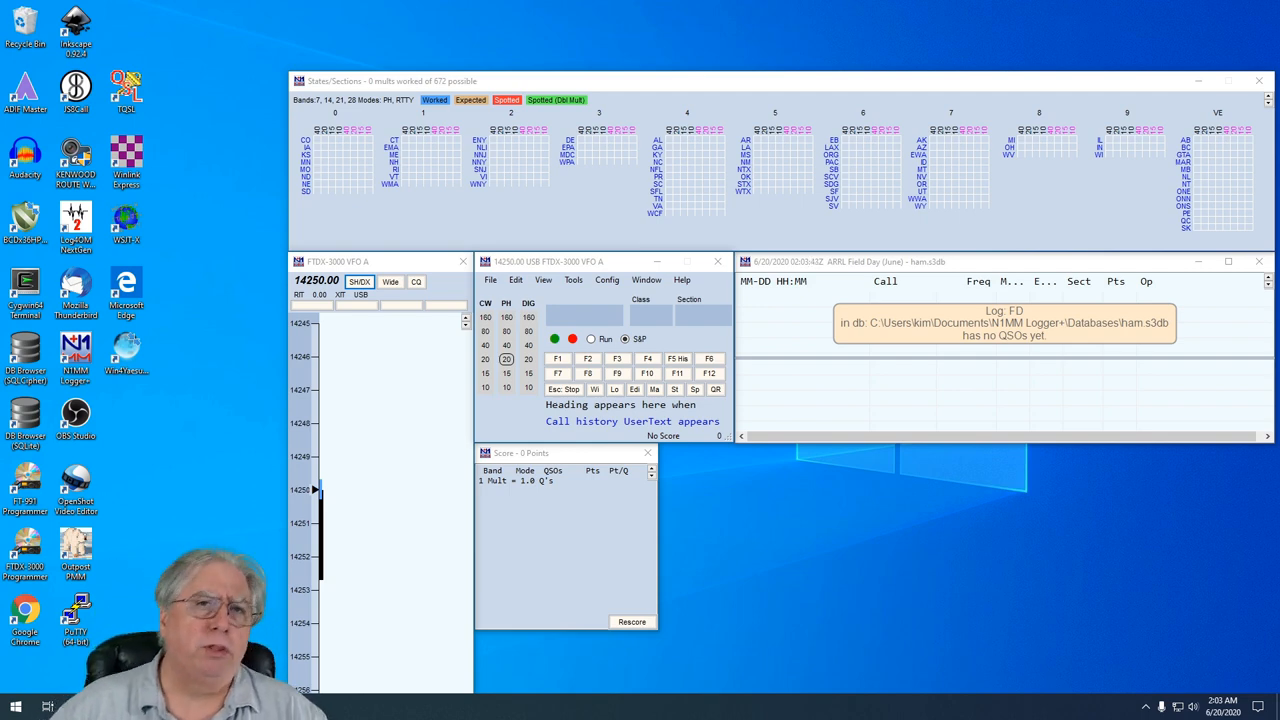
mouse_move(908, 596)
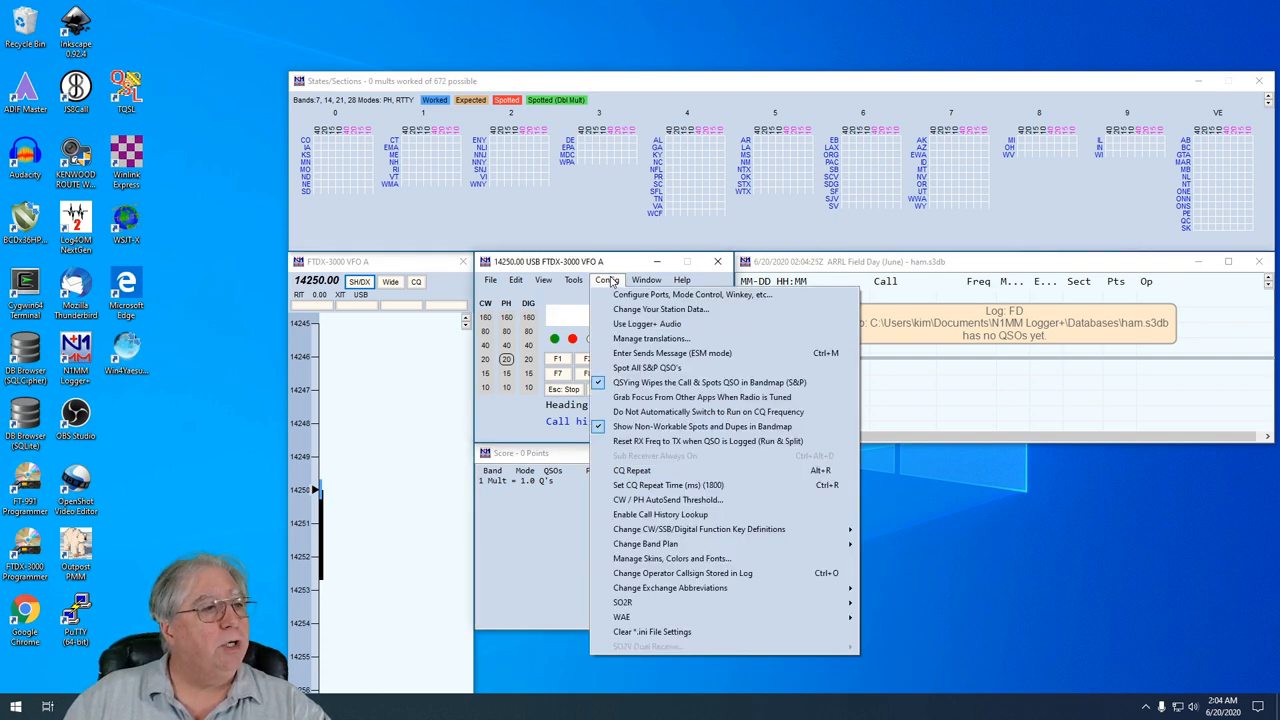
mouse_move(692, 294)
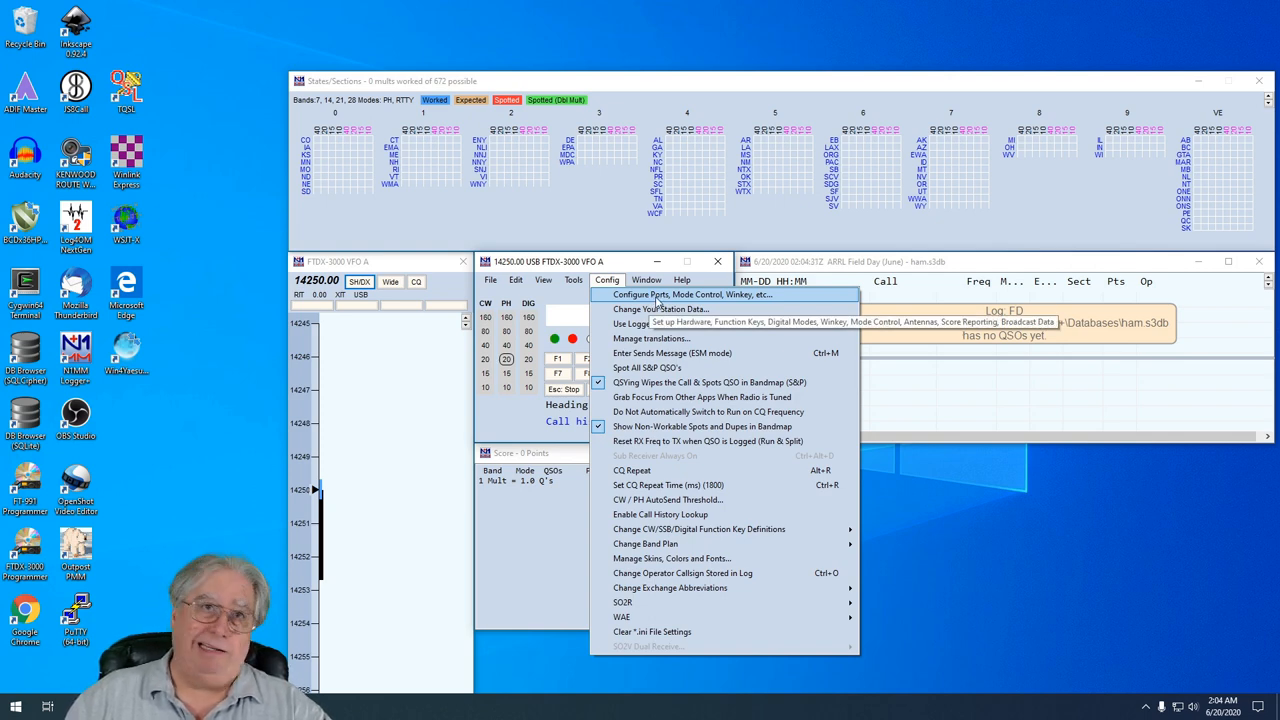
Open the port configuration showing the FTDX-3000 radio on COM5
click(692, 294)
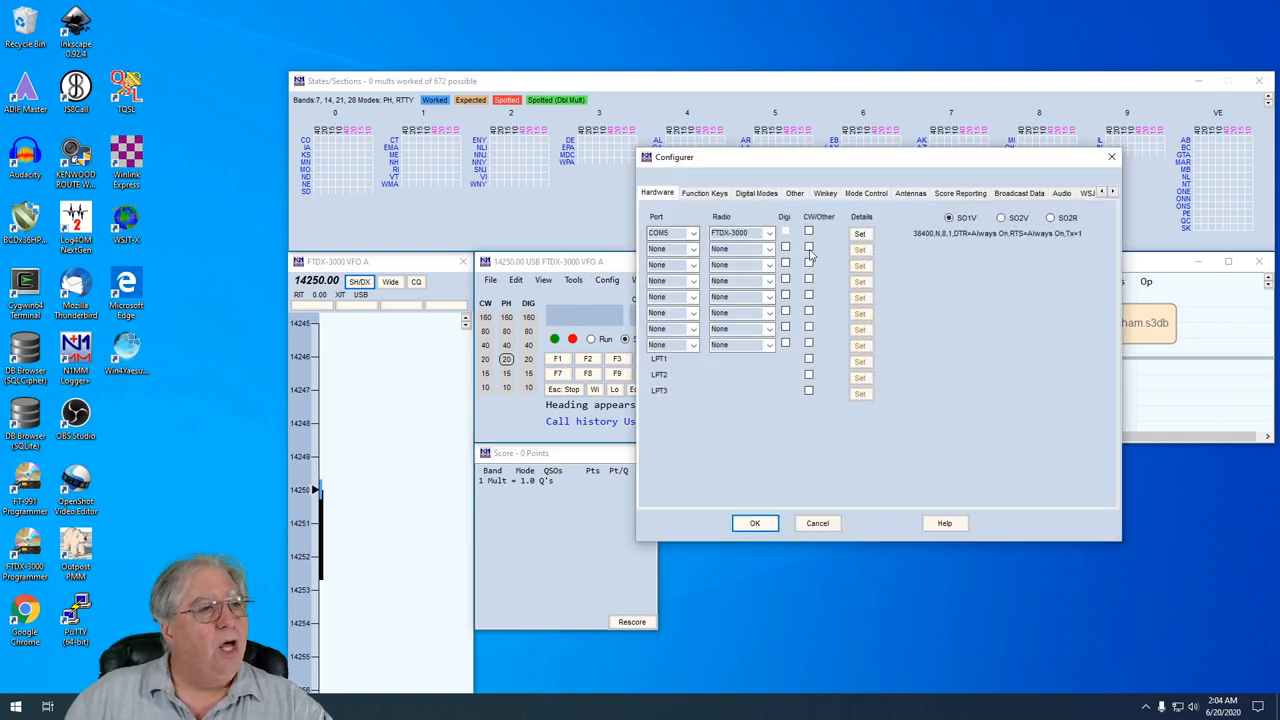
mouse_move(860, 232)
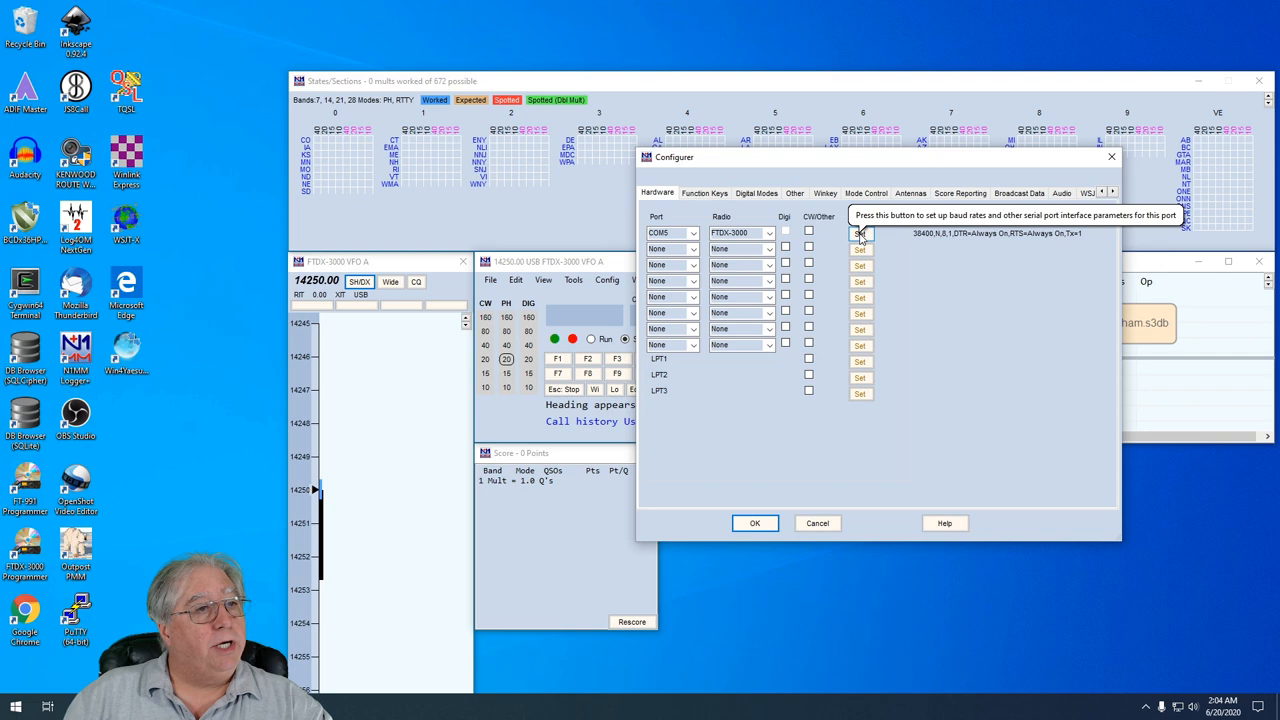
Enable radio-command PTT for SSB and digital modes on COM5, with 30 ms delay
click(860, 234)
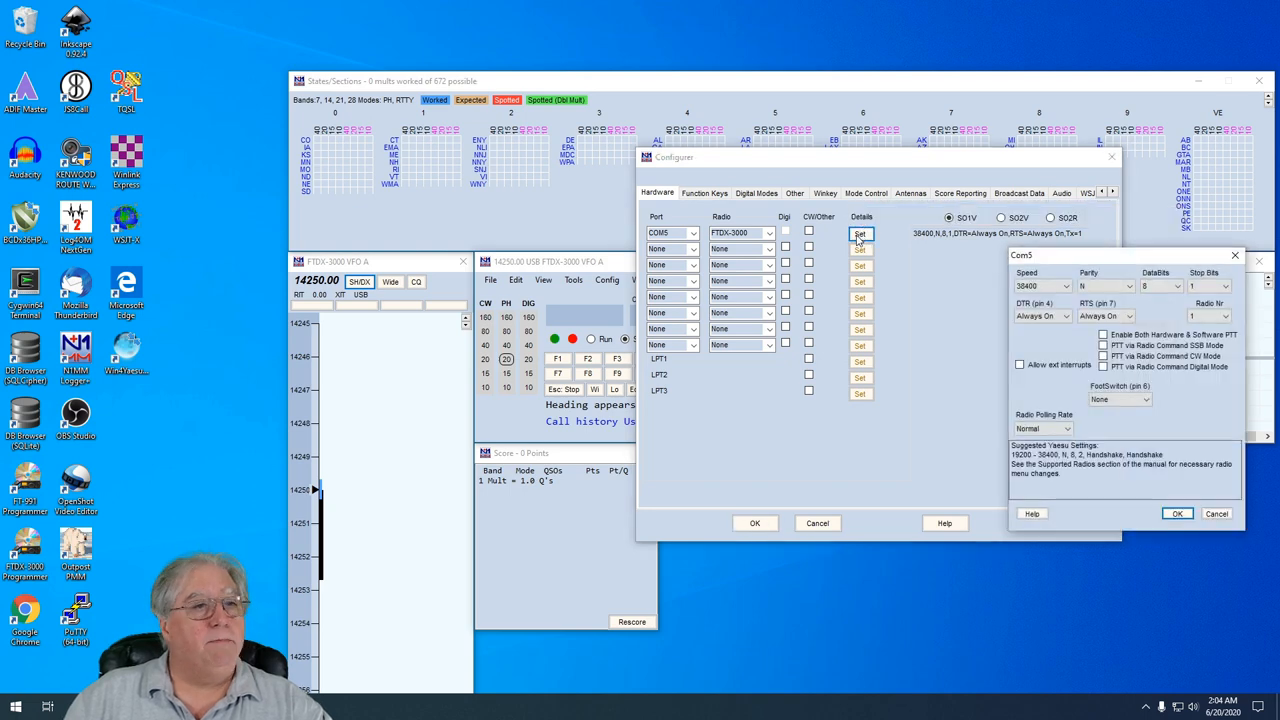
drag(1125, 256, 930, 214)
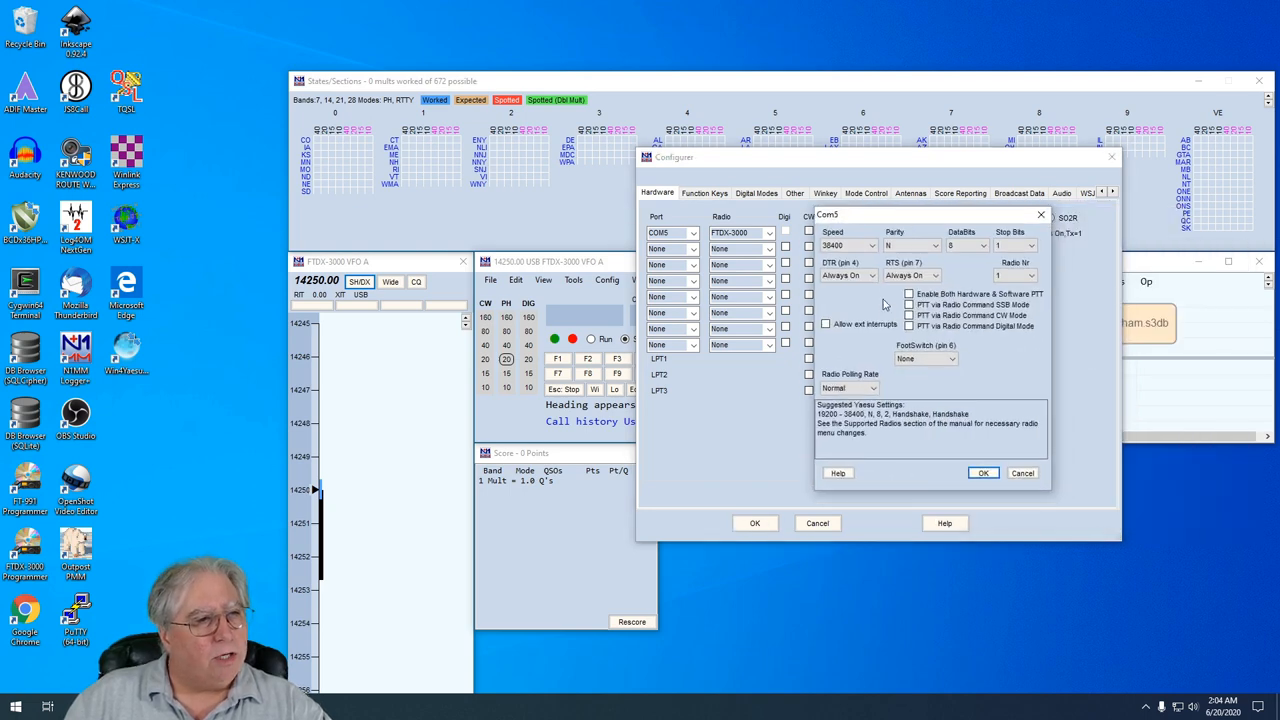
mouse_move(910, 305)
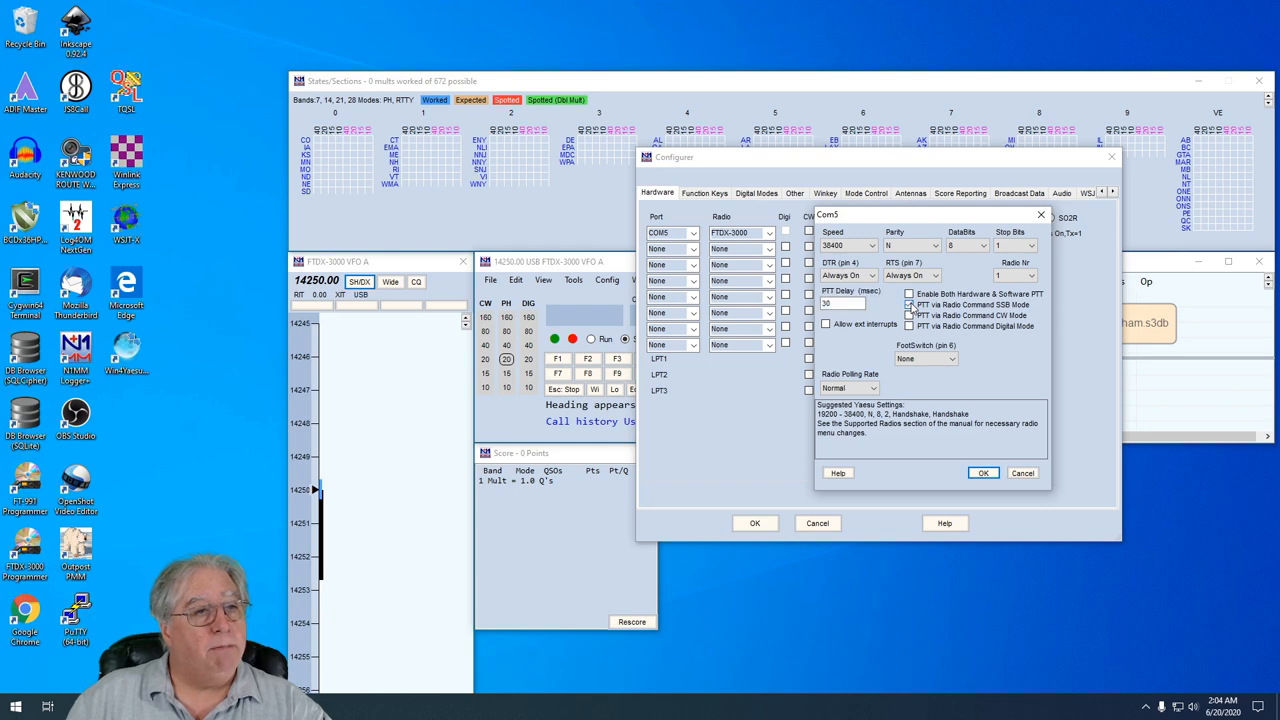
mouse_move(910, 315)
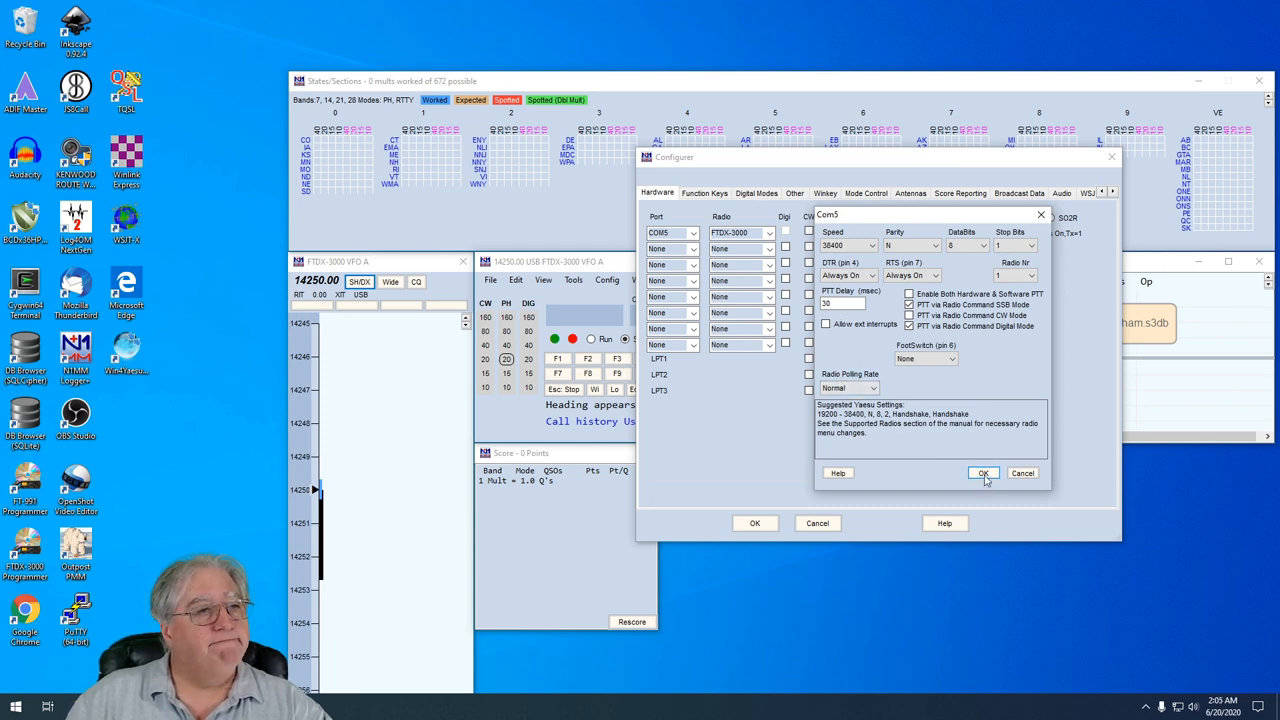
click(983, 473)
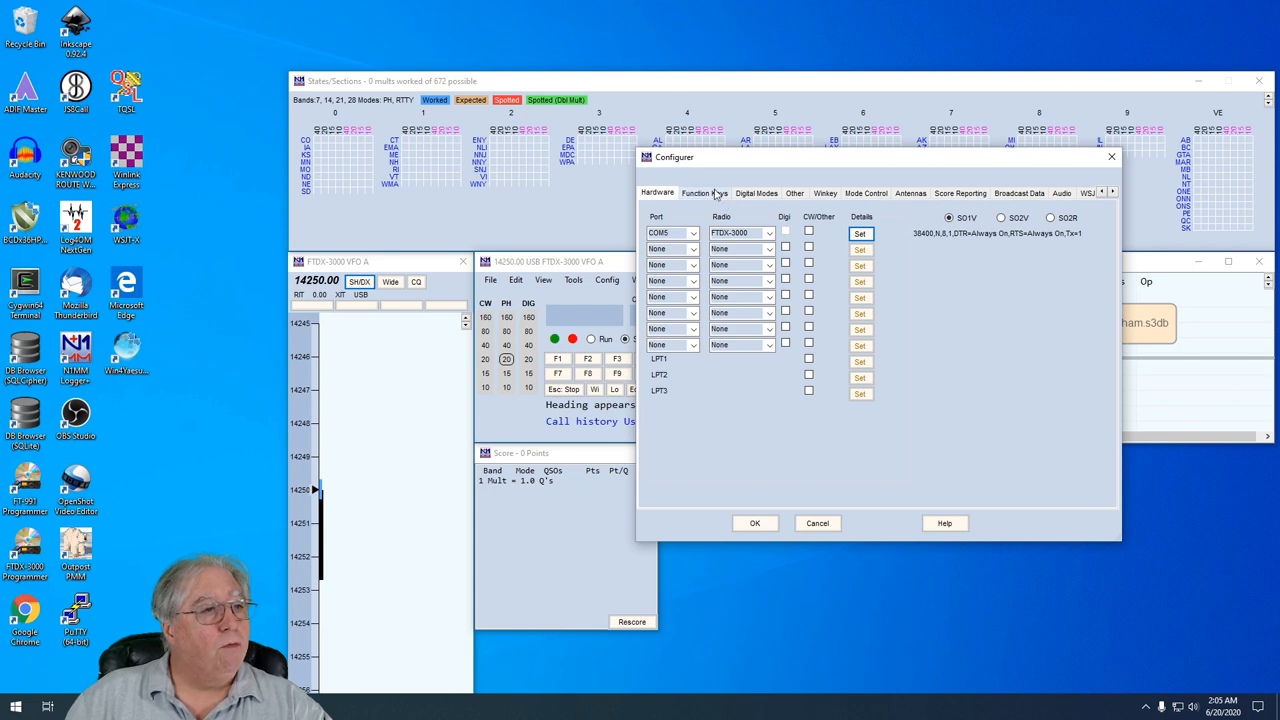
Review the Digital Modes settings, then switch to the Mode Control tab
click(756, 193)
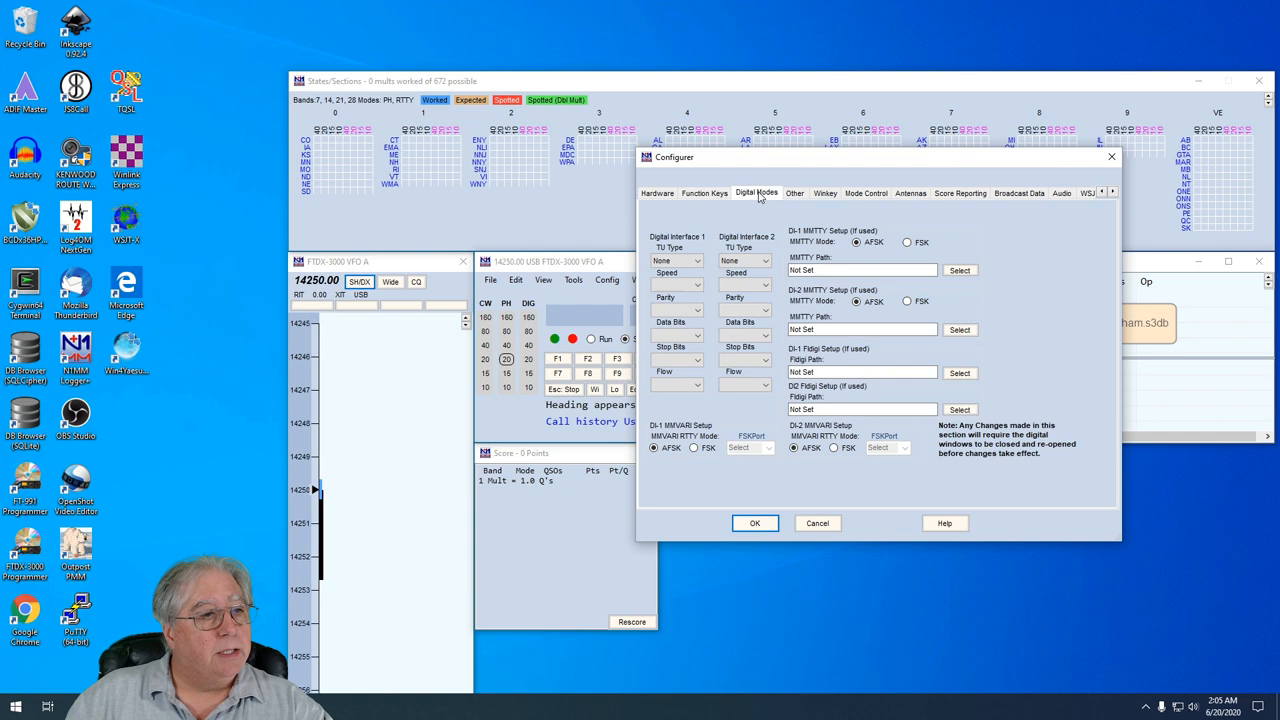
mouse_move(843, 196)
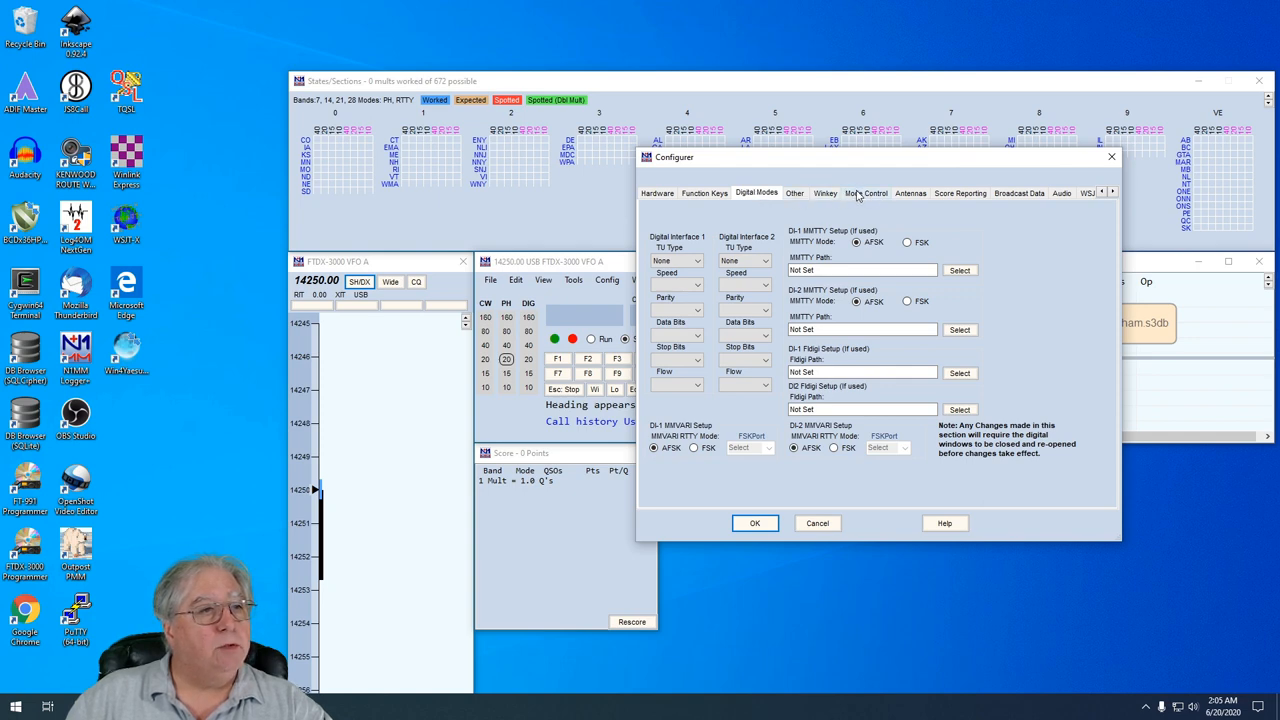
click(865, 193)
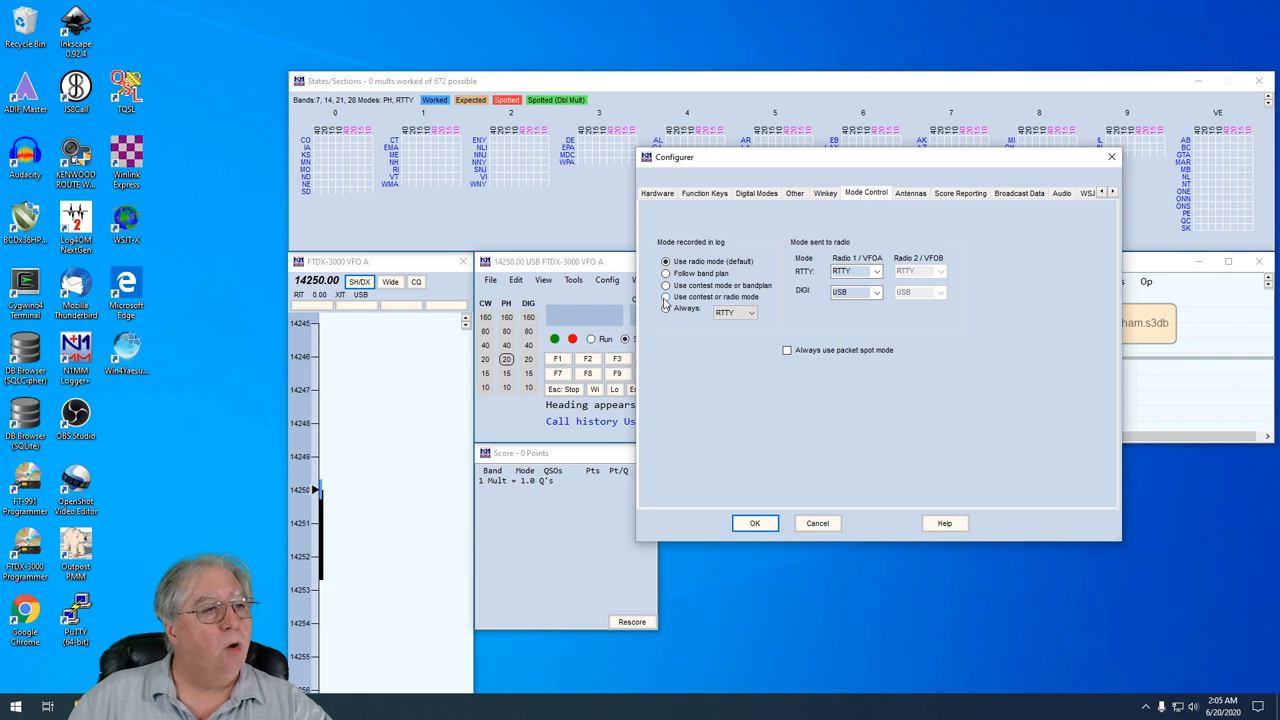
Log contest or radio mode and send AFSK-R for both RTTY and DIGI
click(665, 297)
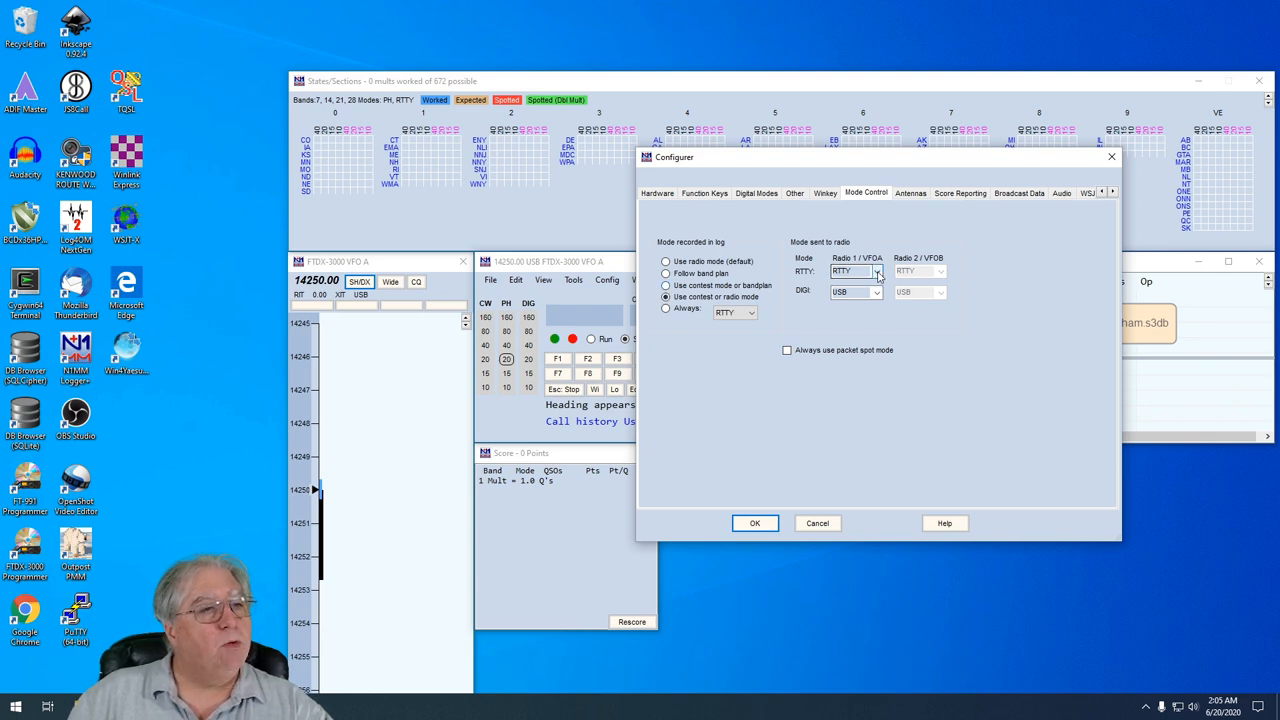
click(876, 271)
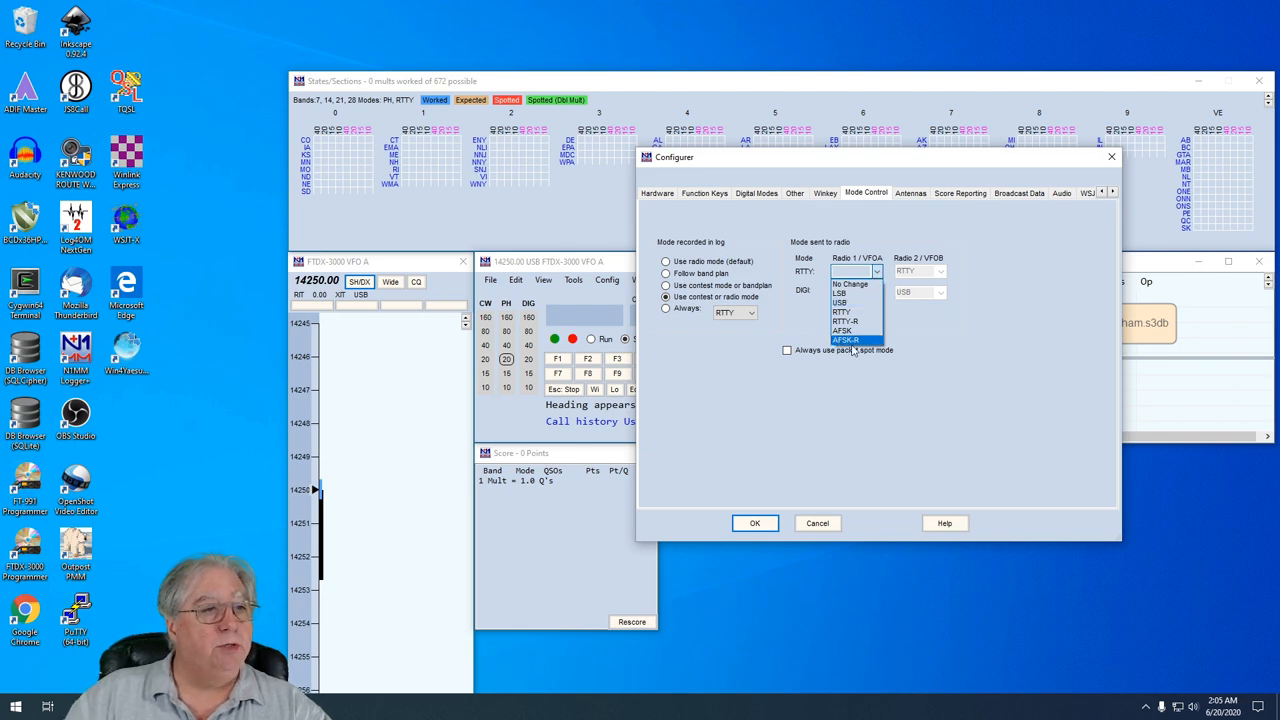
click(846, 340)
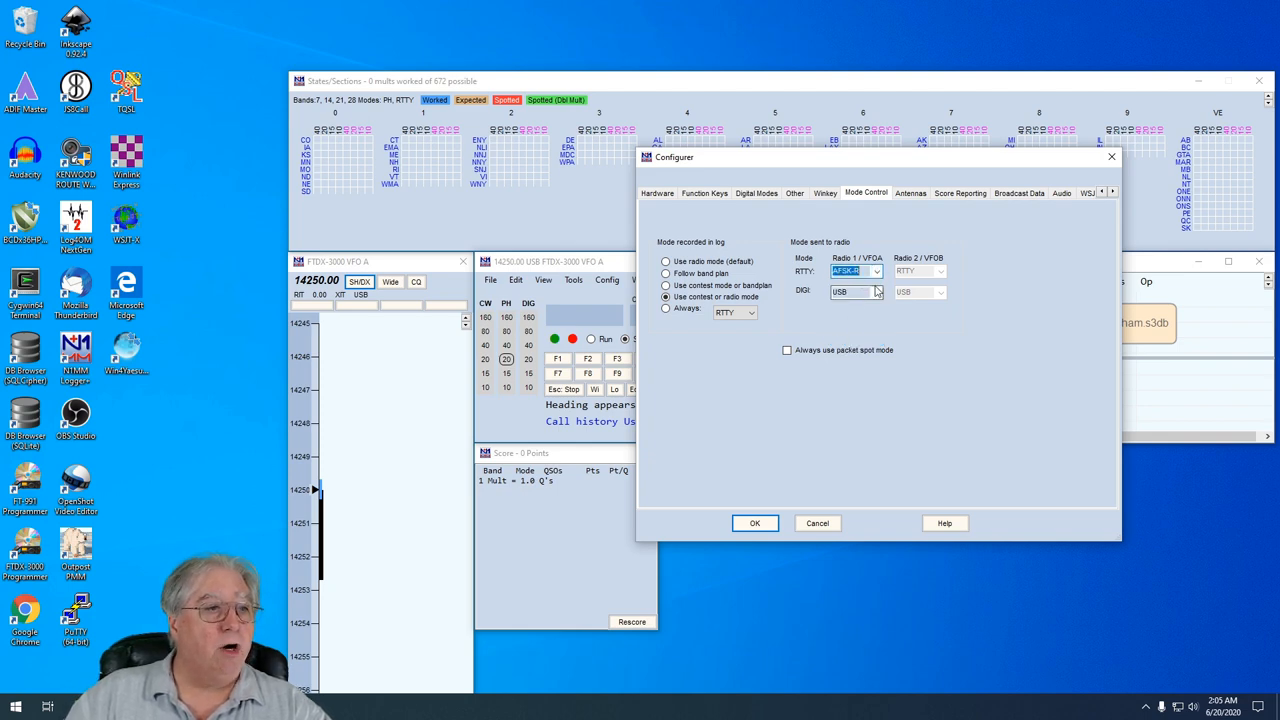
click(876, 292)
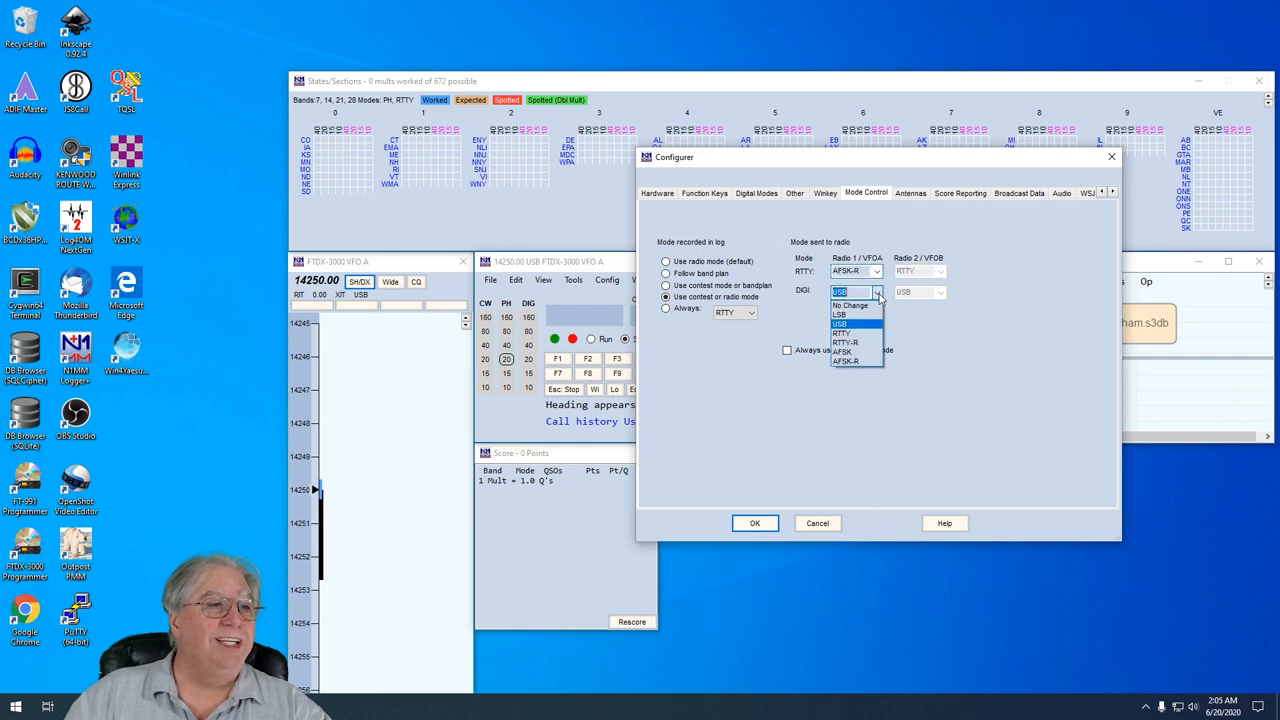
mouse_move(847, 361)
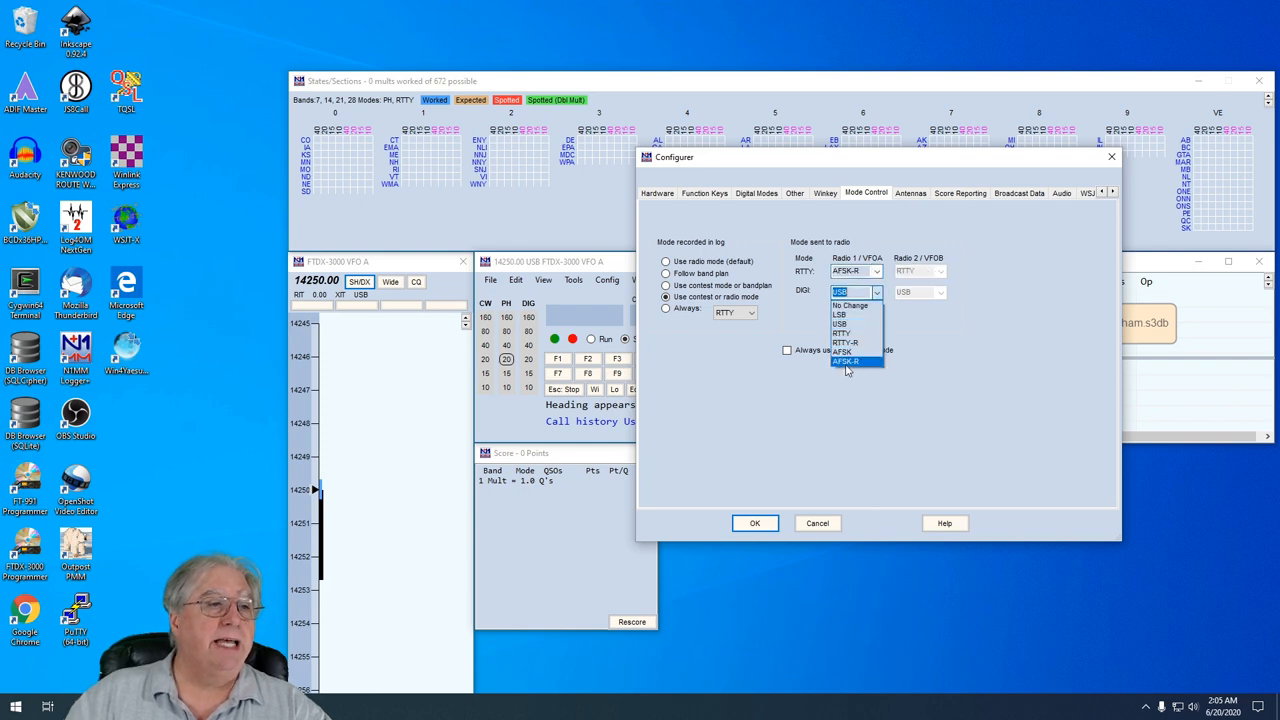
click(847, 362)
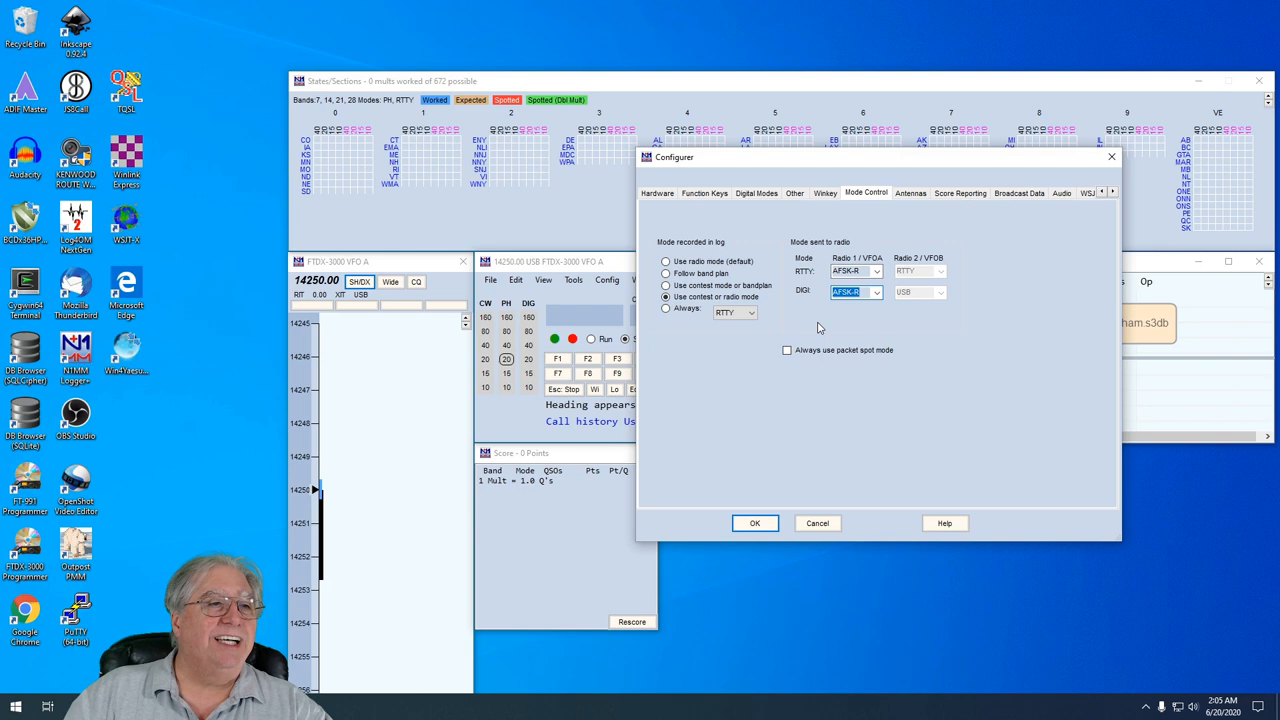
mouse_move(857, 338)
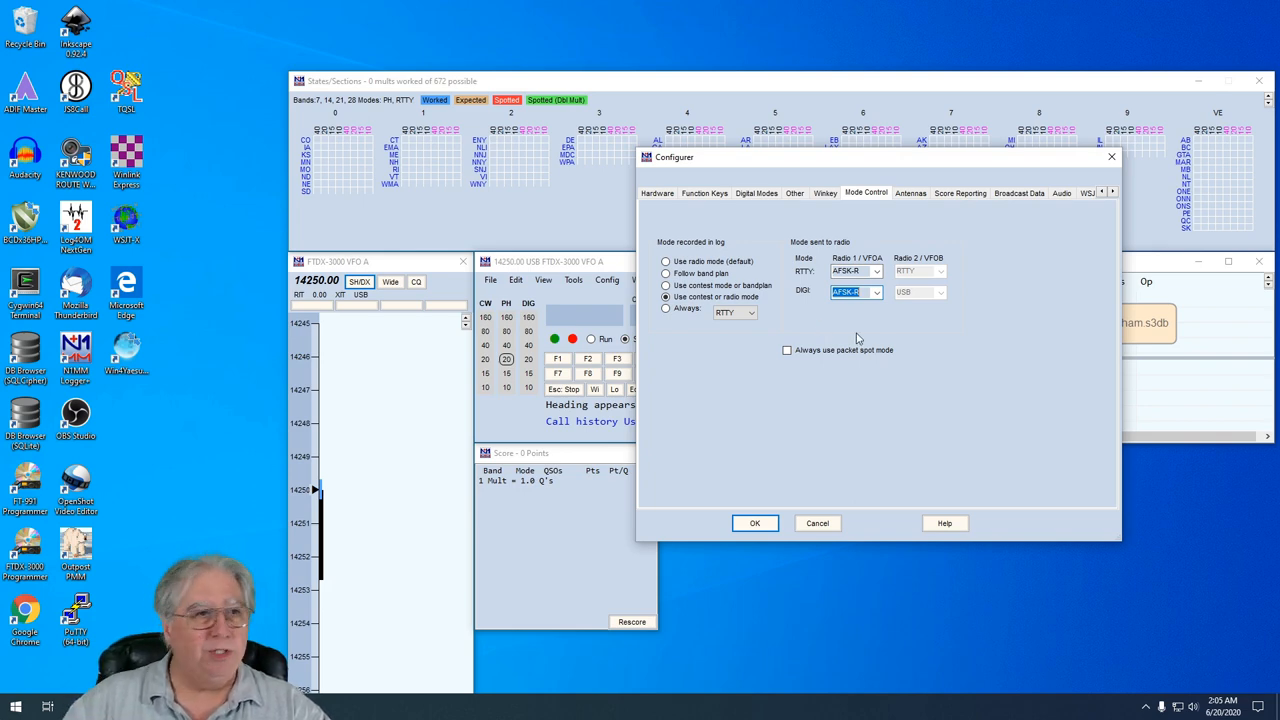
mouse_move(955, 351)
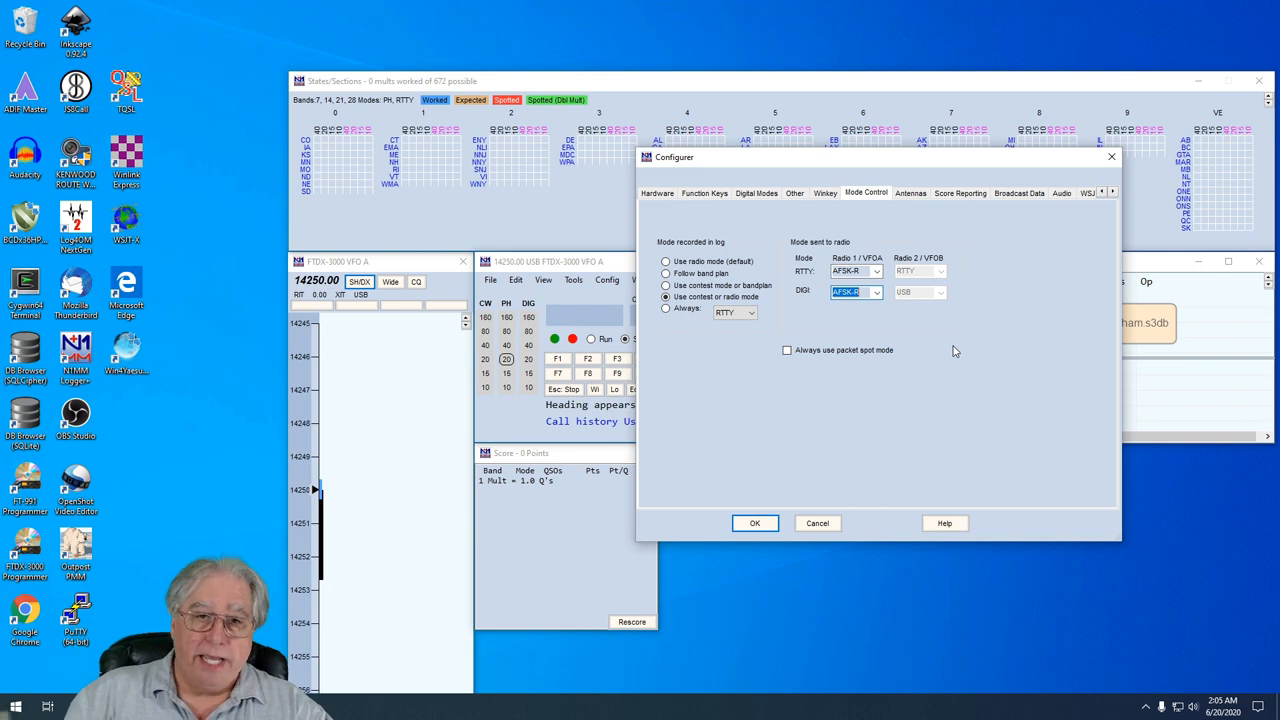
mouse_move(725, 377)
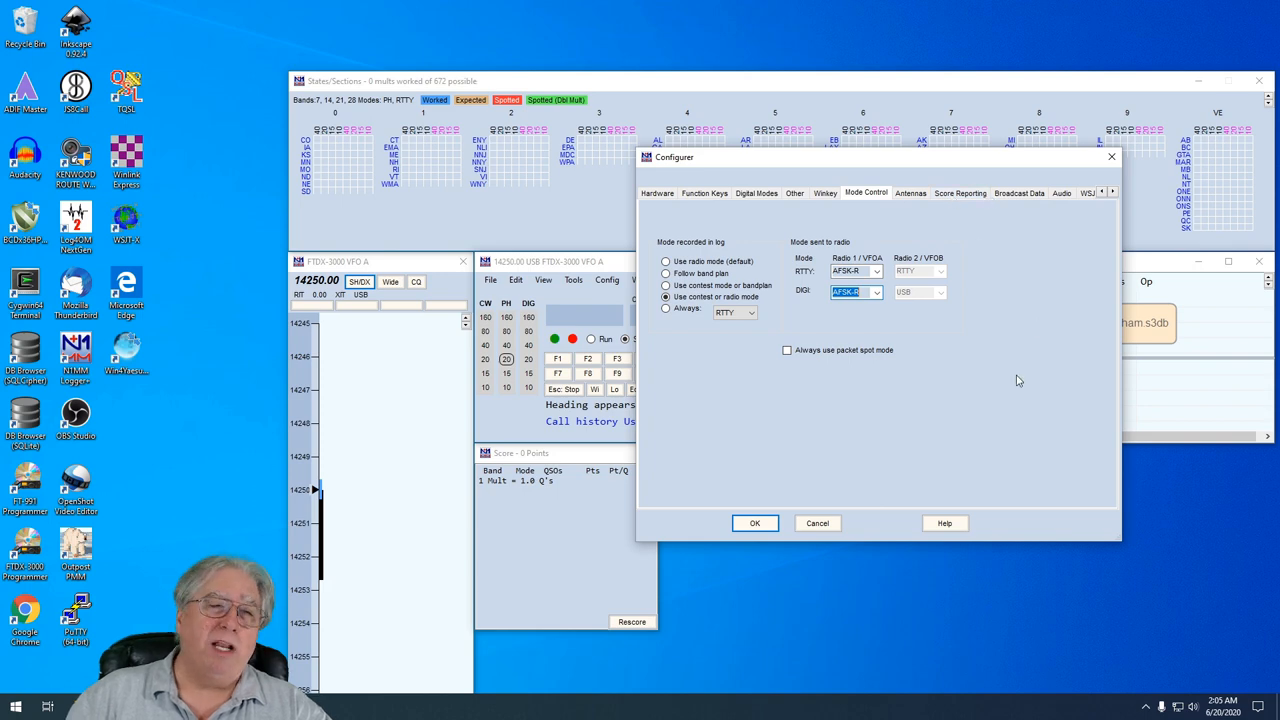
mouse_move(757, 381)
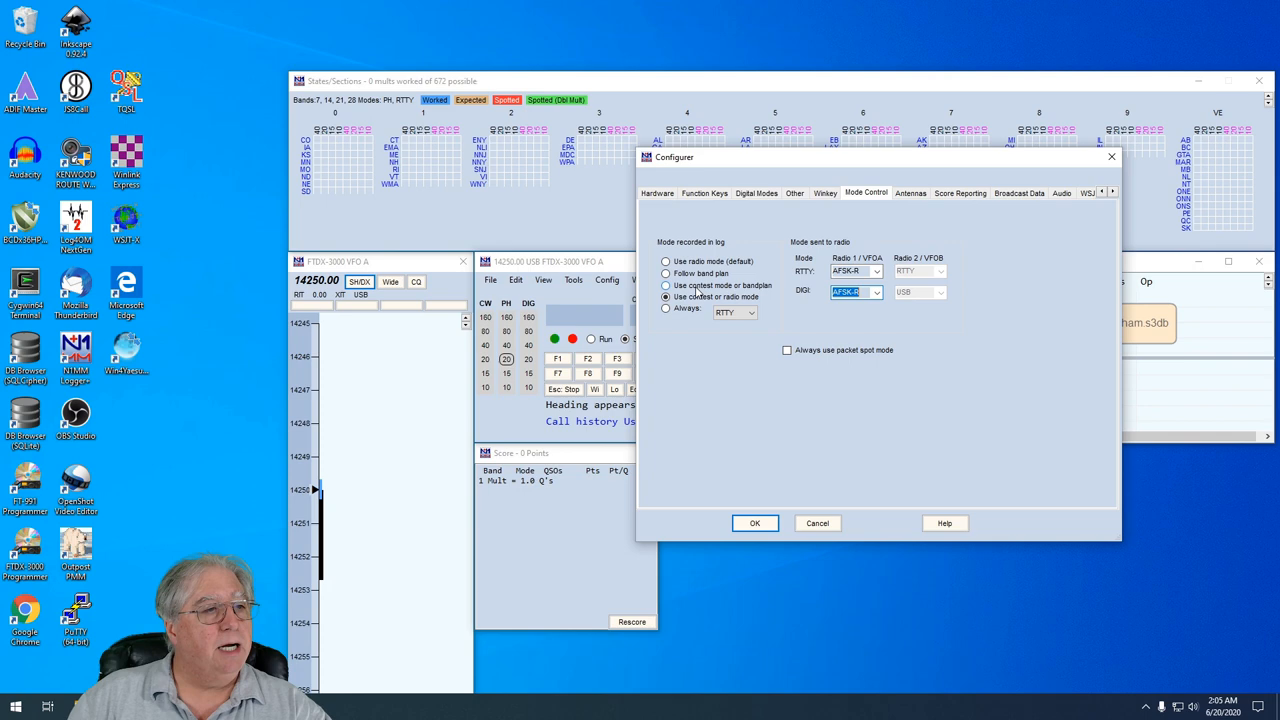
mouse_move(790, 260)
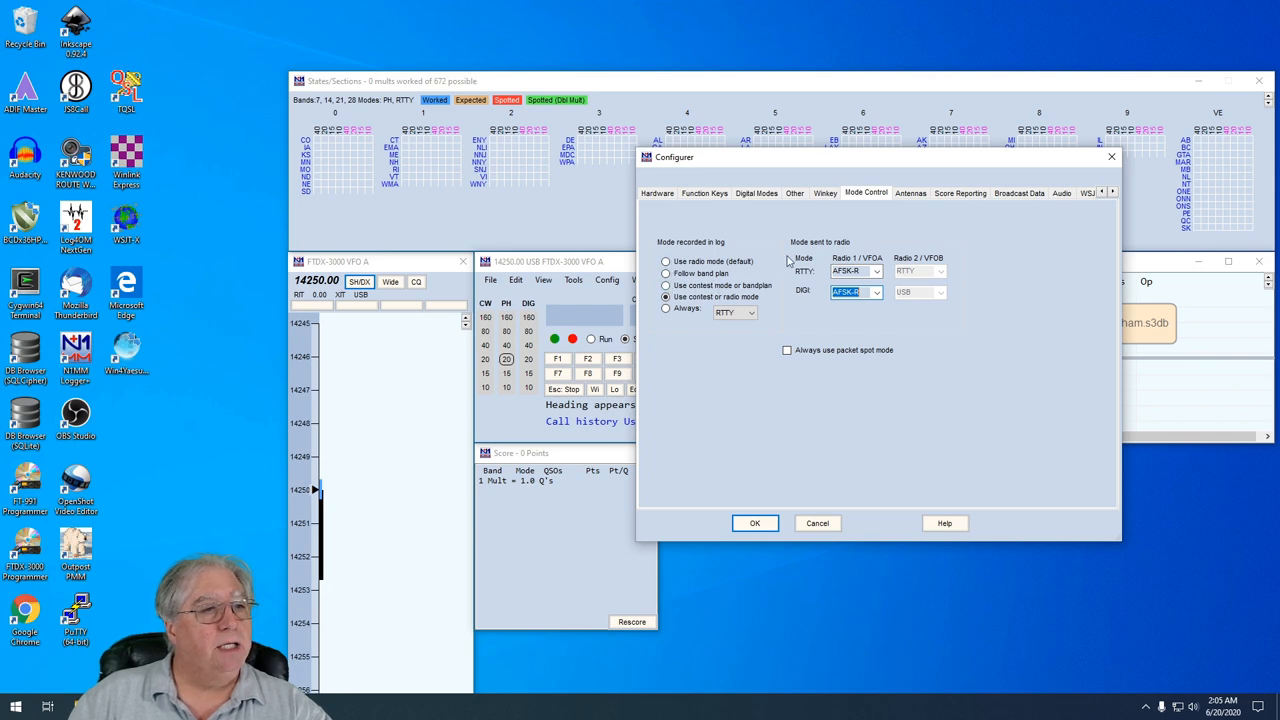
Recheck the RTTY and DIGI dropdowns, setting RTTY back to AFSK-R
click(876, 272)
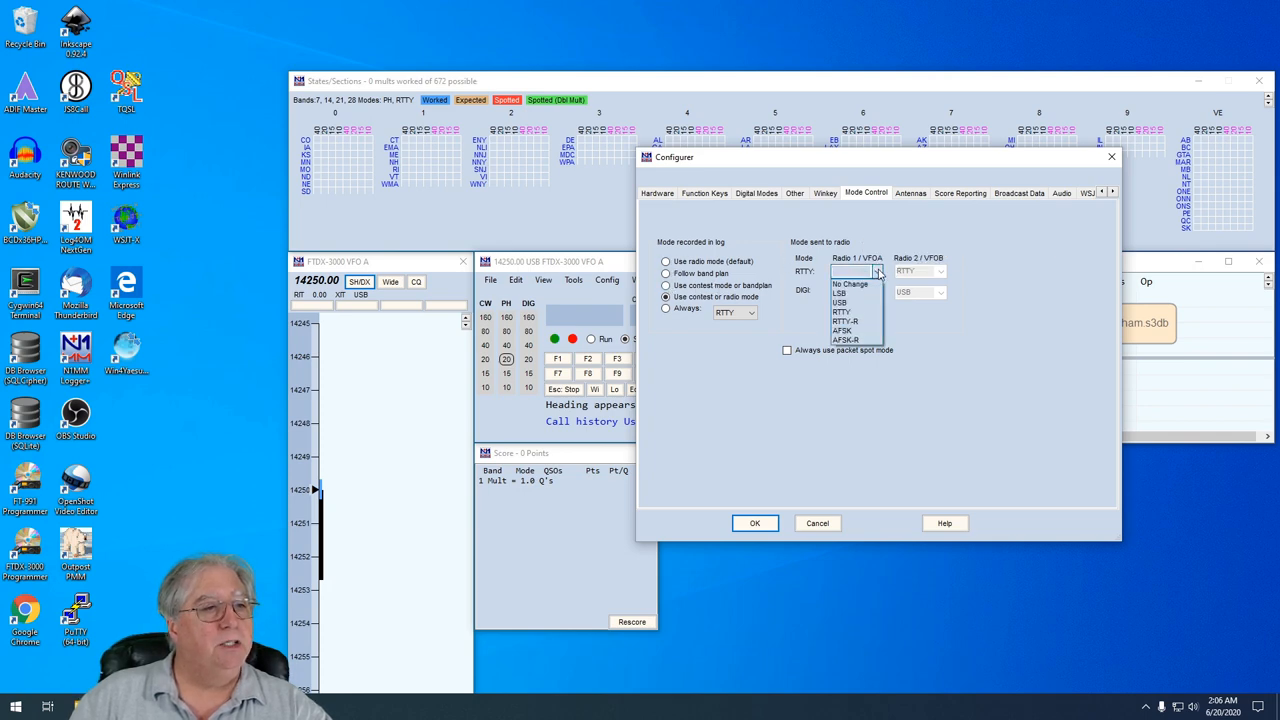
click(846, 339)
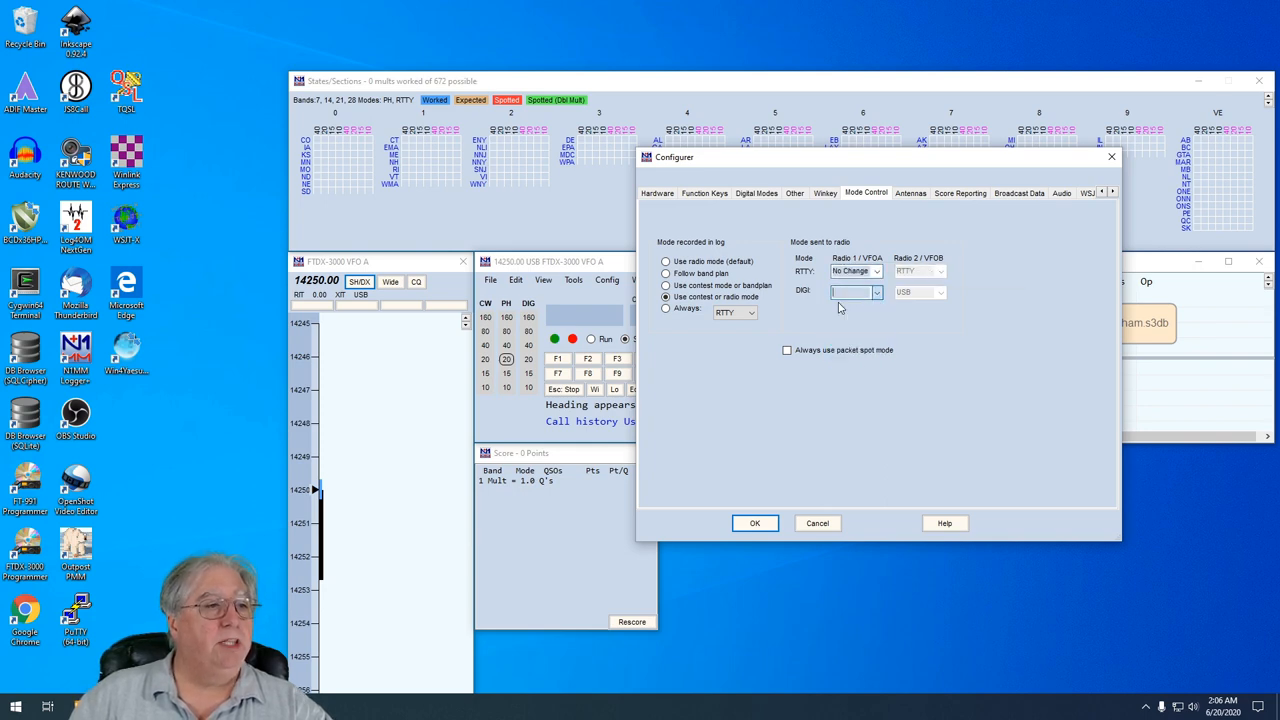
click(876, 292)
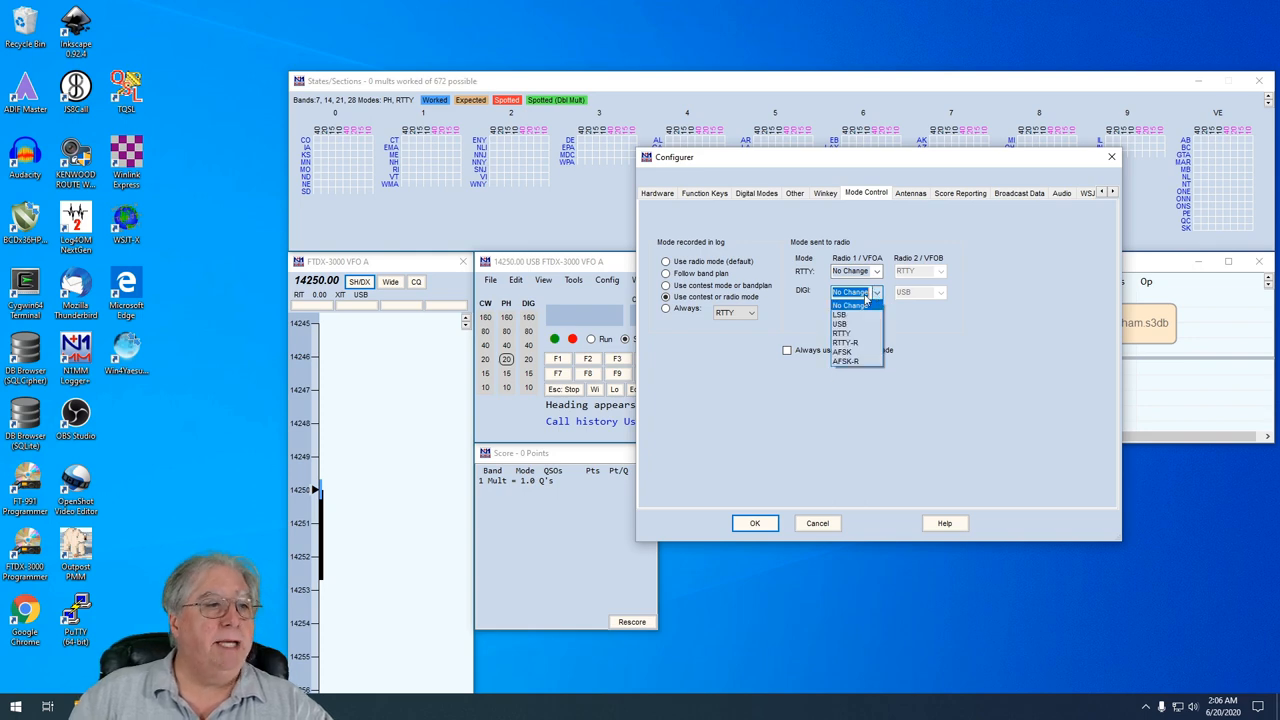
click(875, 271)
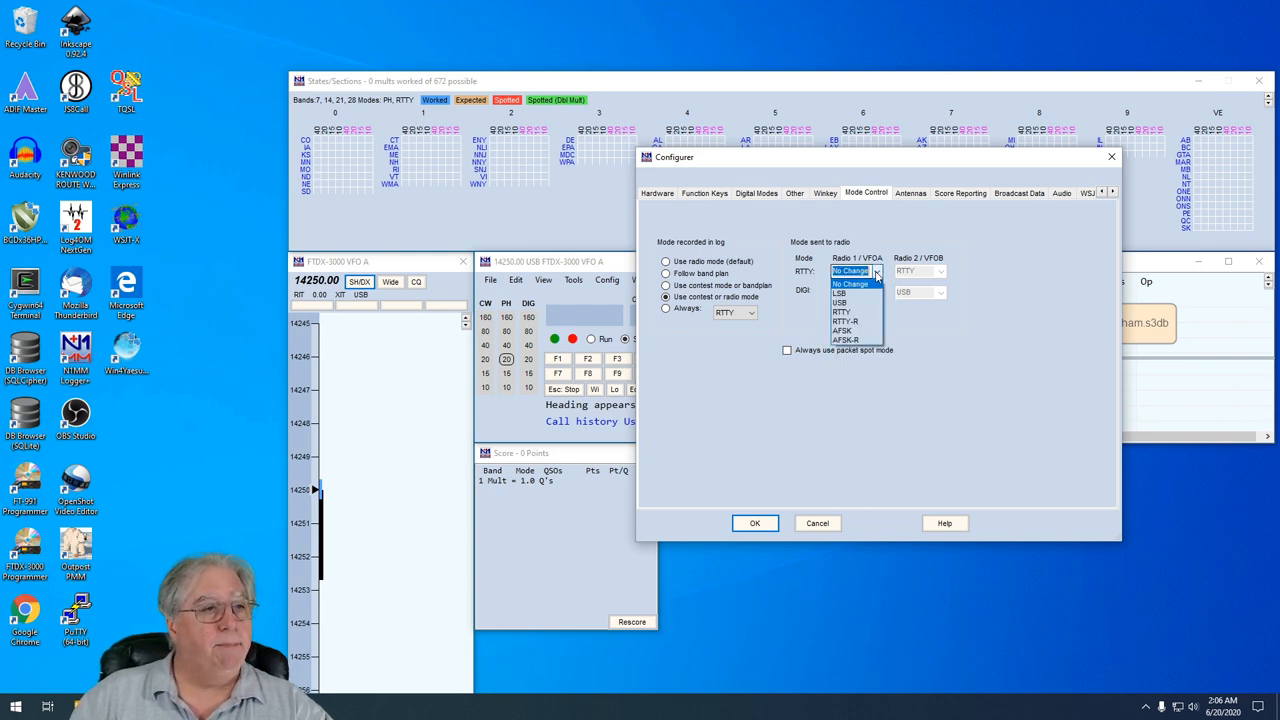
click(845, 340)
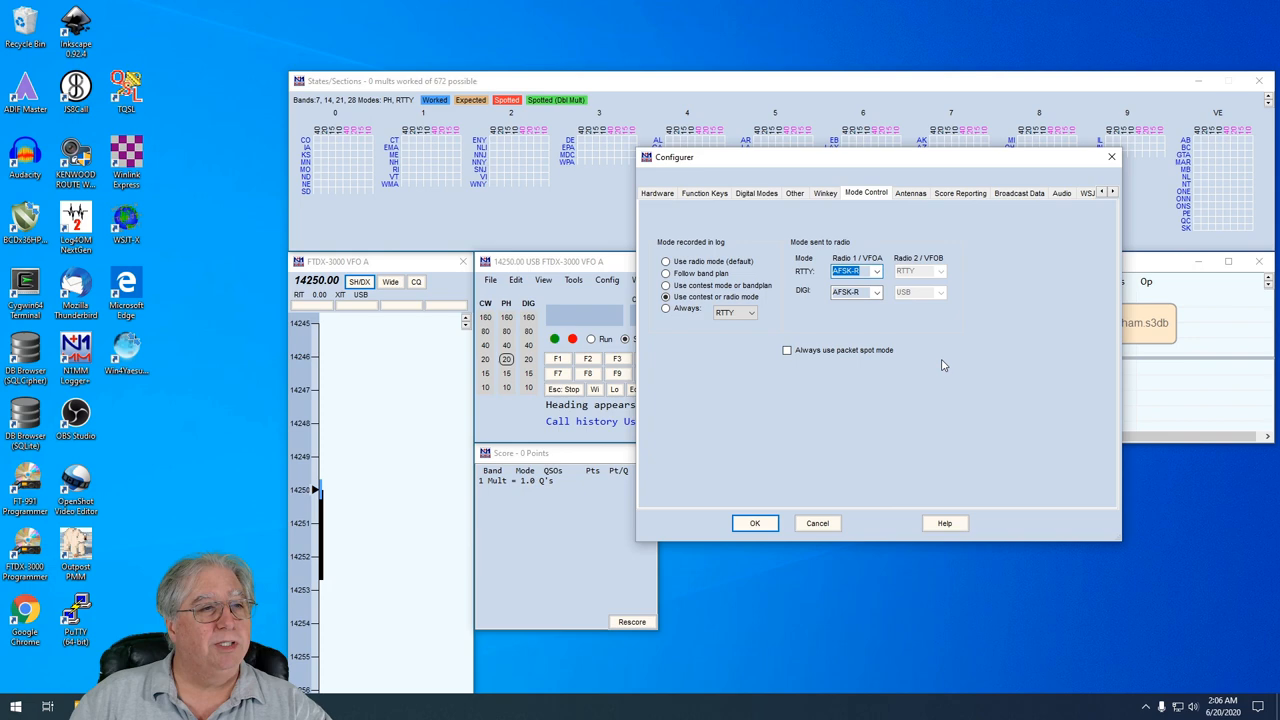
mouse_move(905, 220)
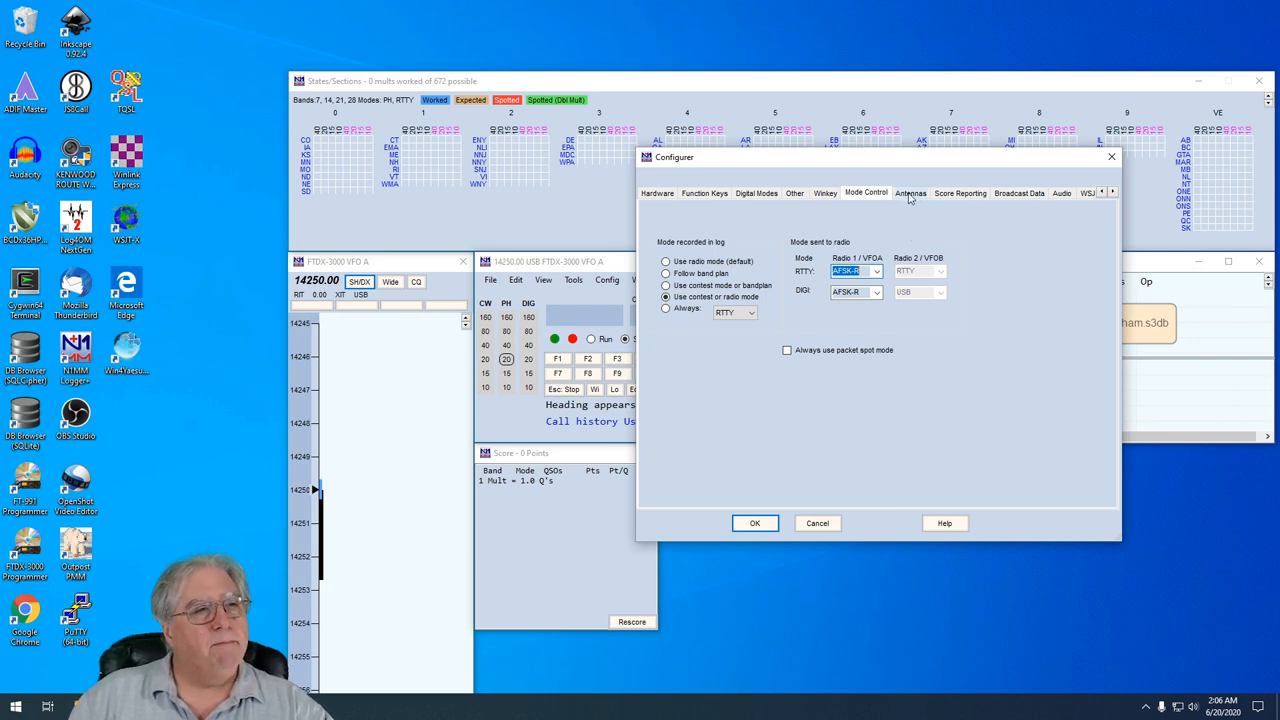
mouse_move(1087, 199)
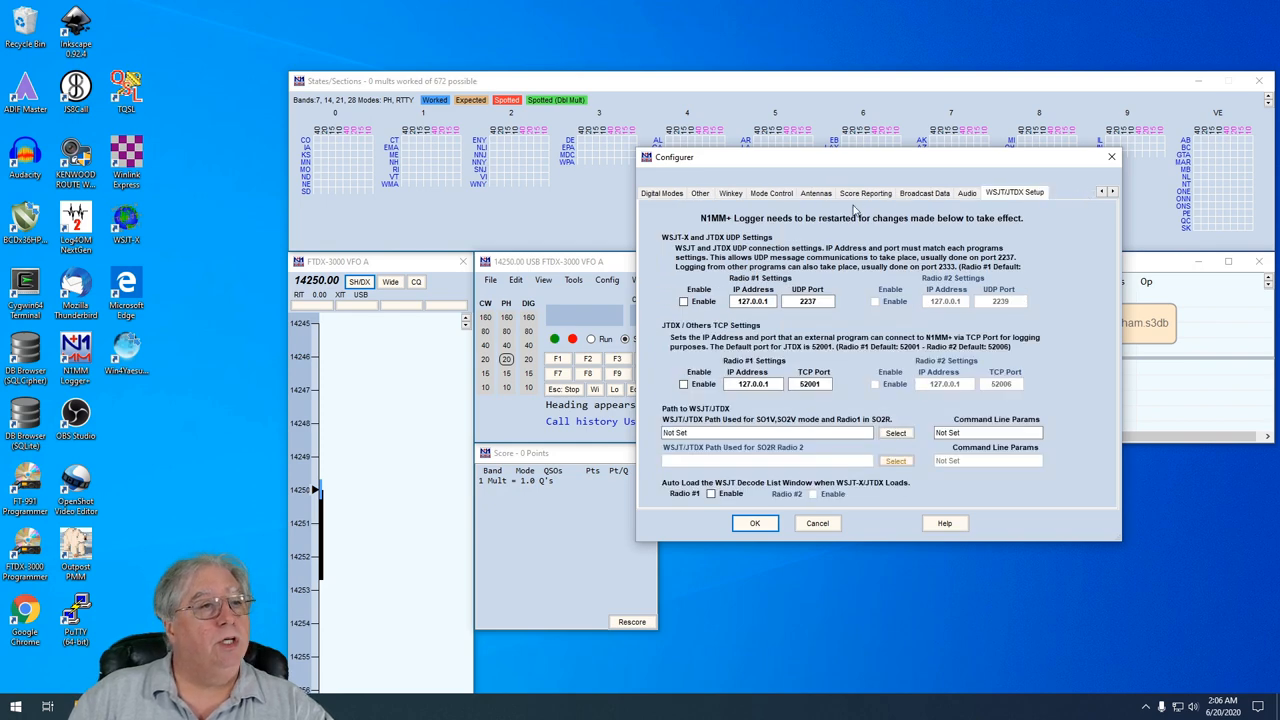
mouse_move(1013, 205)
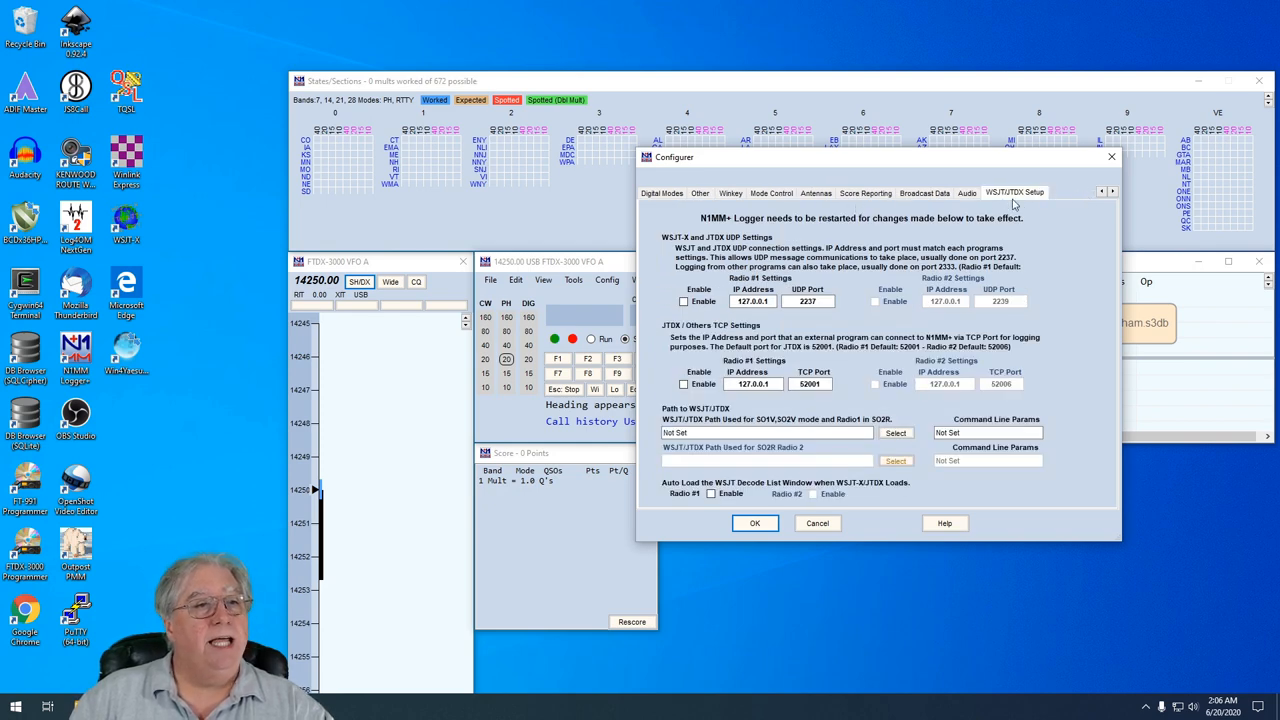
mouse_move(1080, 216)
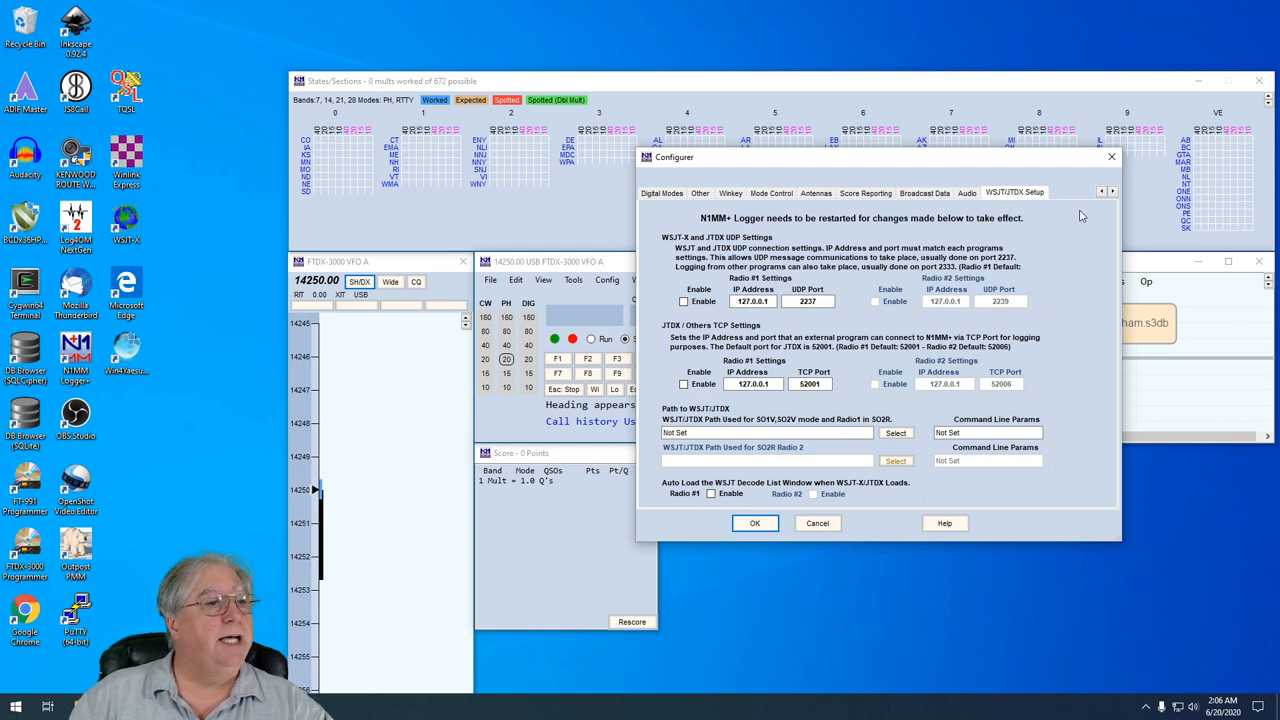
Enable WSJT-X UDP port 2237 for radio 1 and browse for the WSJT-X program
click(684, 302)
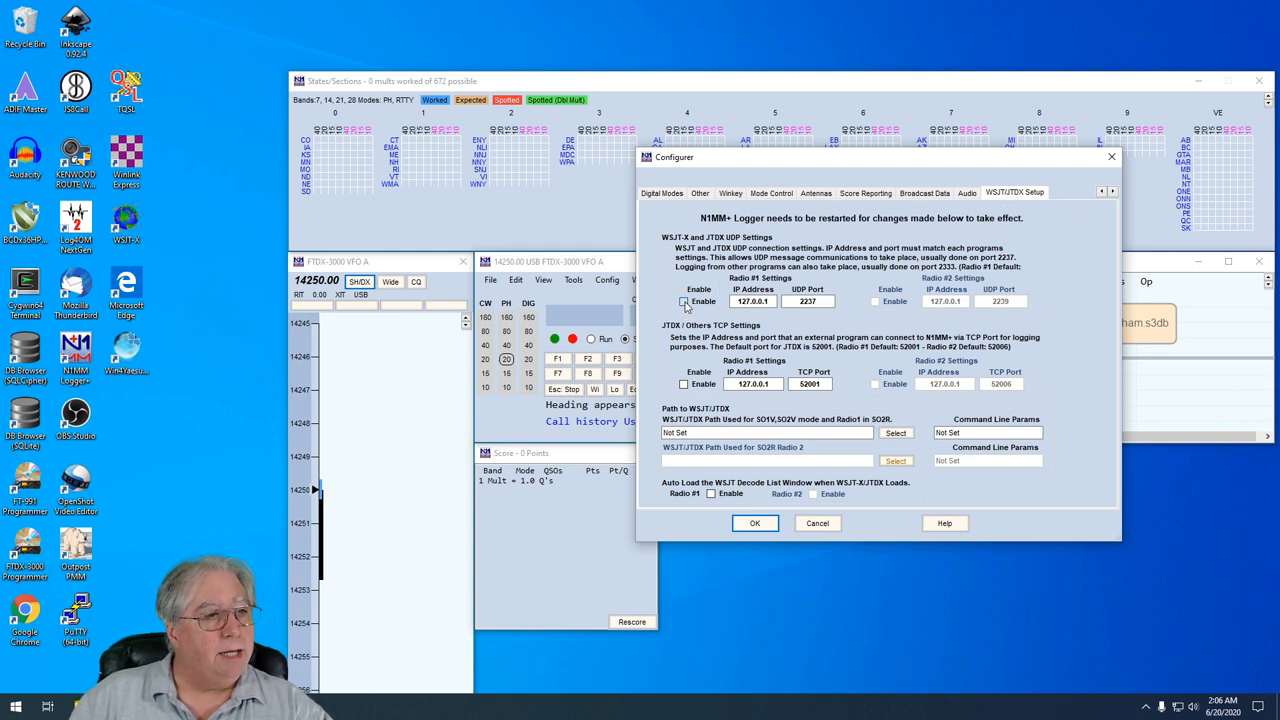
click(683, 301)
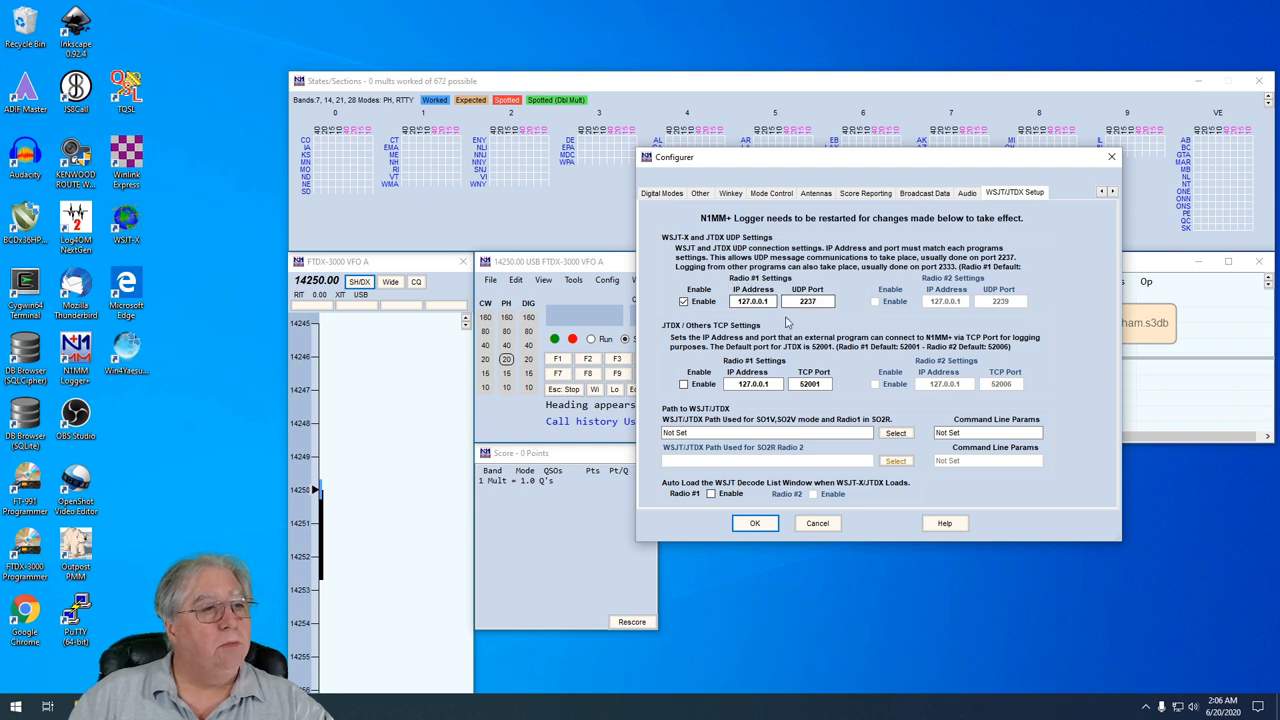
mouse_move(801, 340)
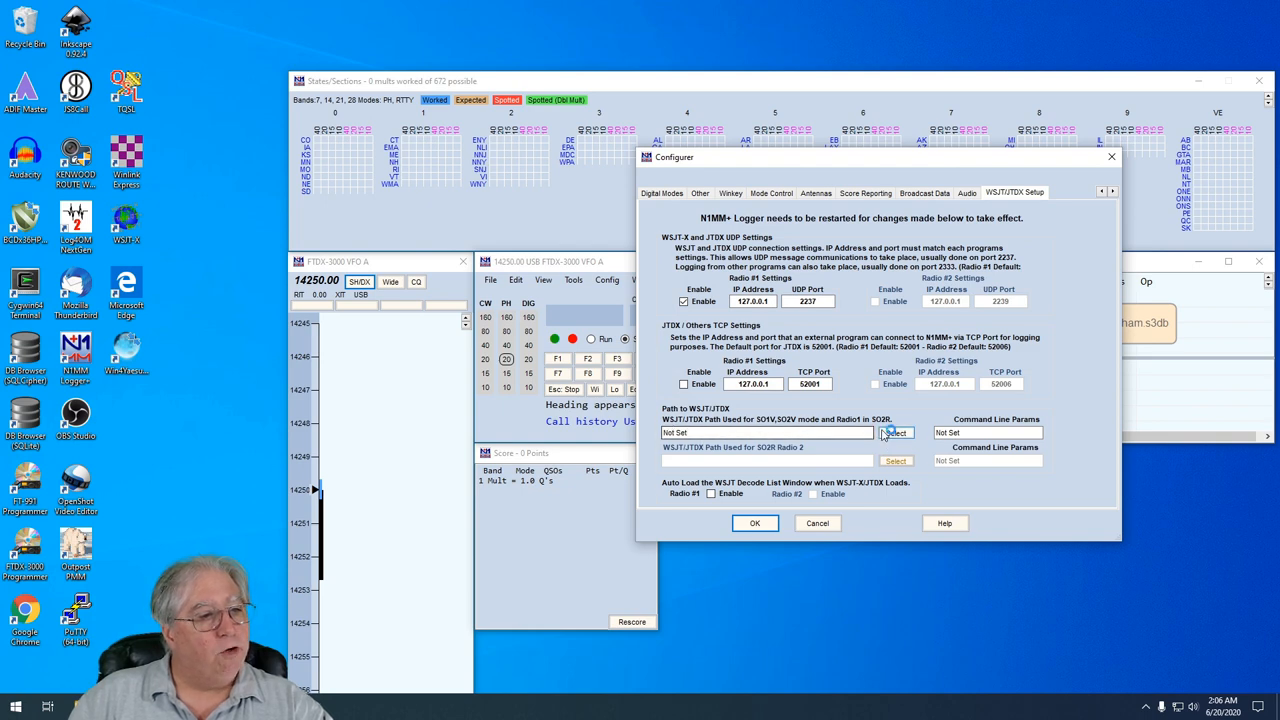
click(895, 432)
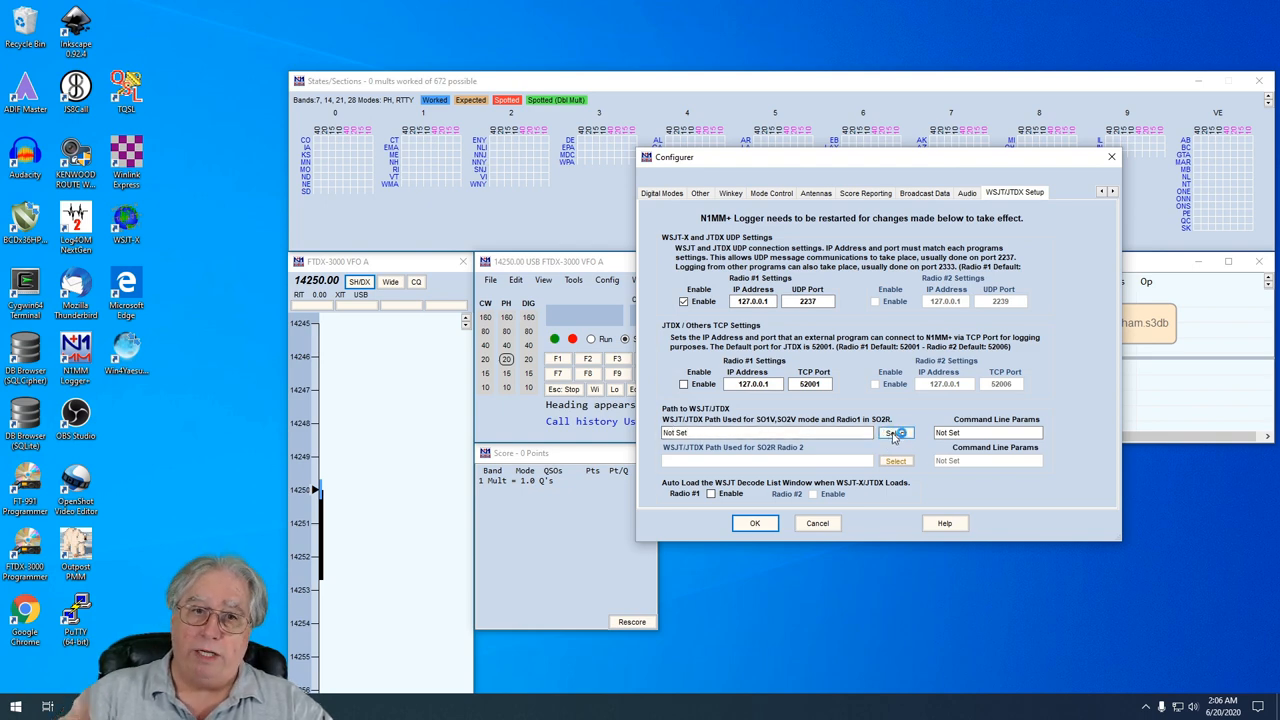
click(895, 432)
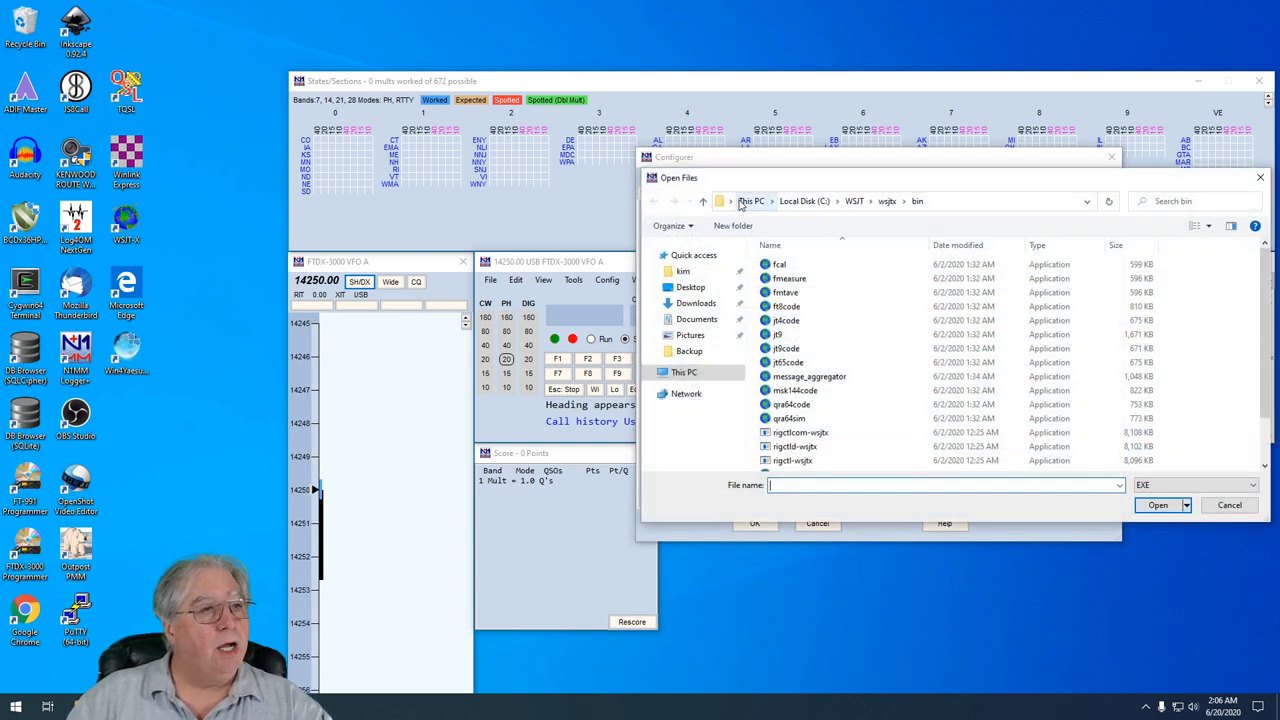
Browse to the C:\WSJT\wsjtx\bin folder
click(685, 372)
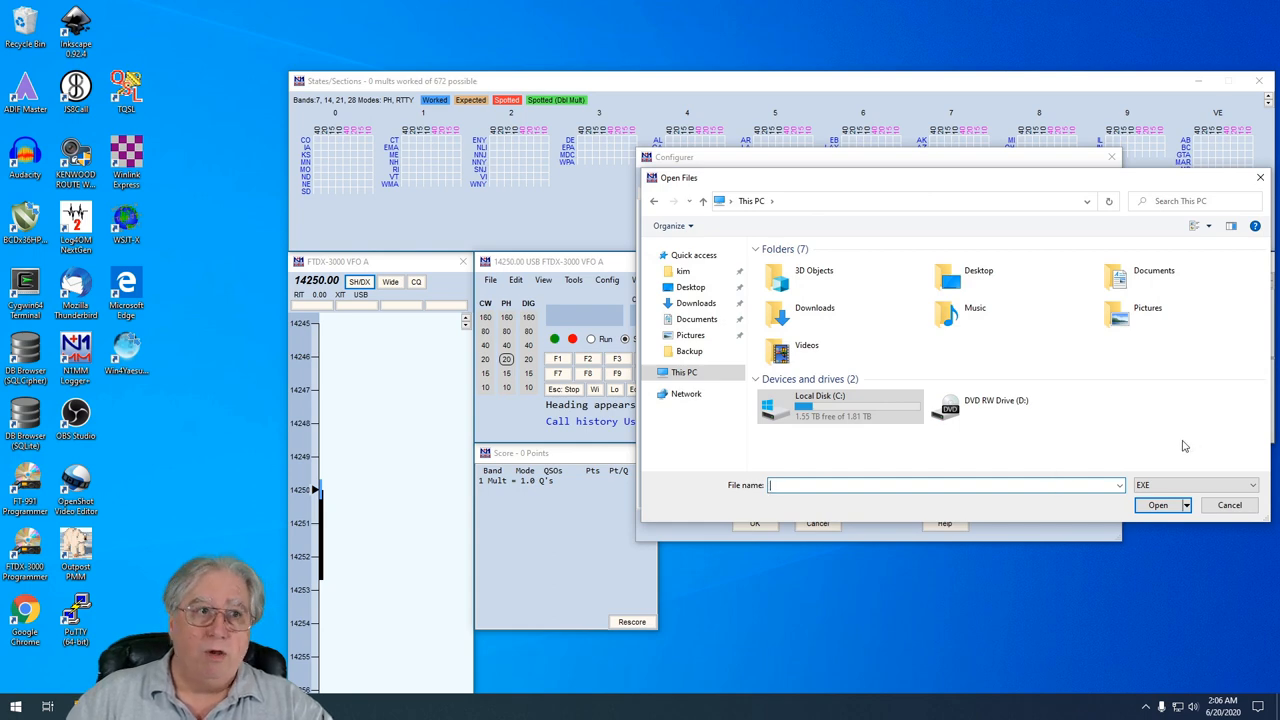
double_click(819, 405)
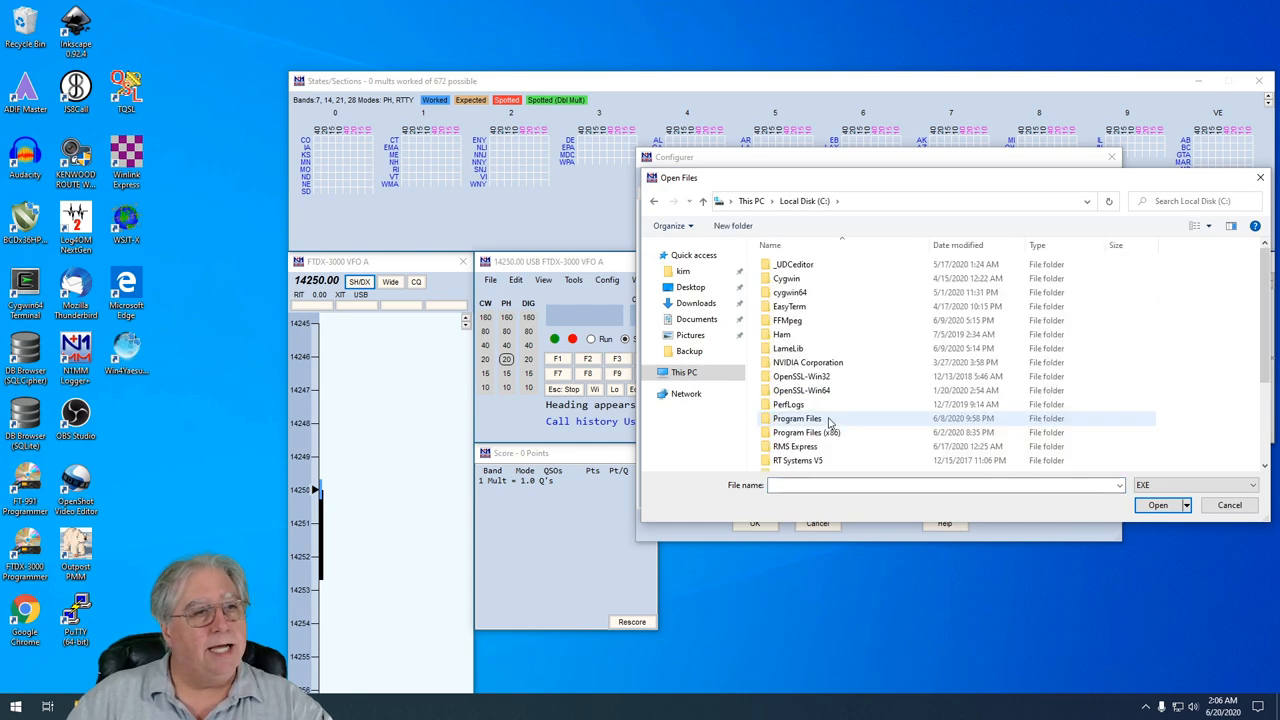
scroll(down, 3)
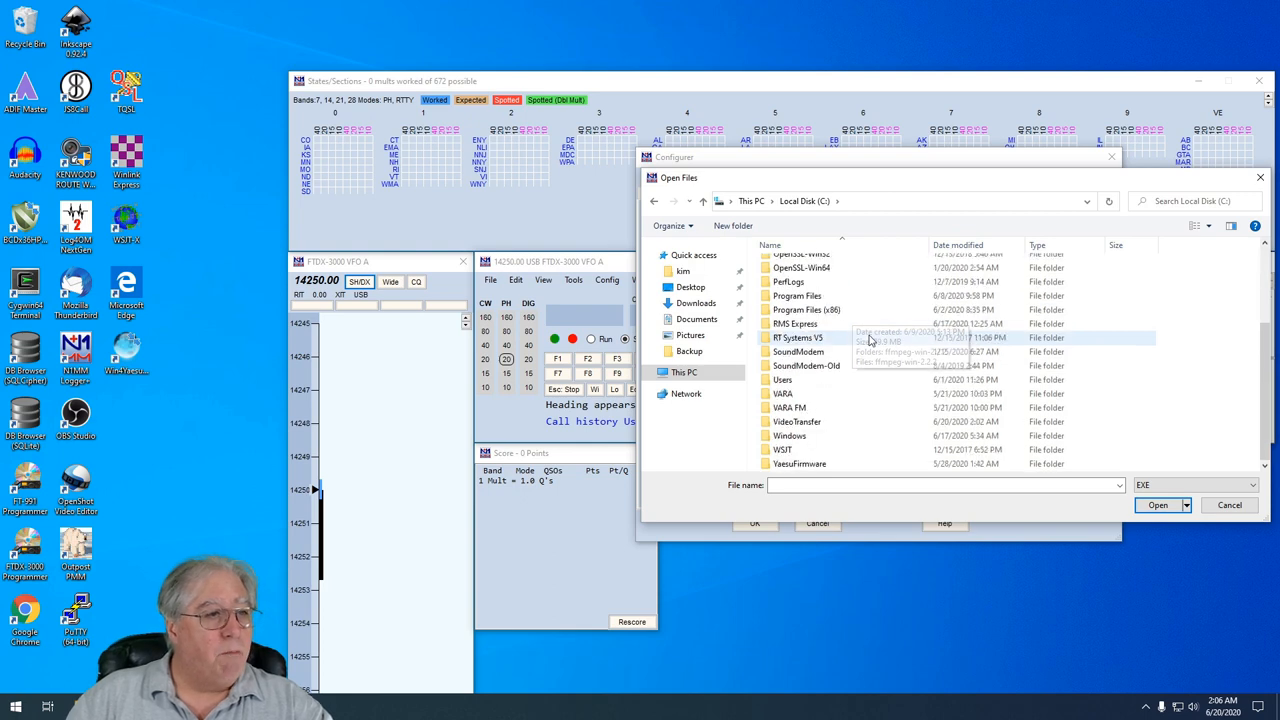
mouse_move(783, 450)
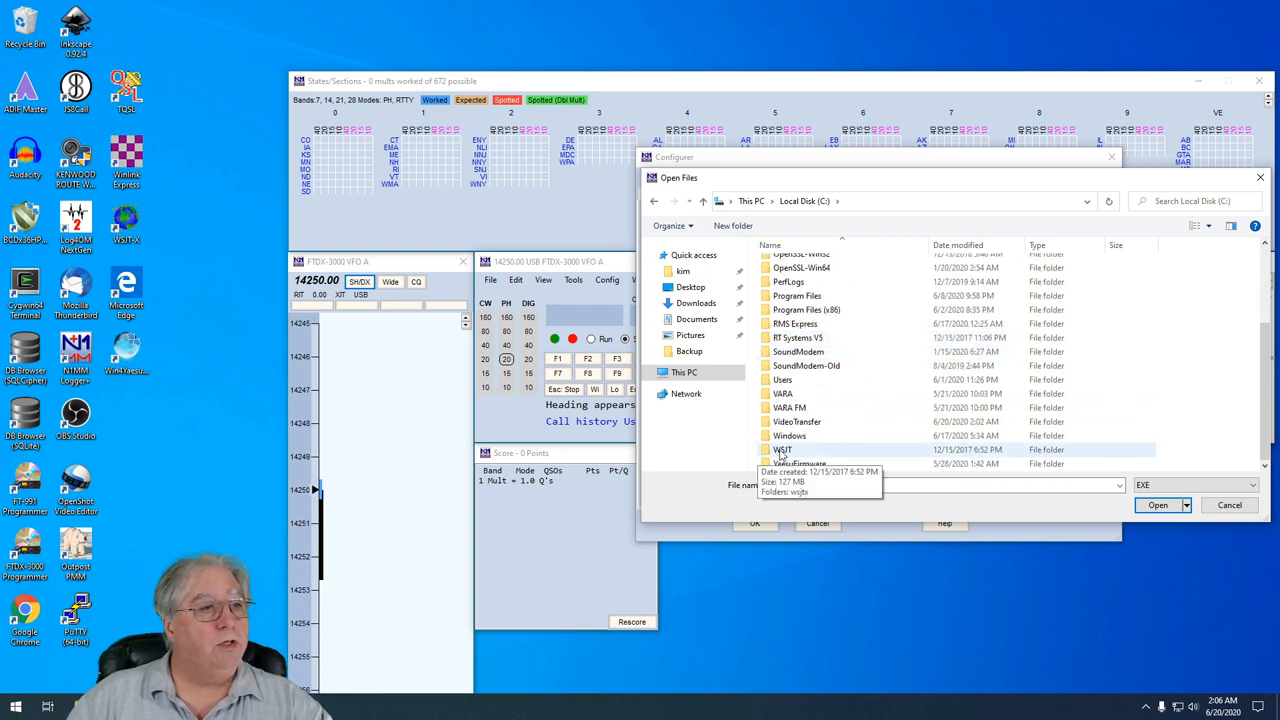
double_click(784, 449)
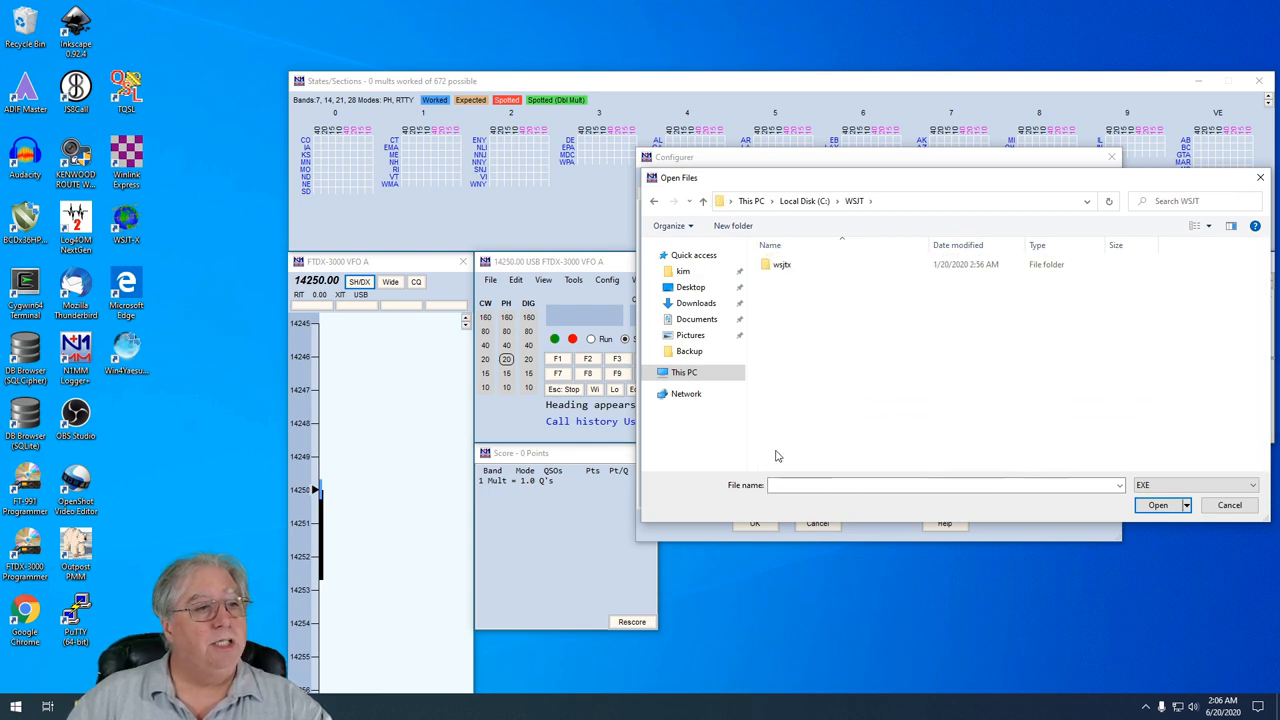
double_click(782, 264)
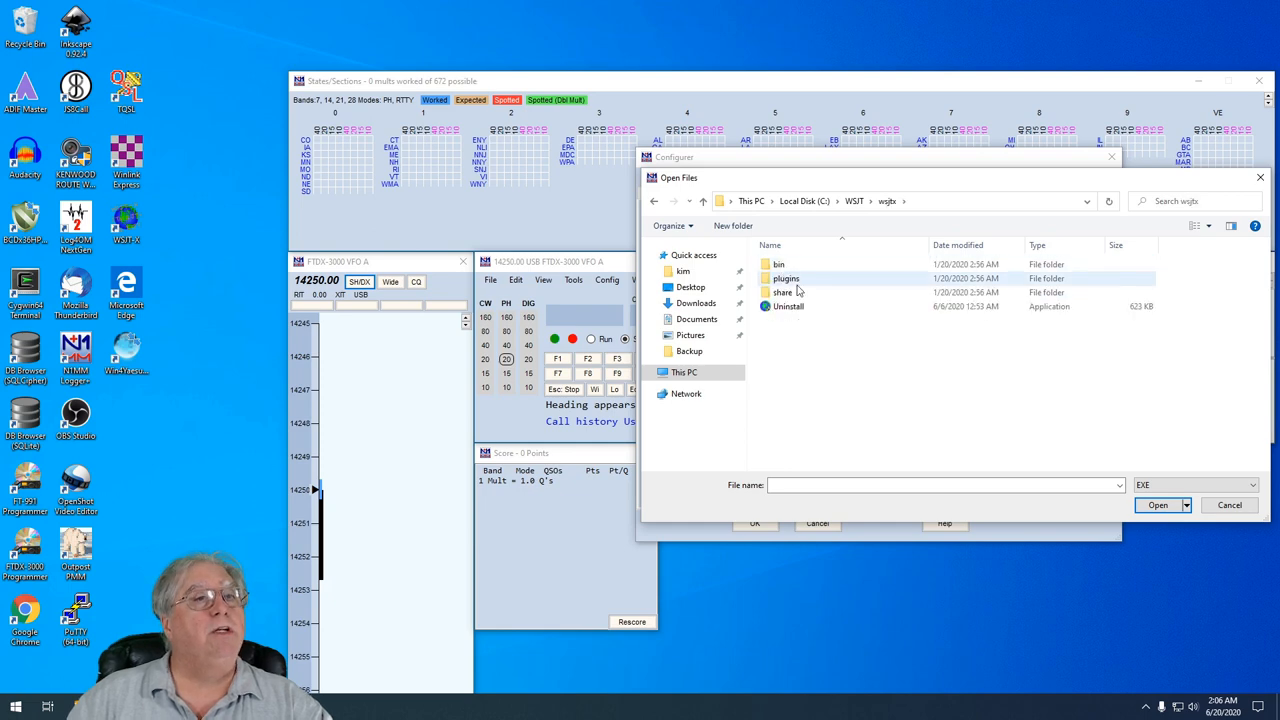
mouse_move(775, 280)
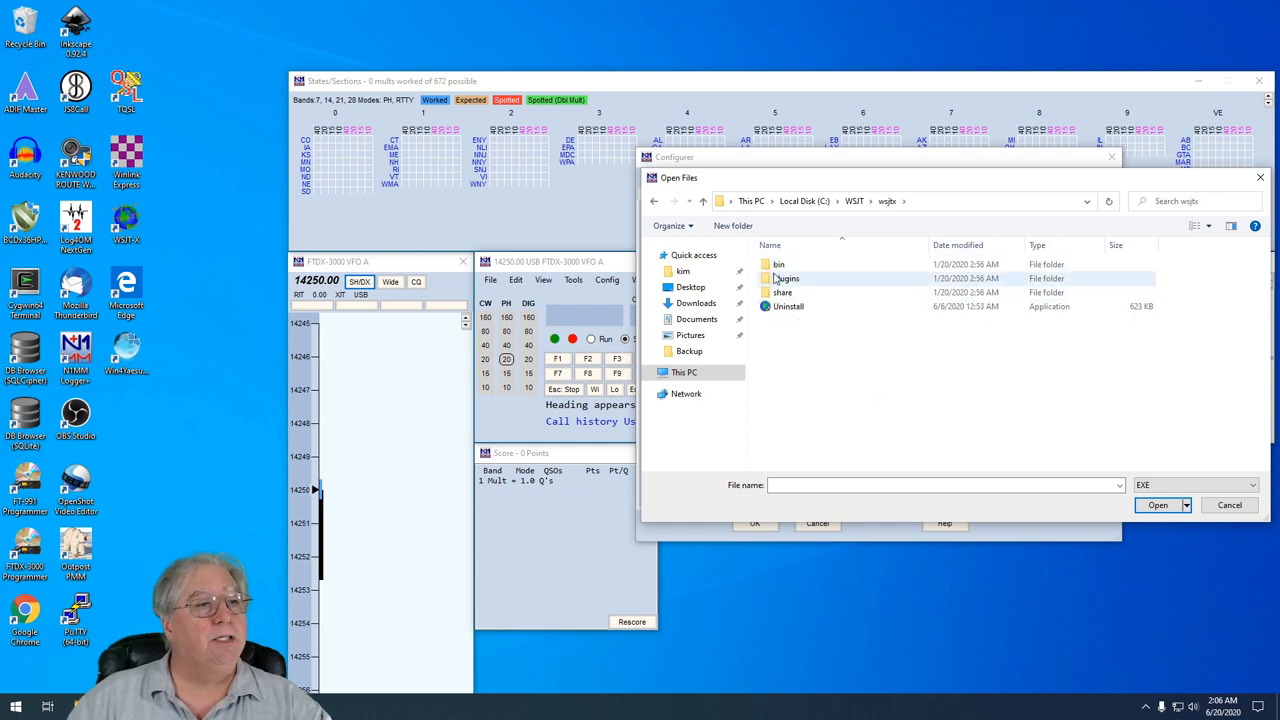
double_click(779, 264)
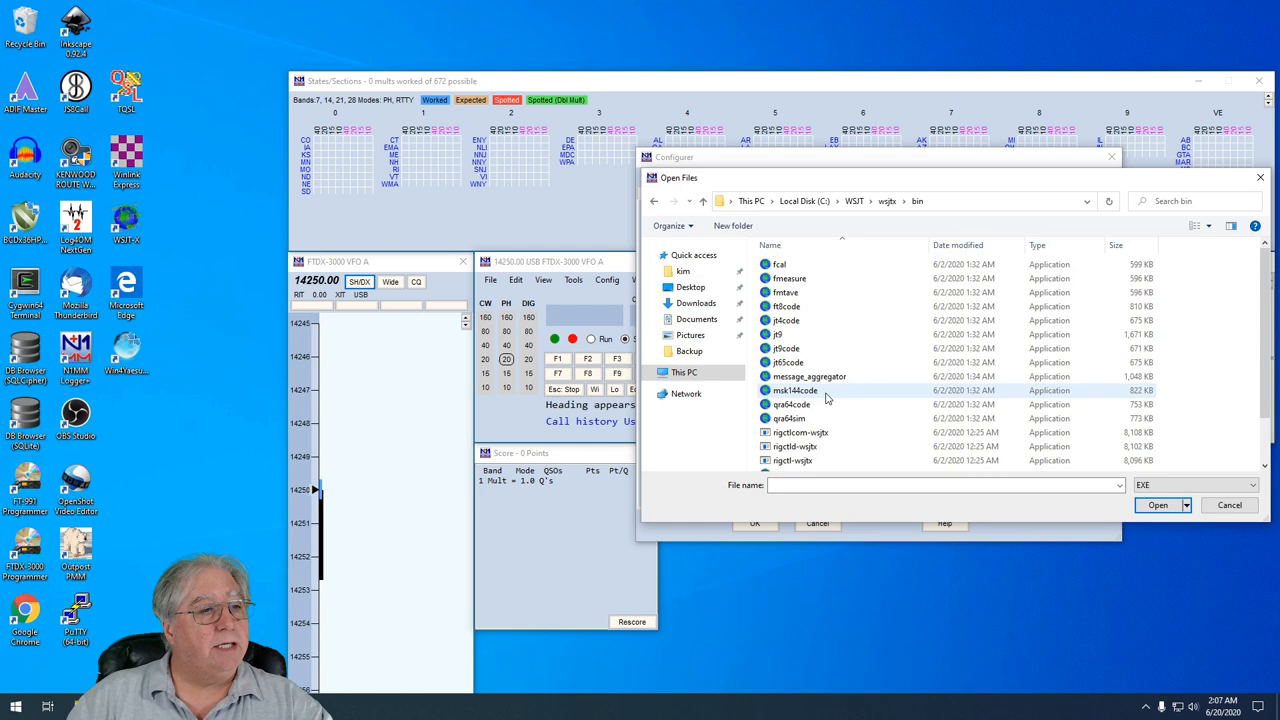
Select wsjtx.exe as the WSJT-X program path and accept the configuration
scroll(down, 3)
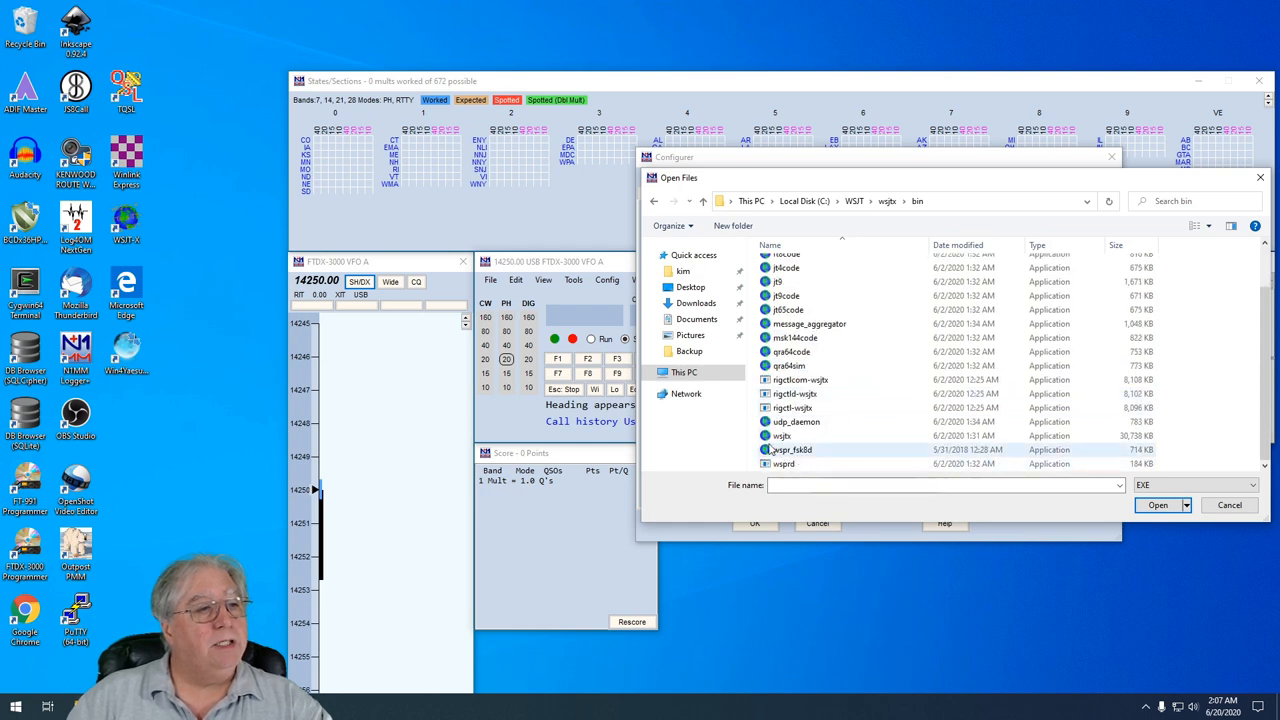
click(783, 435)
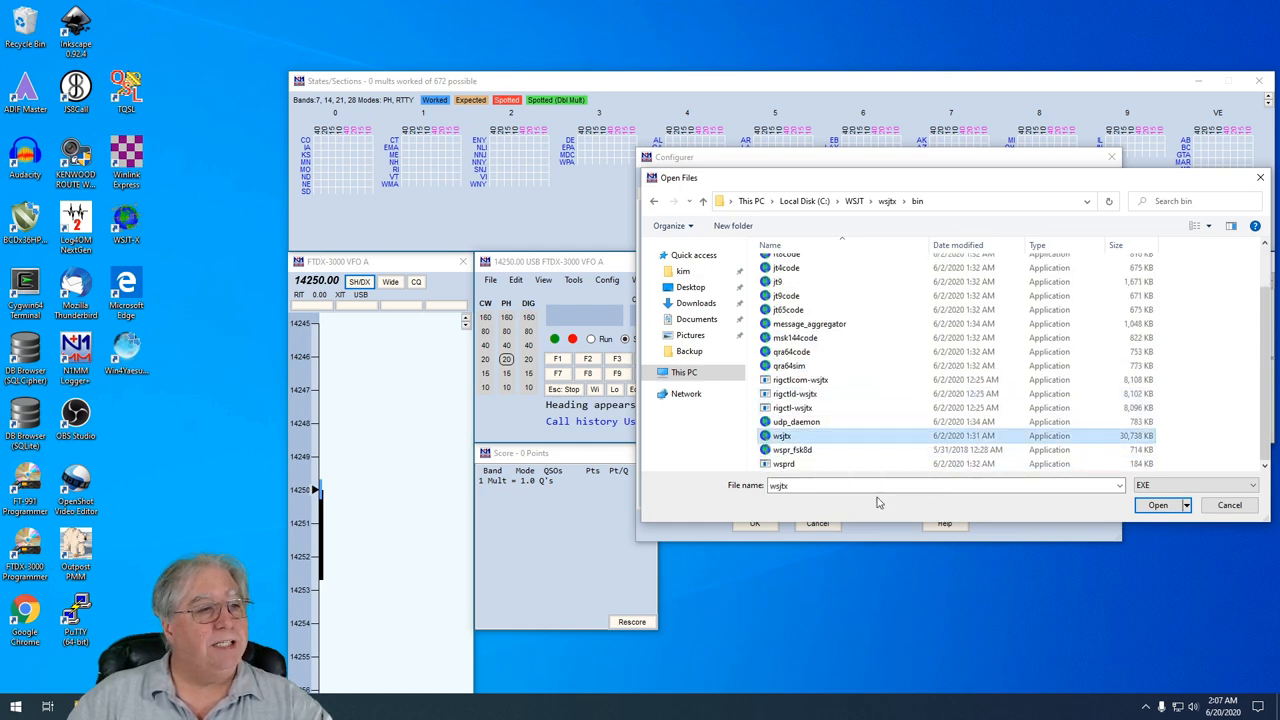
mouse_move(1123, 527)
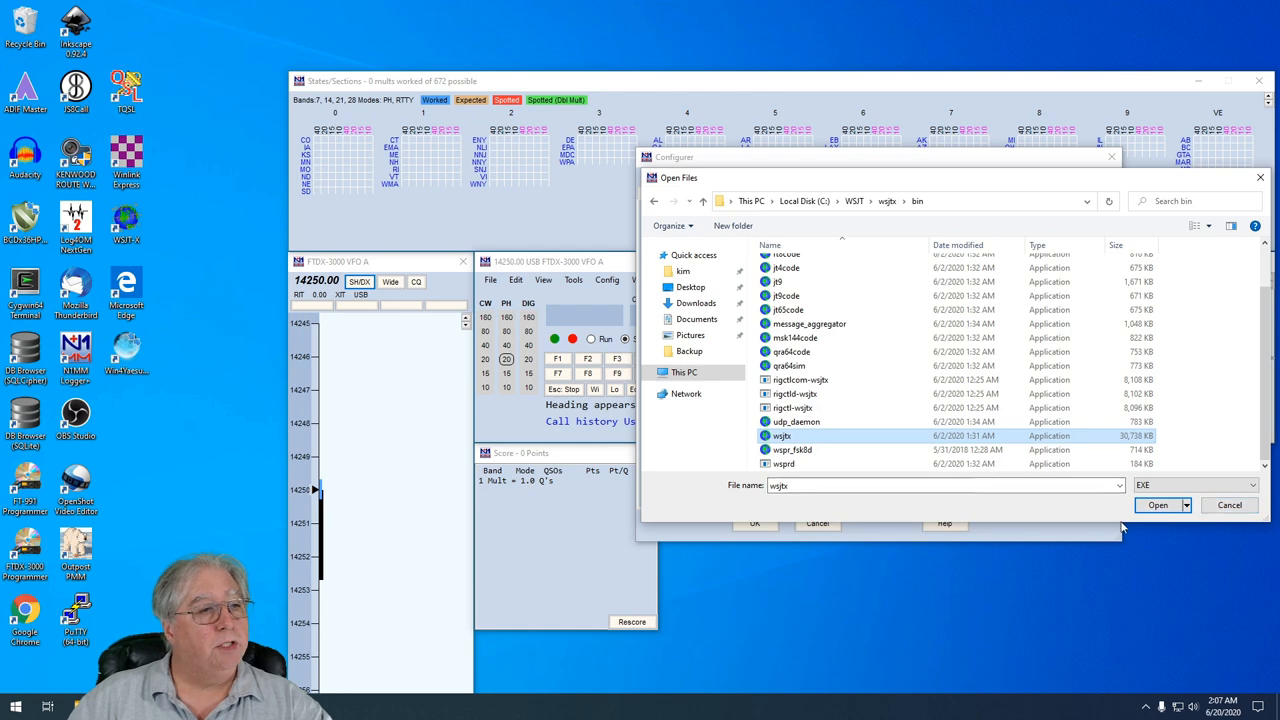
click(1157, 505)
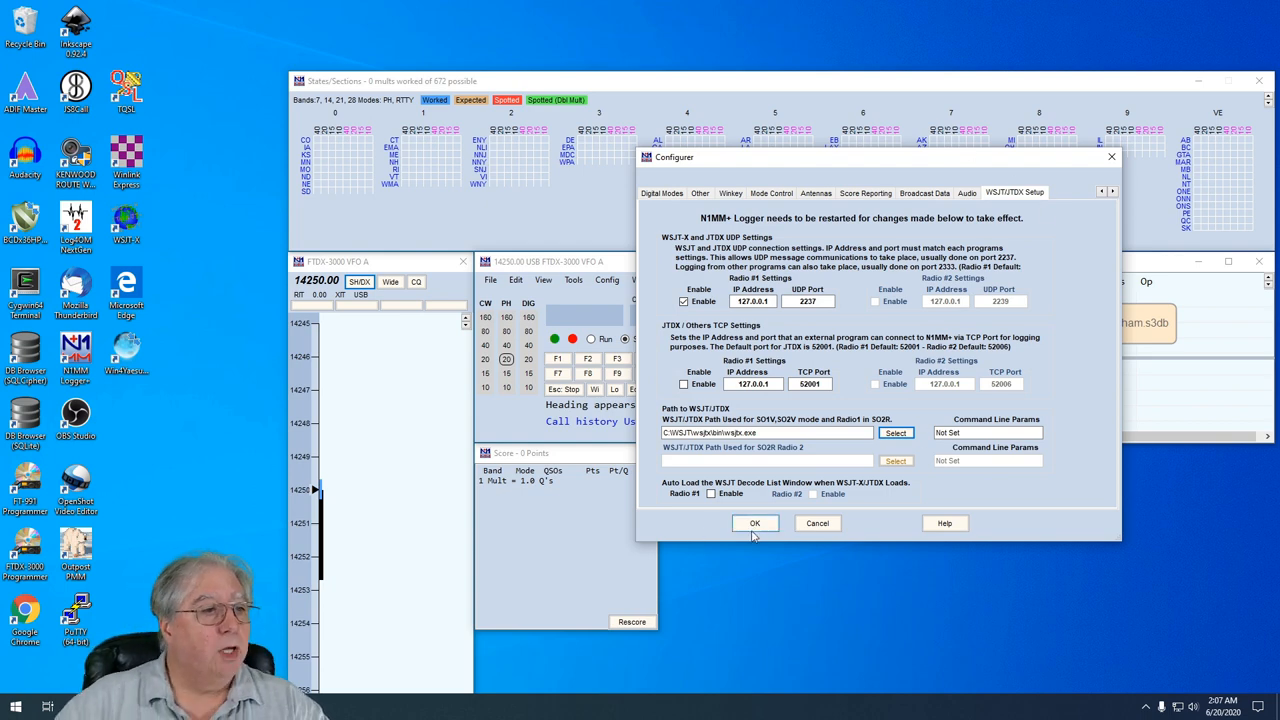
click(755, 523)
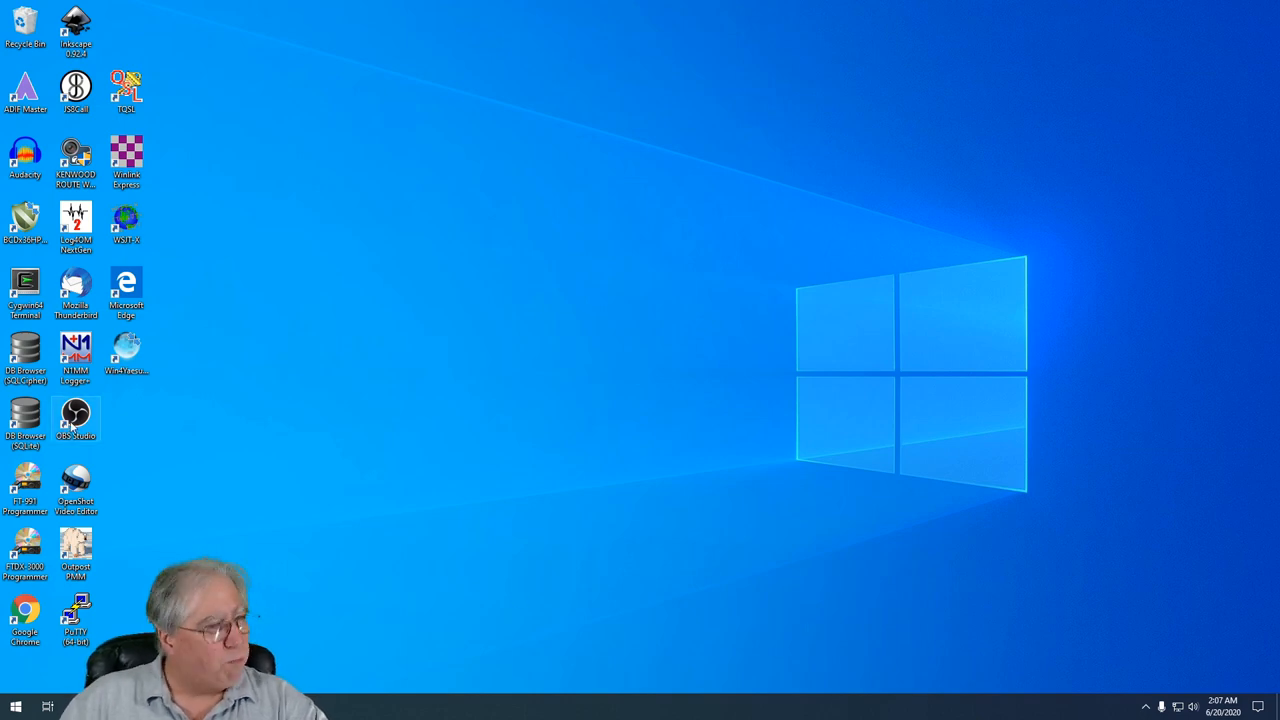
Relaunch N1MM Logger+ and load WSJT-X from its Window menu
double_click(76, 355)
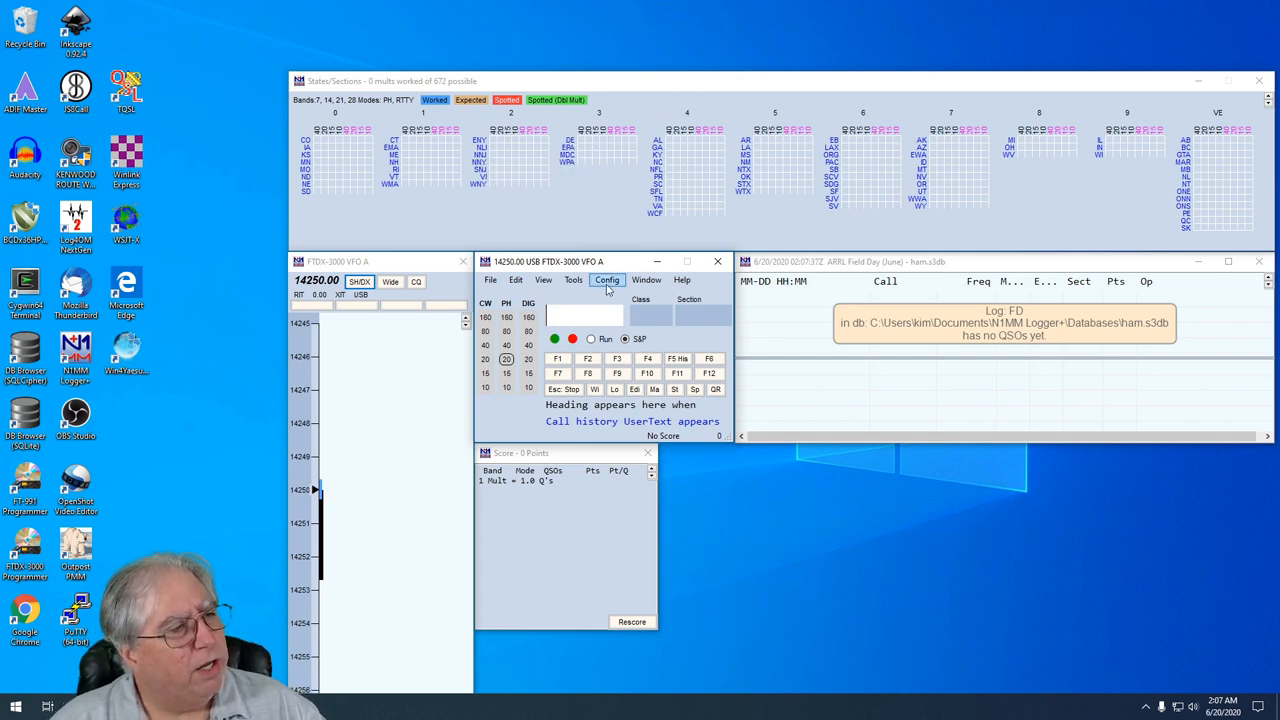
click(646, 279)
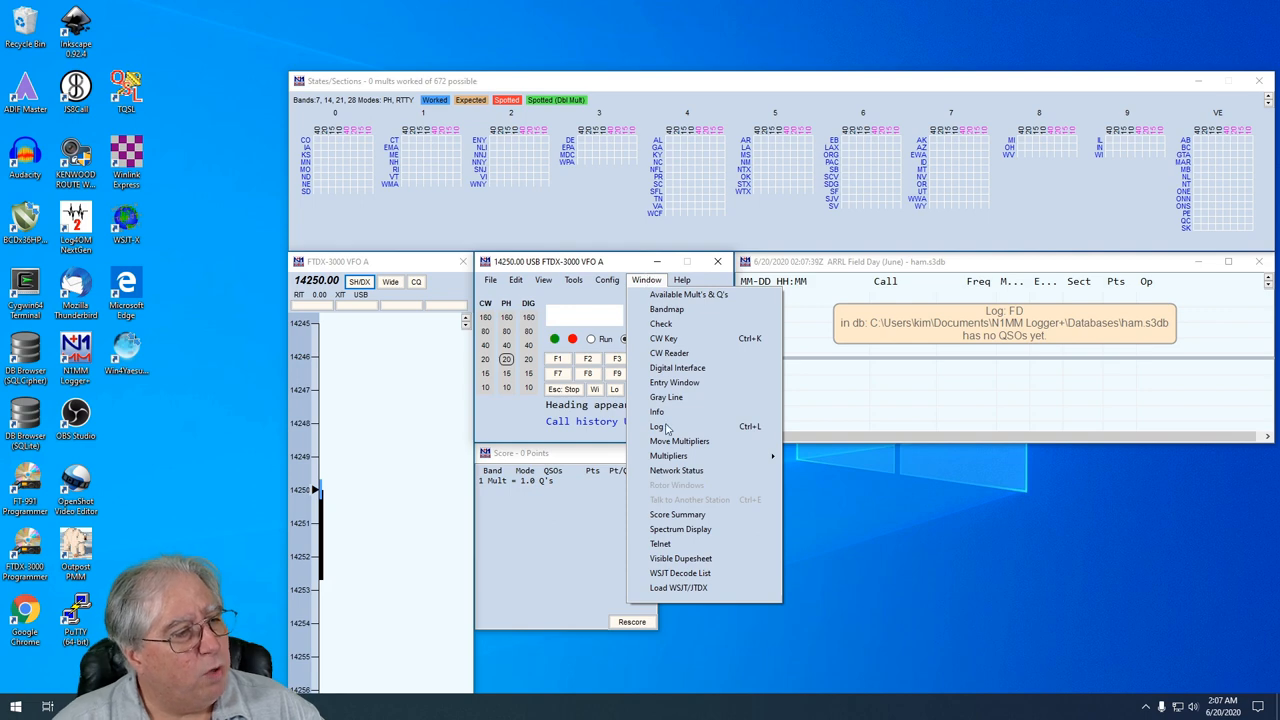
mouse_move(678, 587)
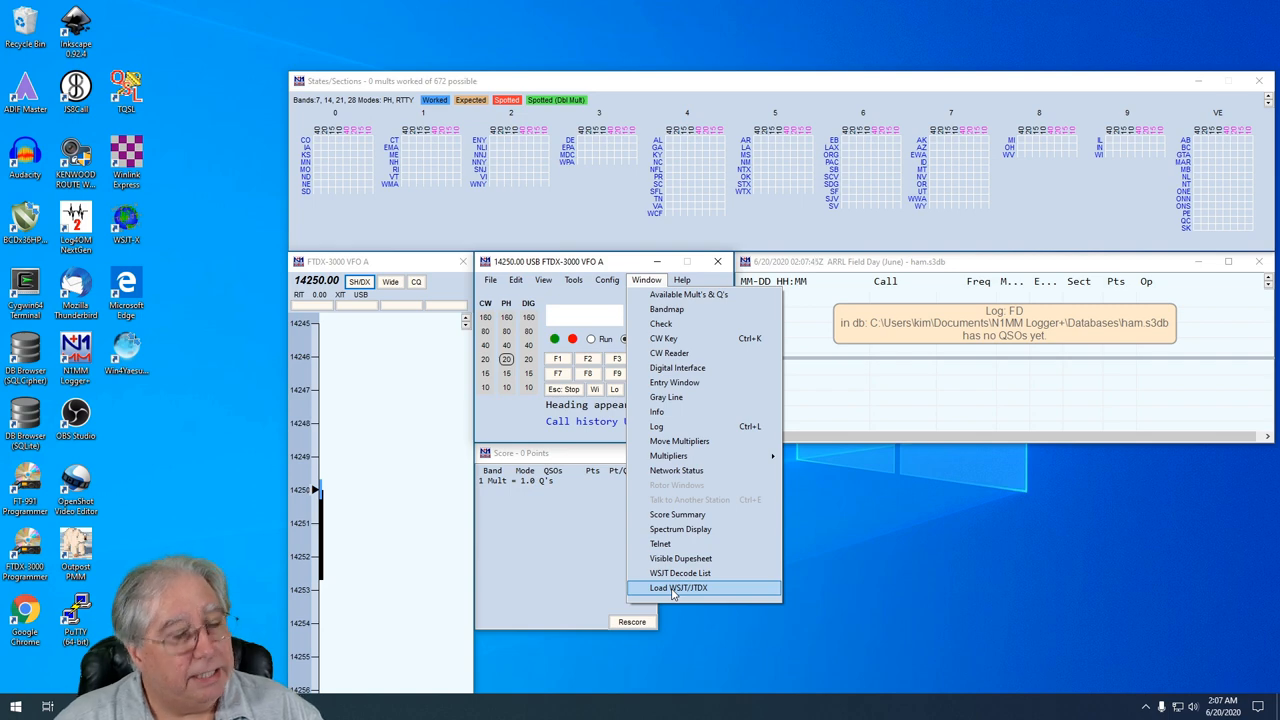
click(679, 587)
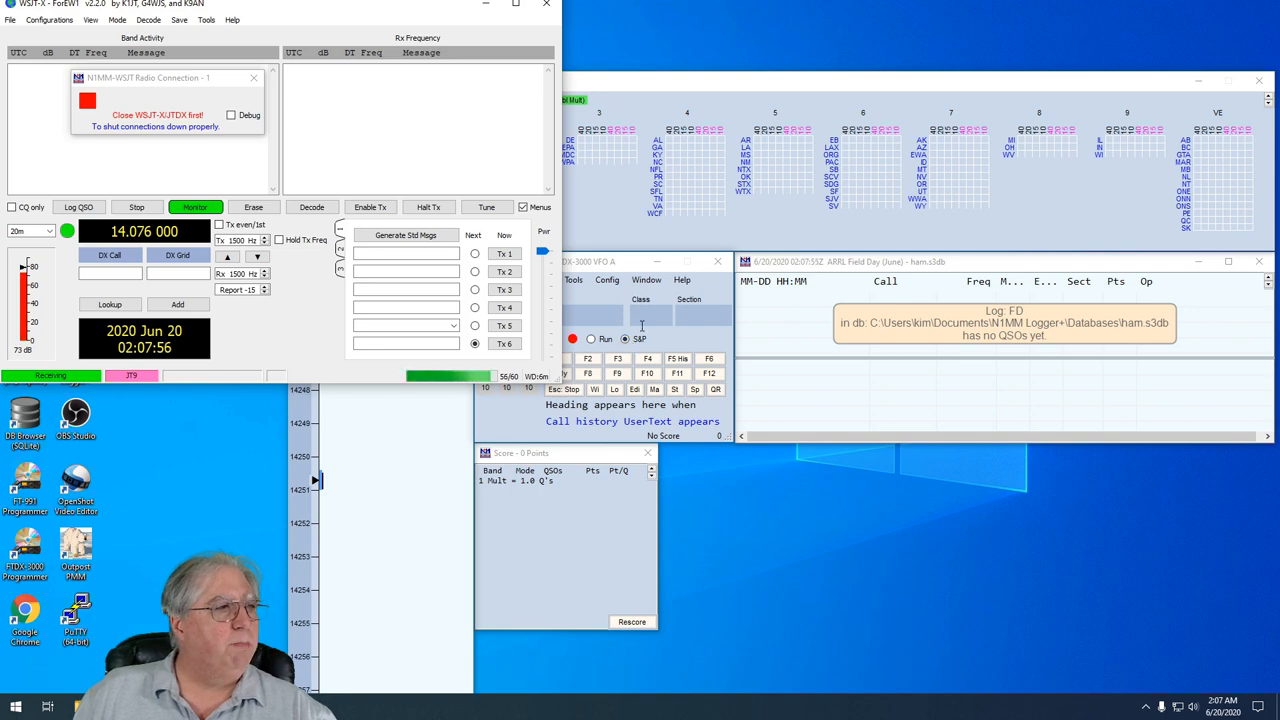
Open WSJT-X Settings on the General tab and select the callsign field
click(10, 19)
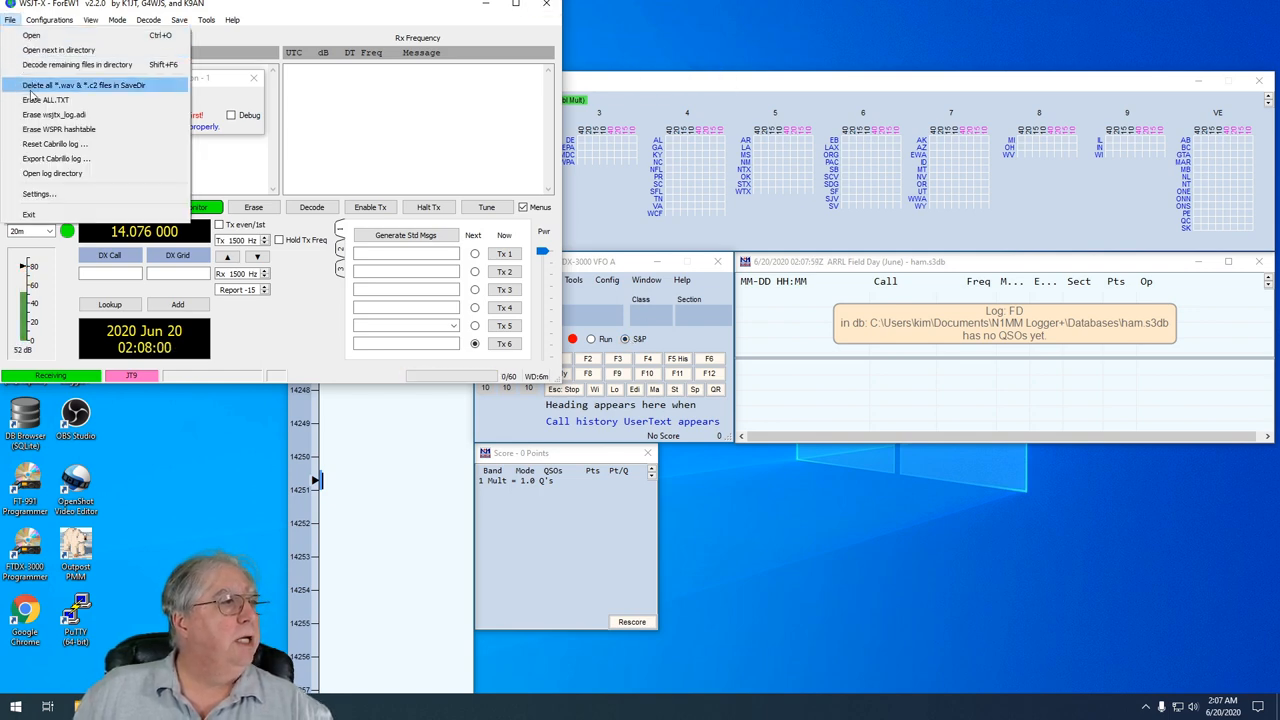
click(39, 193)
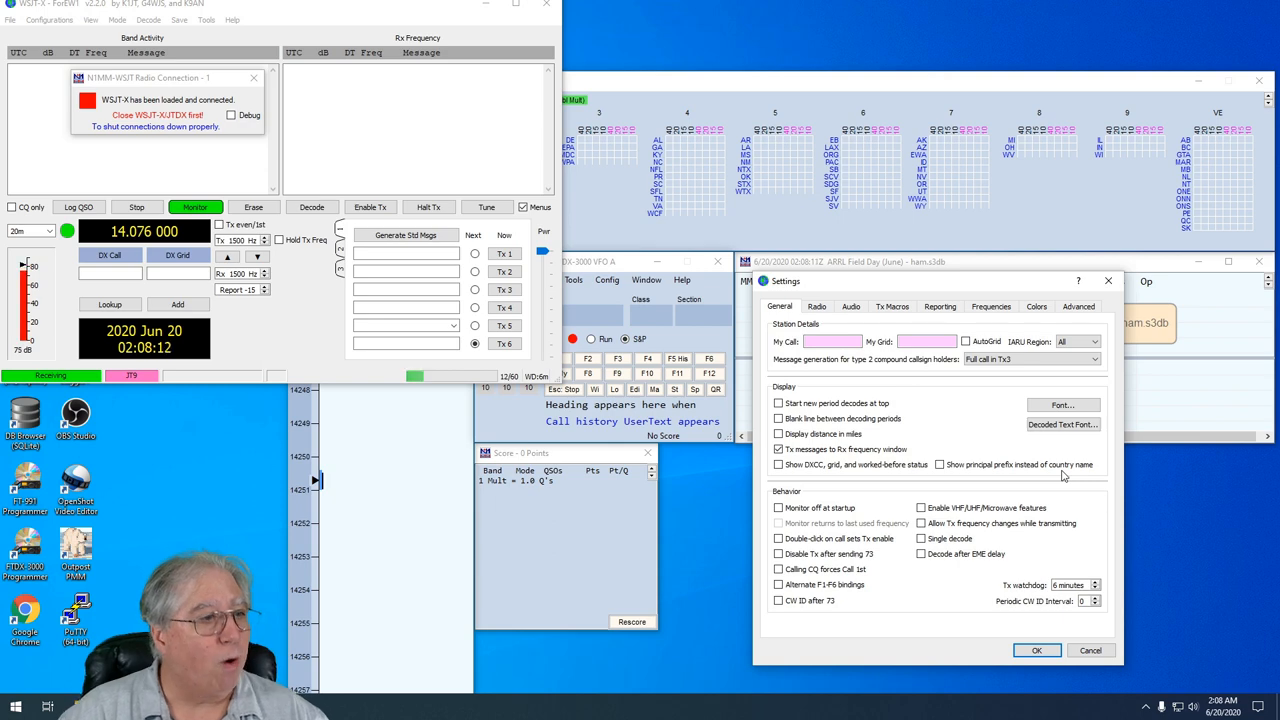
click(833, 341)
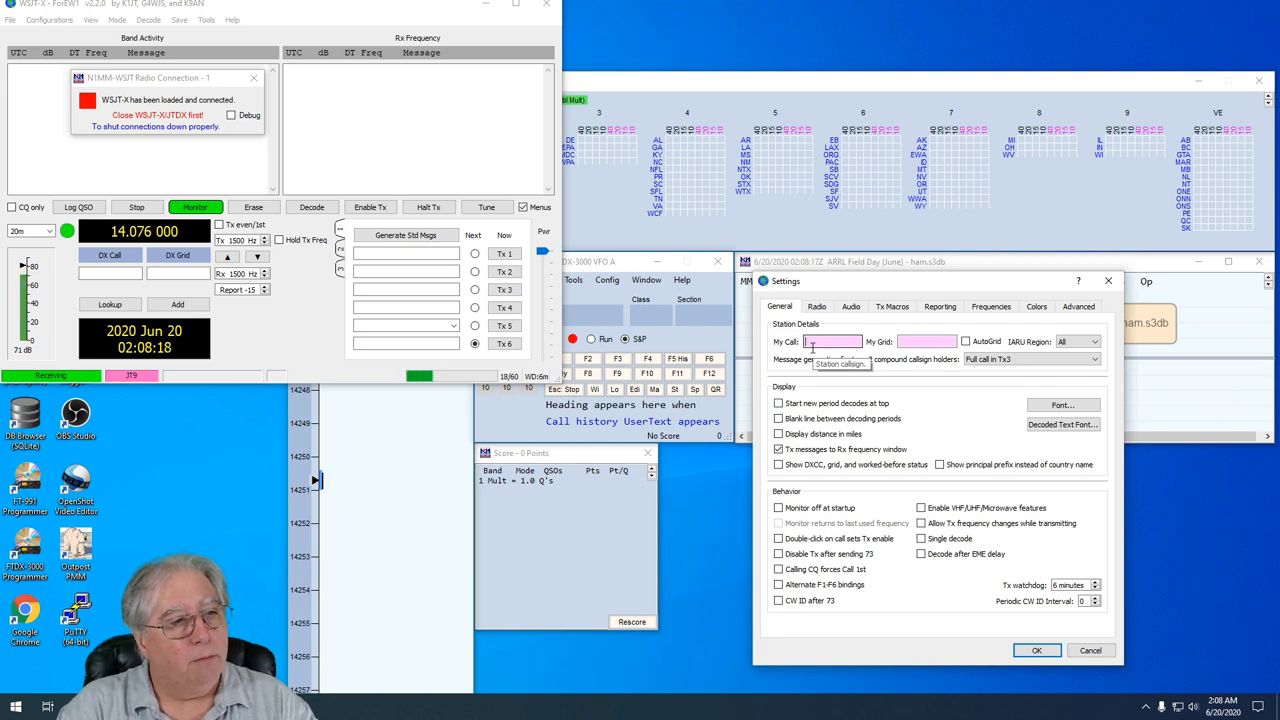
Enter callsign AG6AG and grid DM04, and show distances in miles
text(AG6AG)
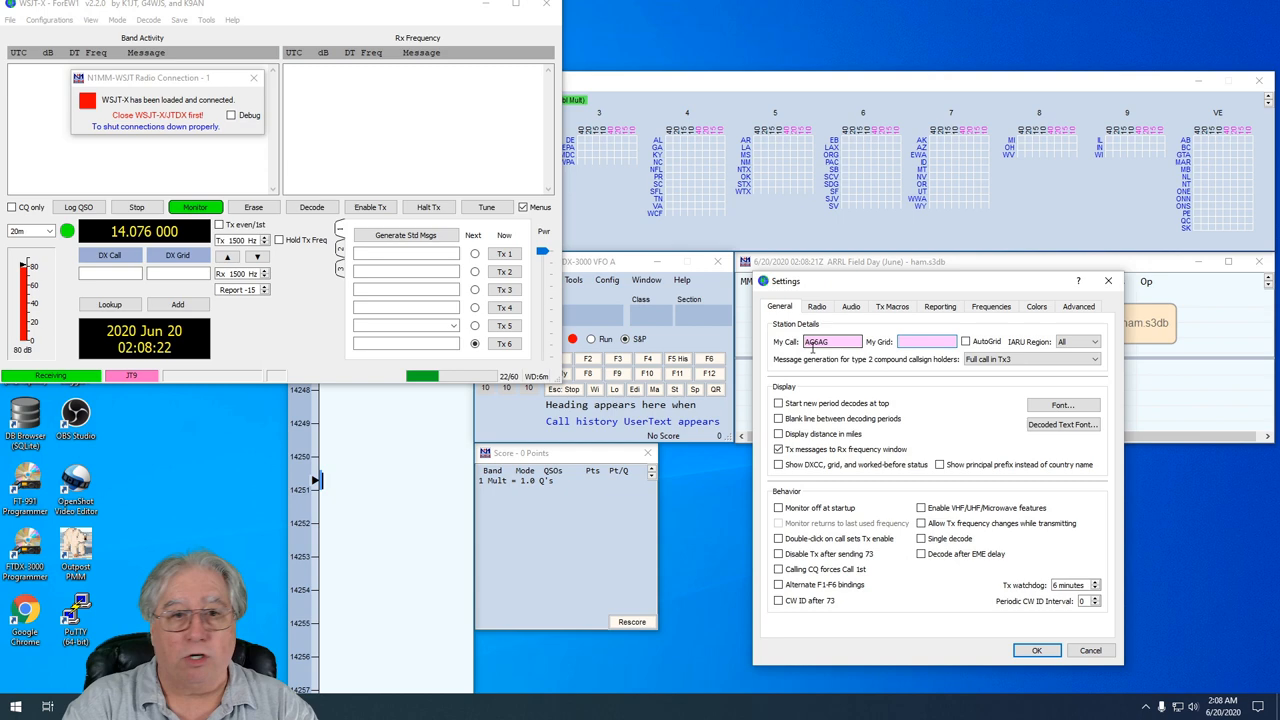
text(DM04)
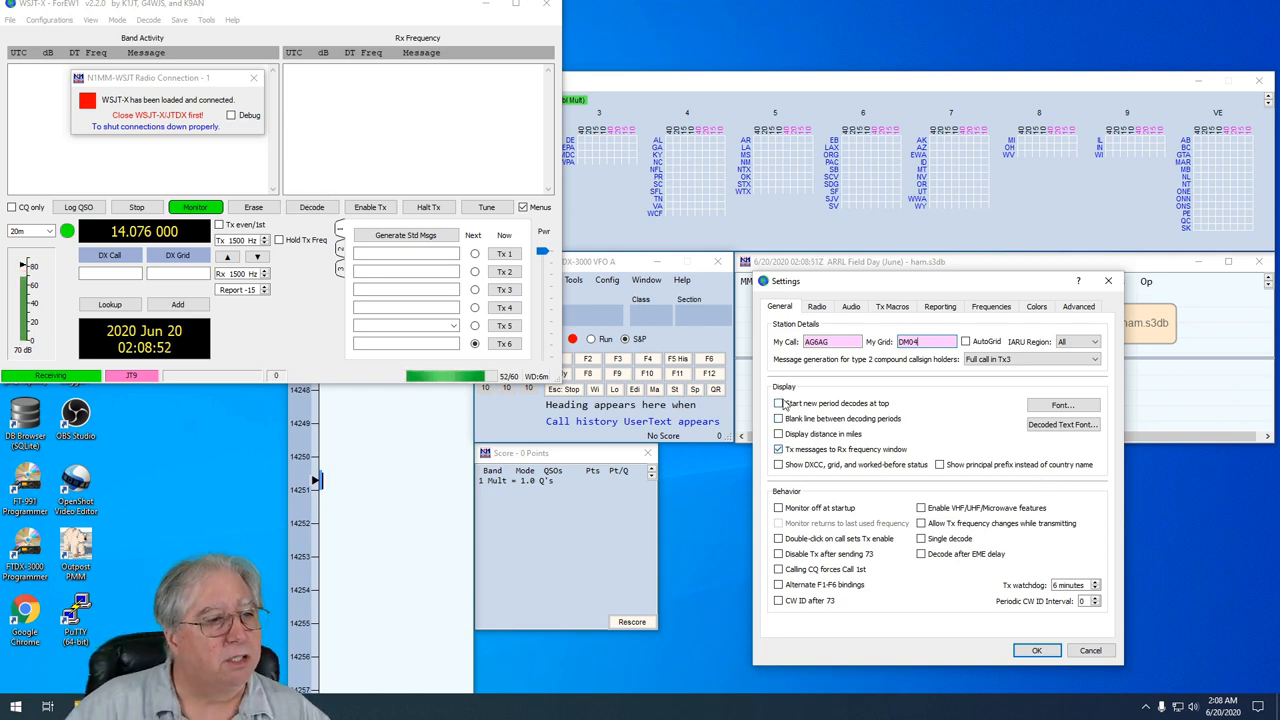
mouse_move(855, 485)
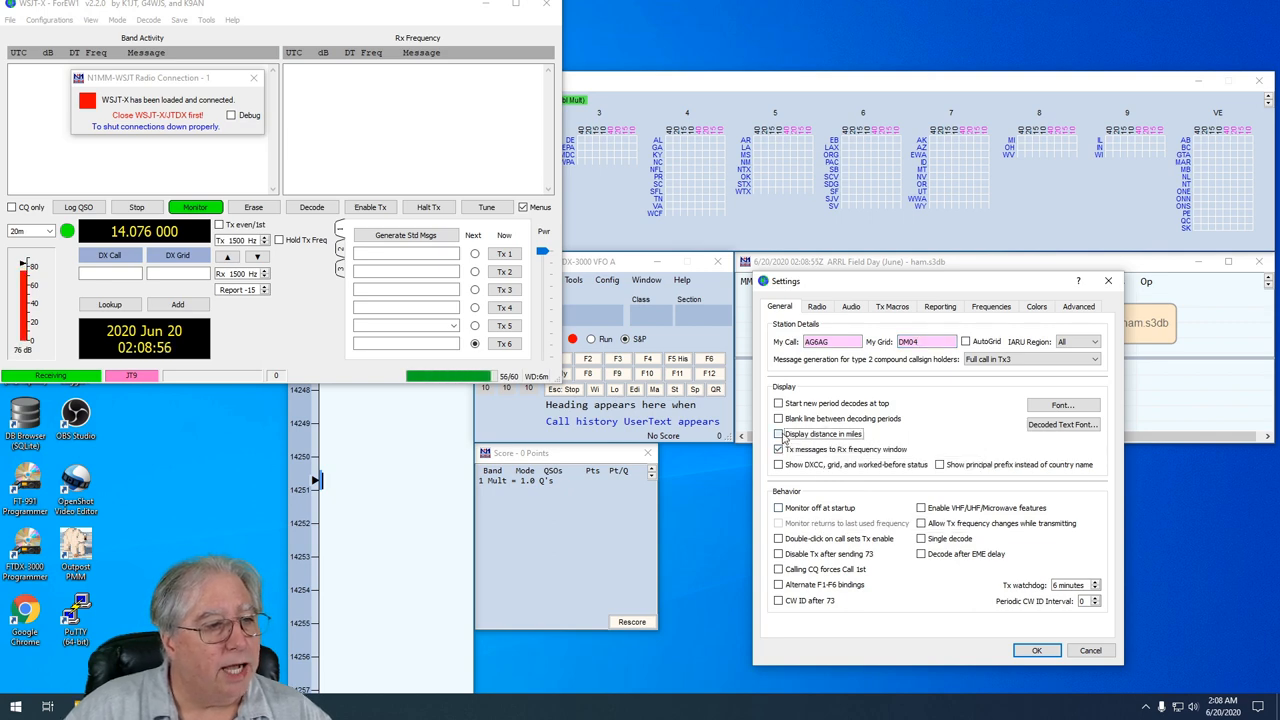
click(779, 433)
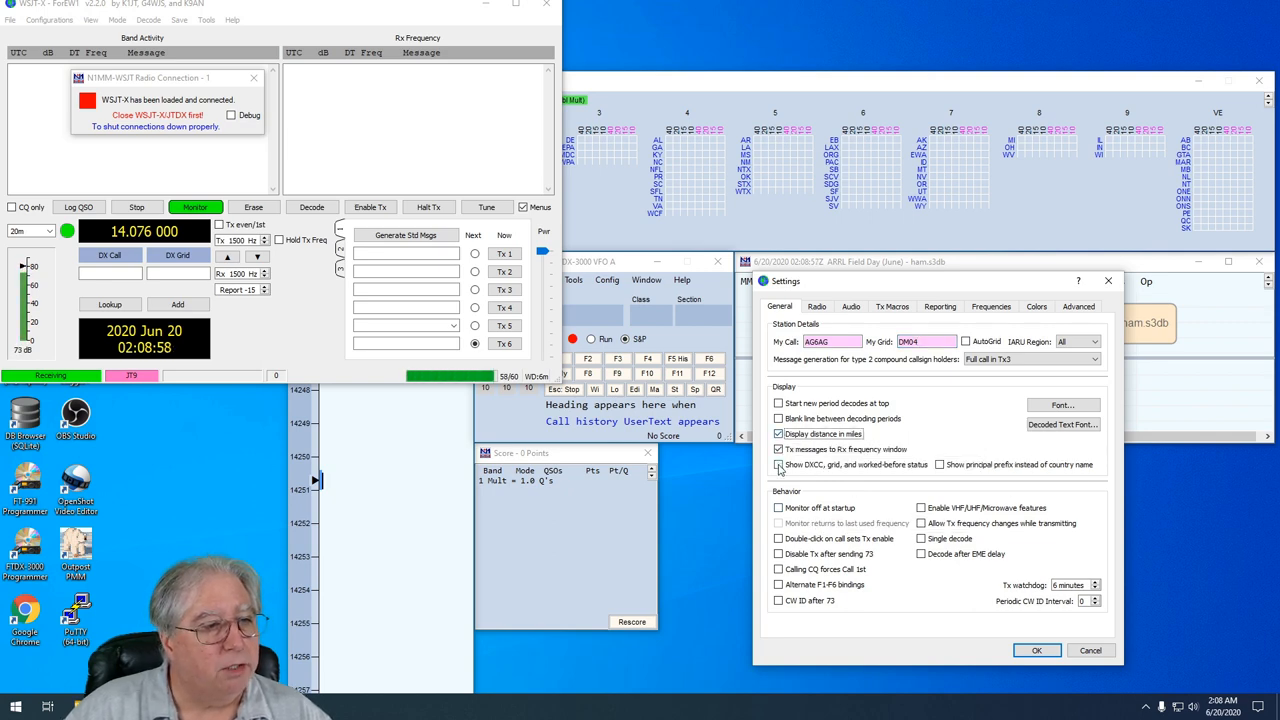
Enable worked-before status, double-click Tx, CQ forcing Call 1st, and Tx frequency changes
click(779, 465)
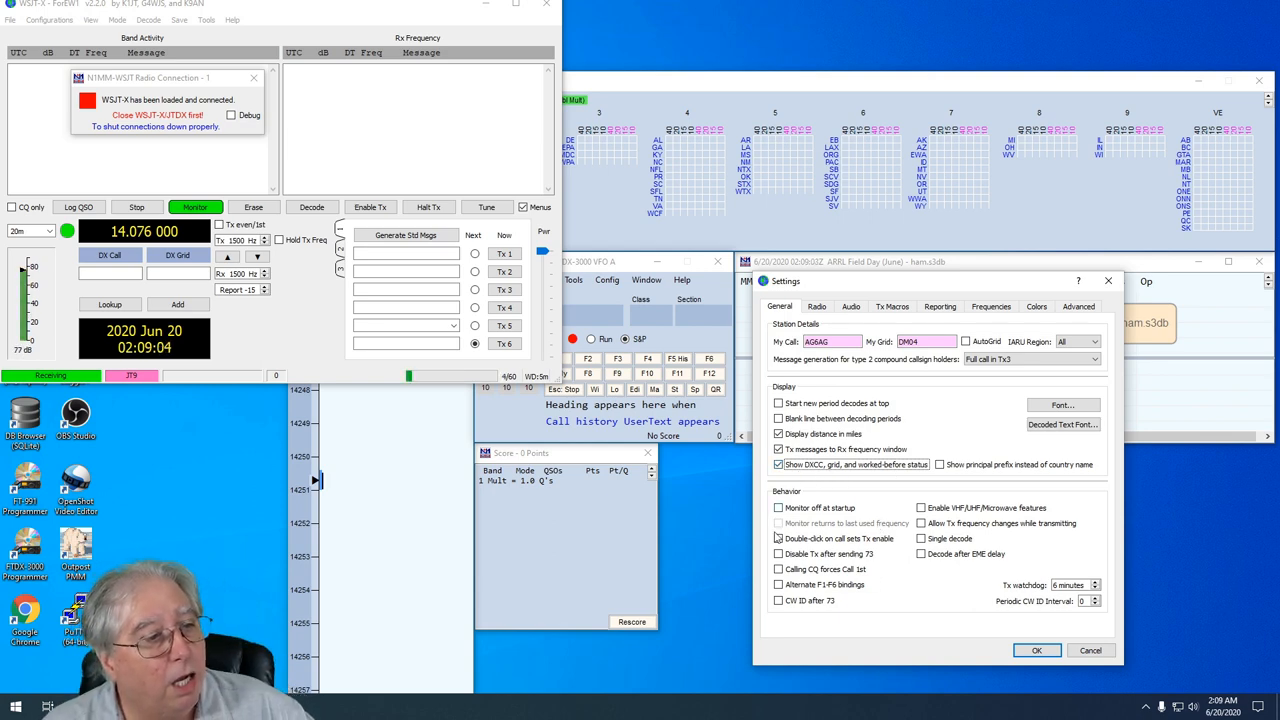
click(779, 538)
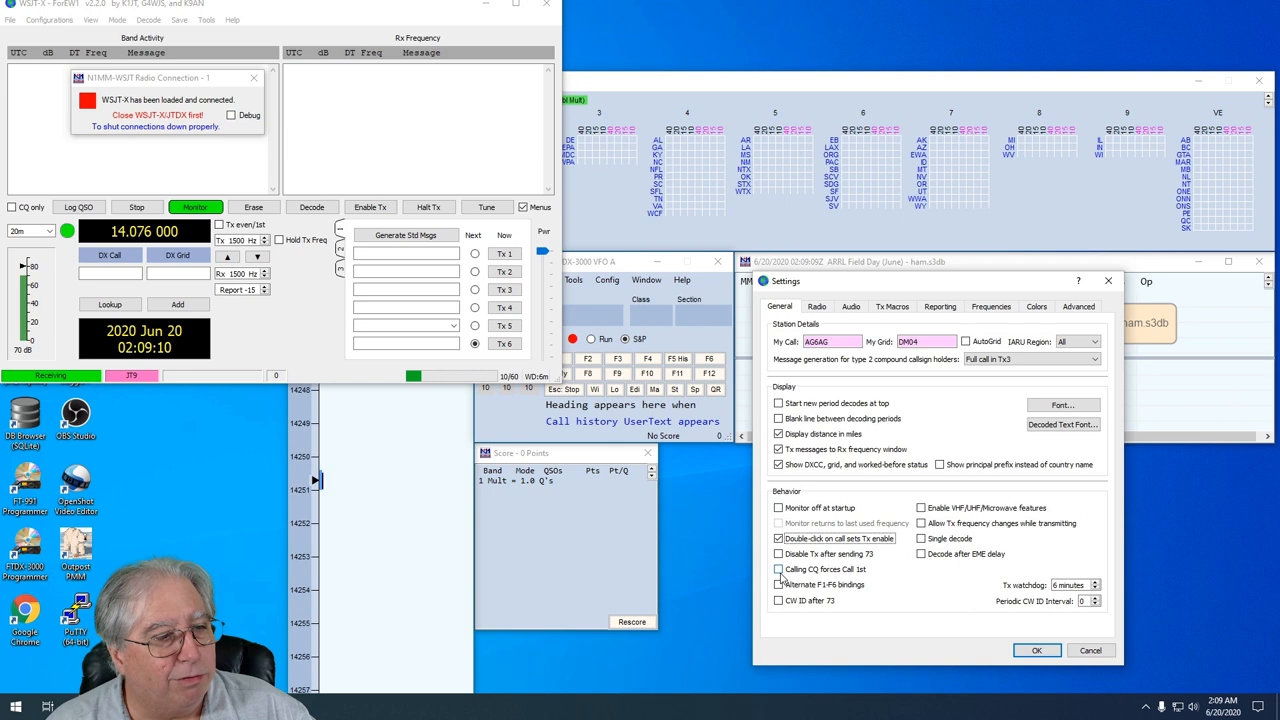
click(779, 569)
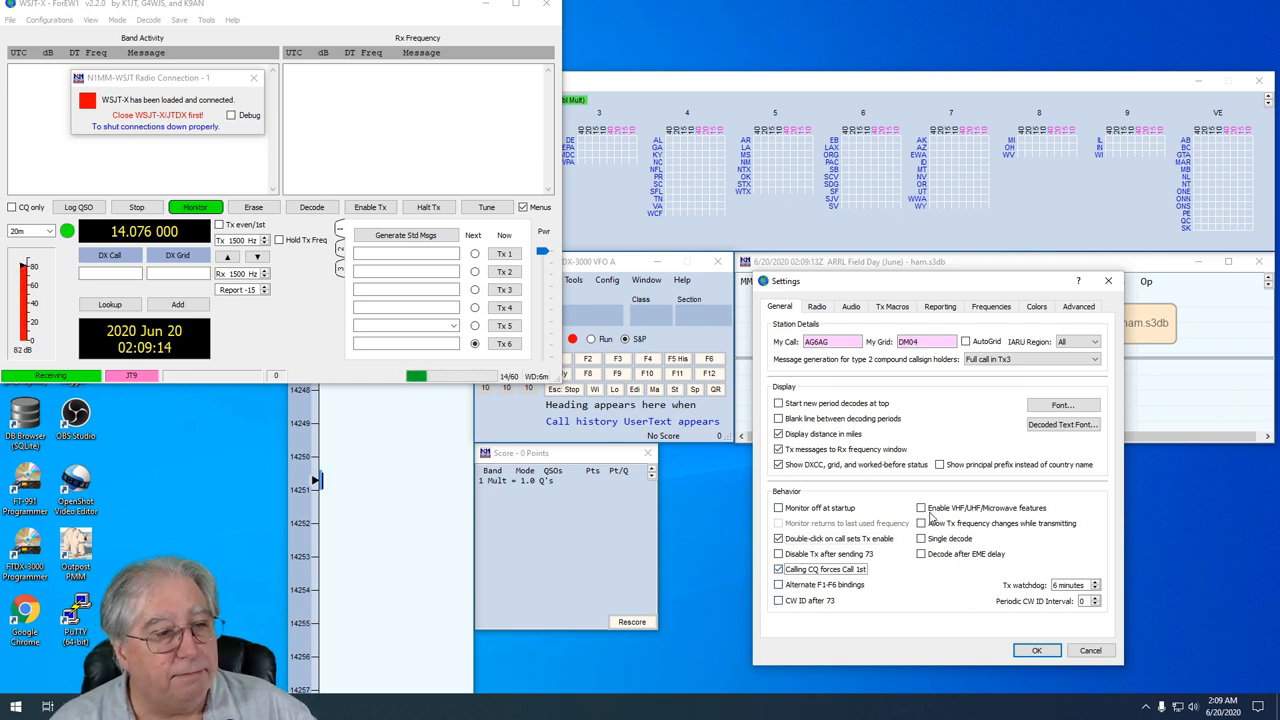
click(921, 523)
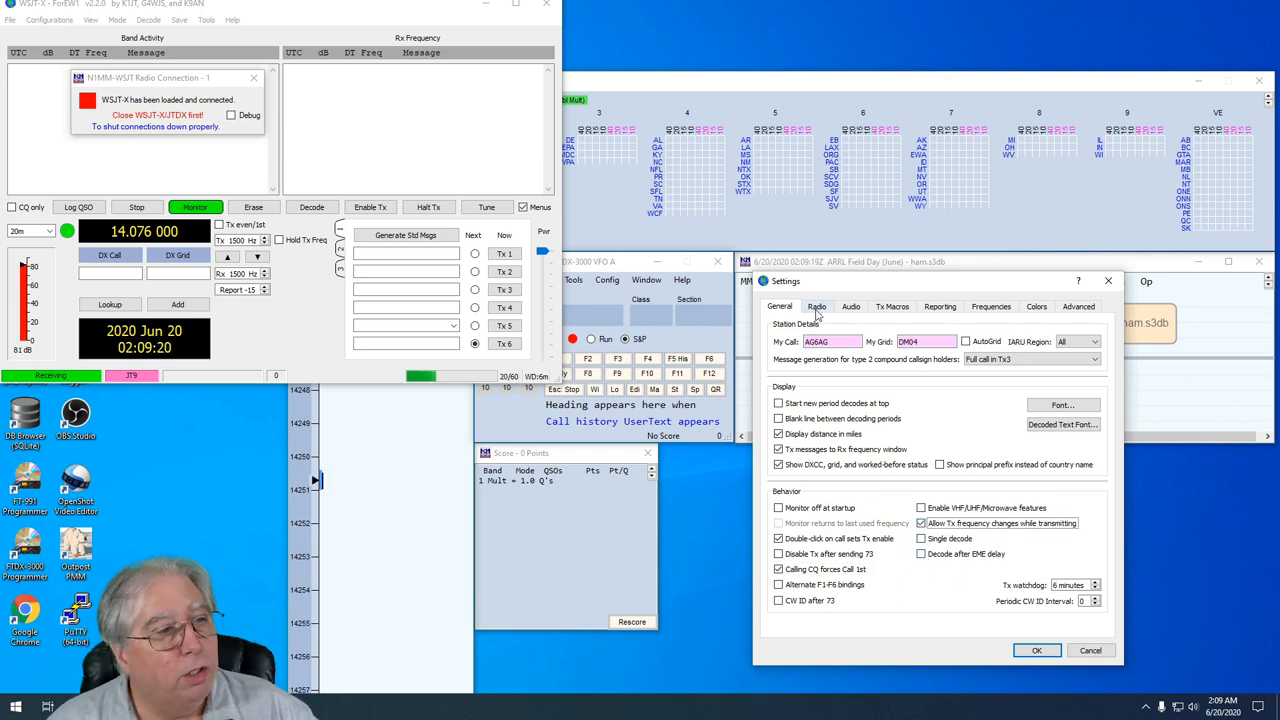
click(817, 306)
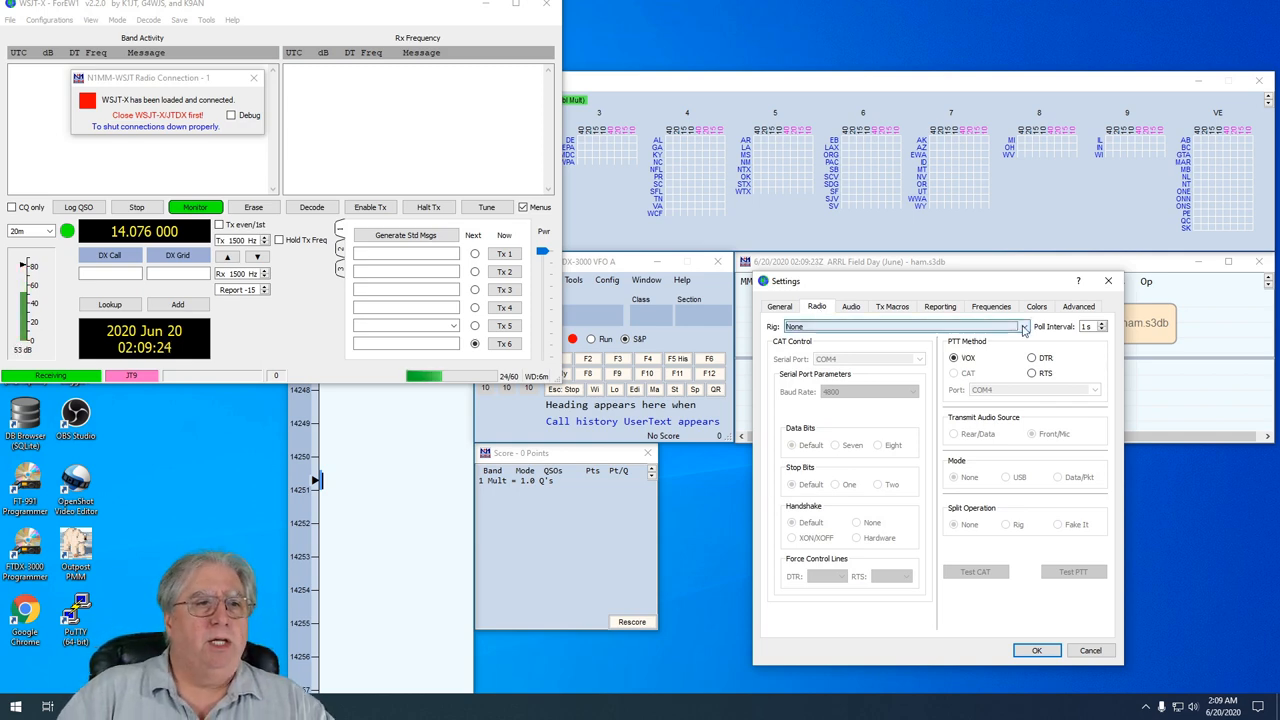
Use DX Lab Suite Commander with CAT PTT and pass the CAT test at 14.250 MHz
click(1024, 326)
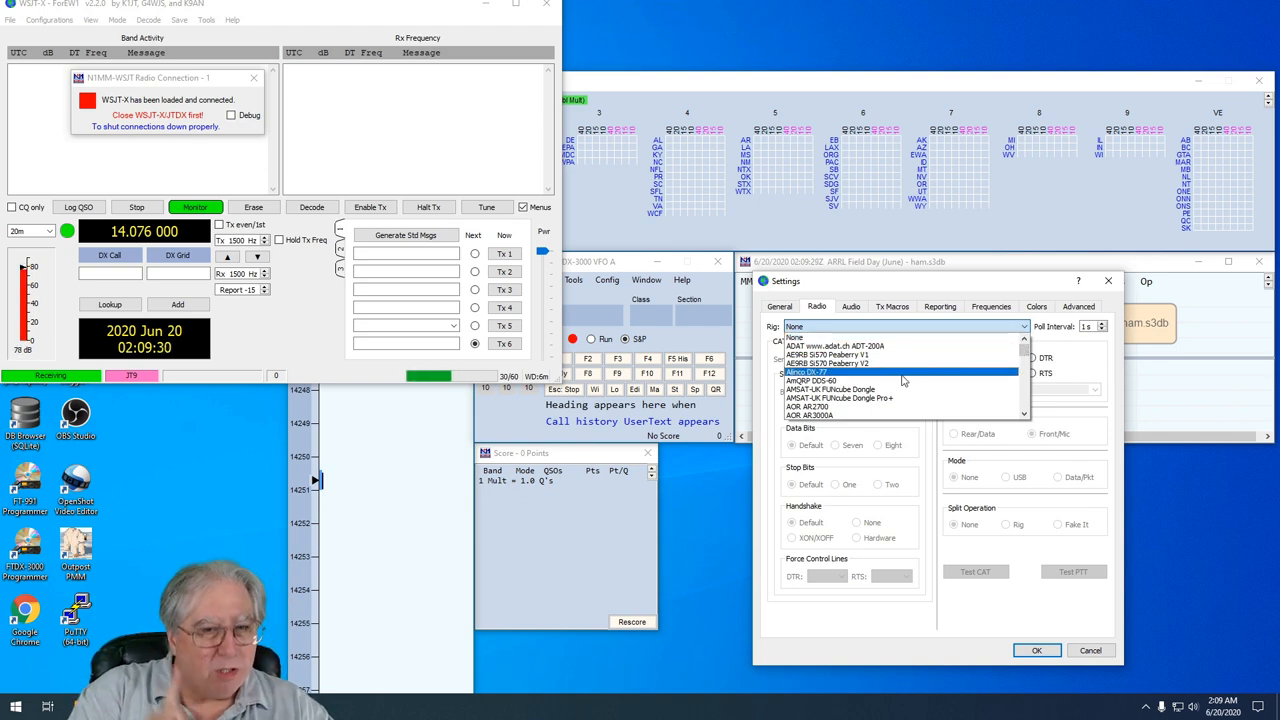
scroll(down, 3)
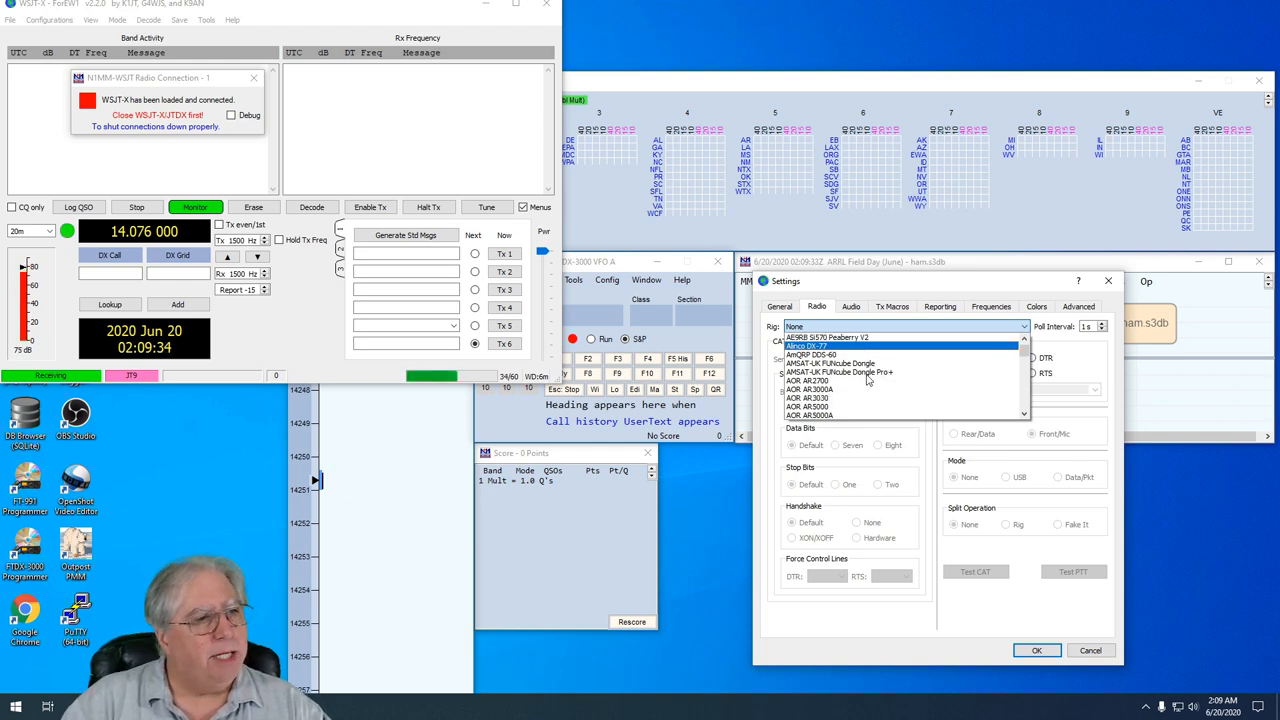
scroll(down, 3)
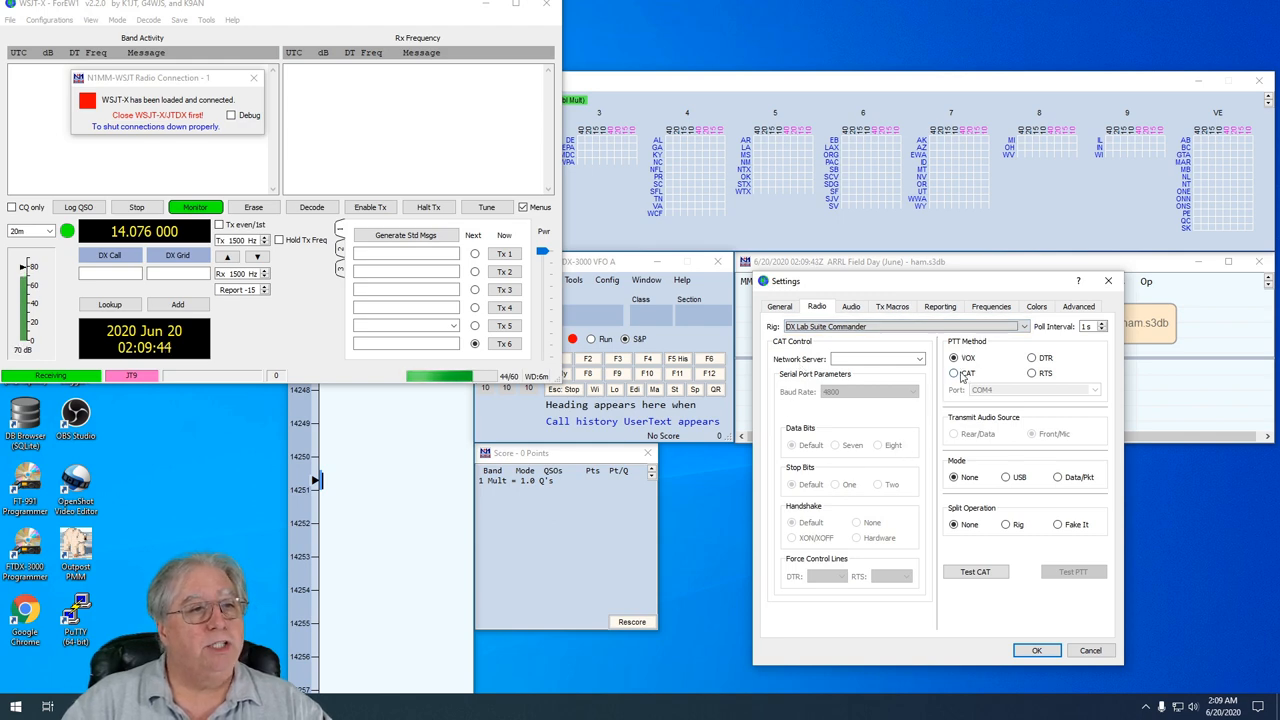
click(953, 373)
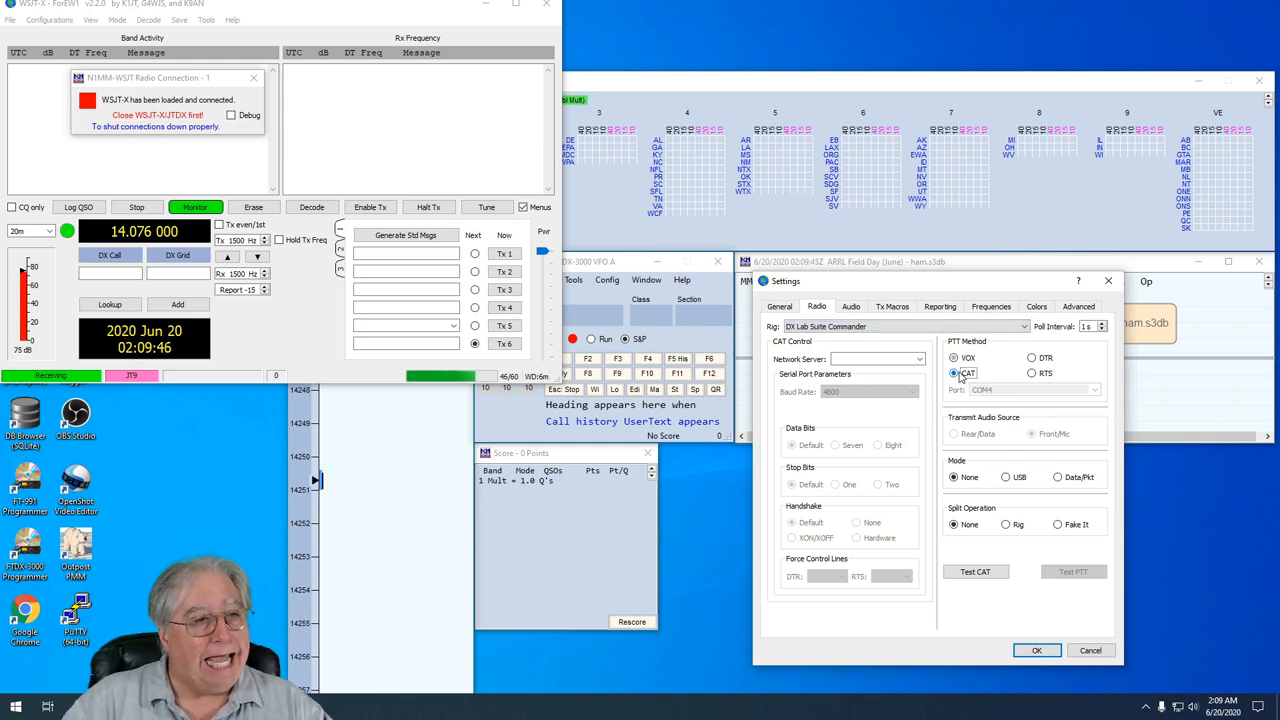
mouse_move(954, 373)
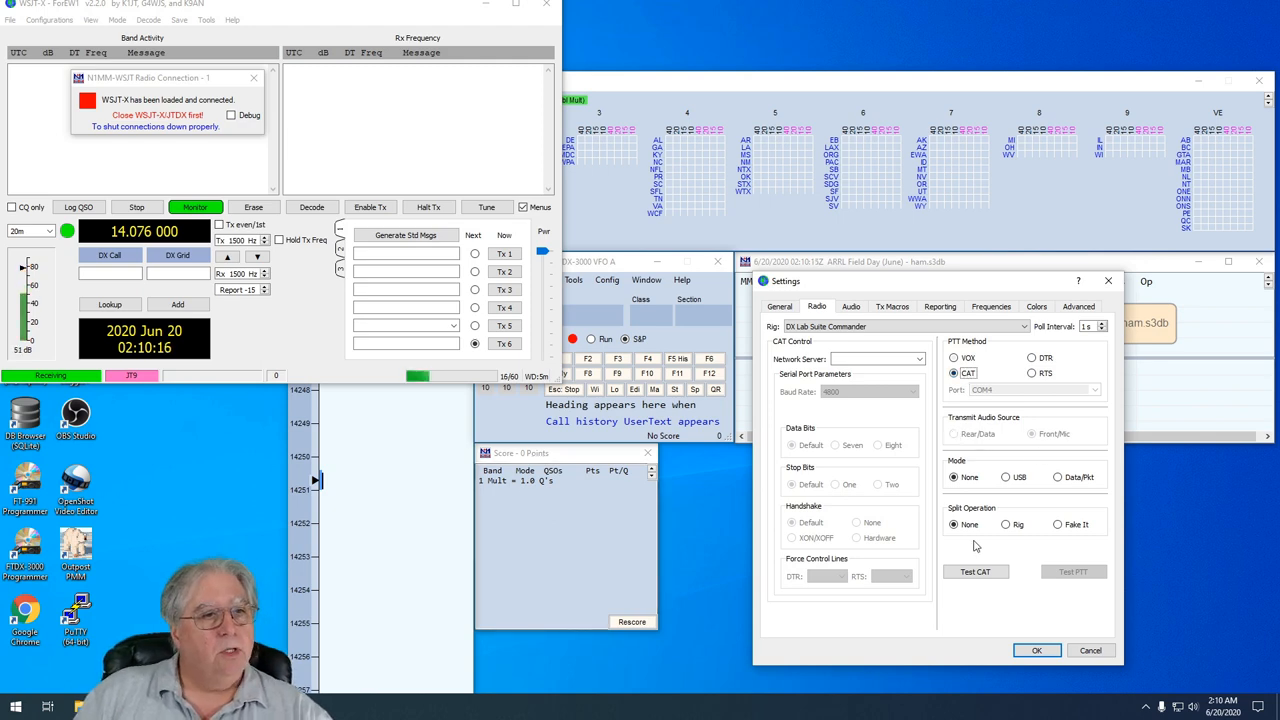
mouse_move(967, 373)
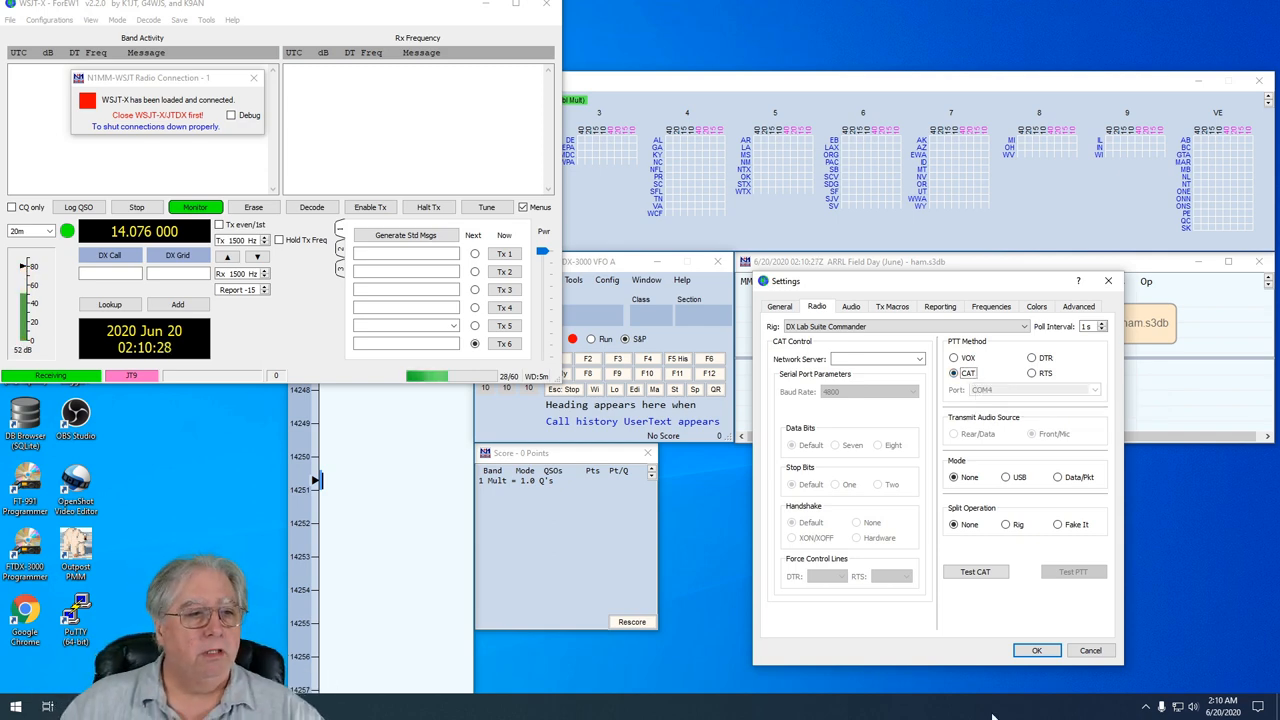
click(976, 571)
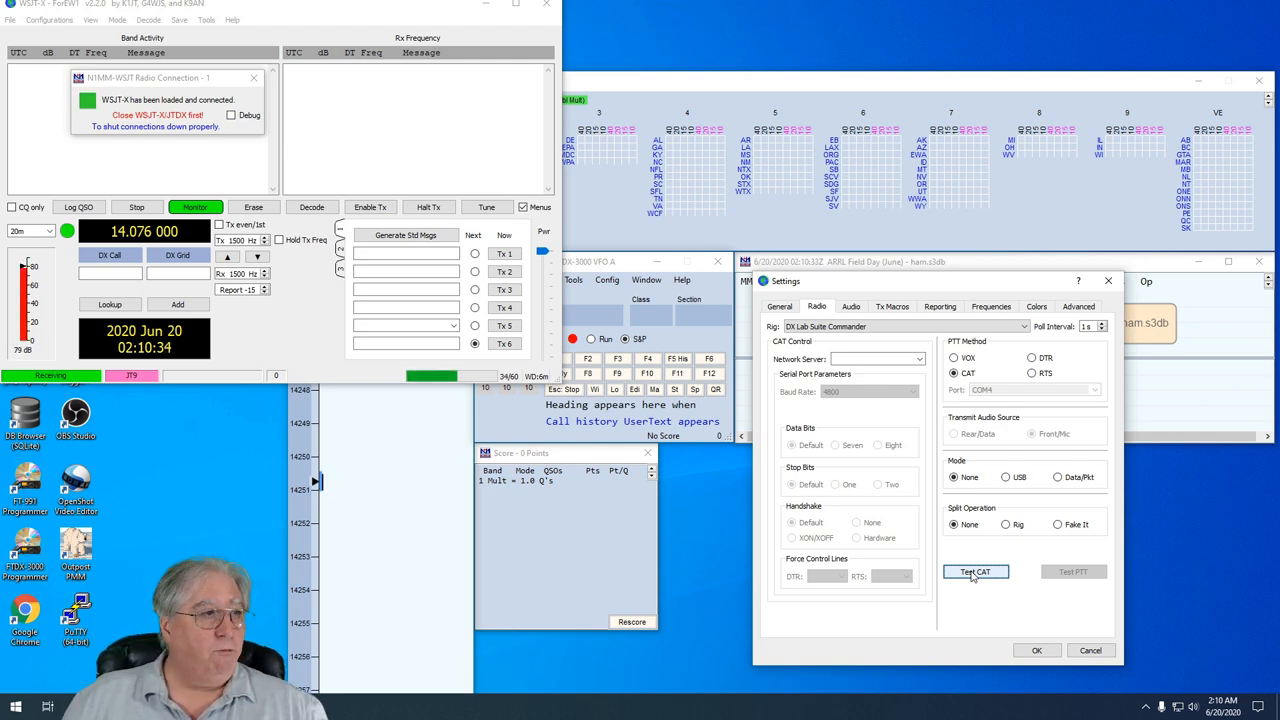
click(976, 571)
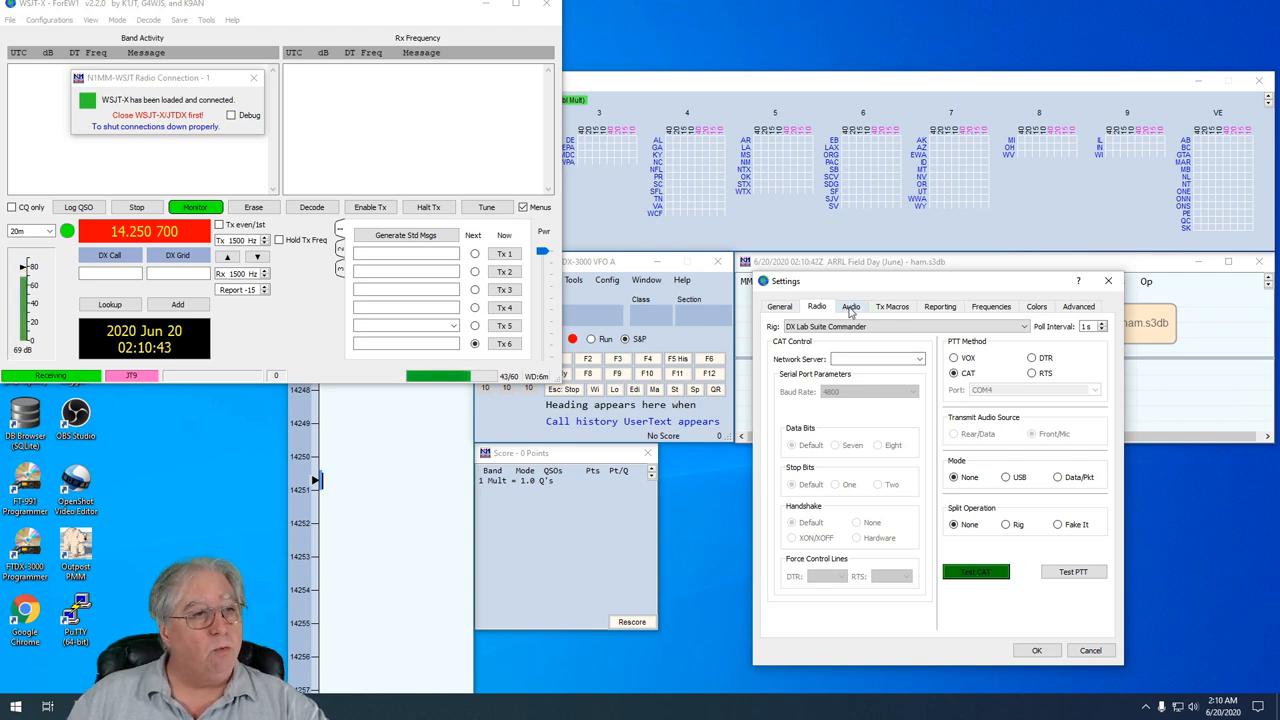
Set WSJT-X audio input to Microphone (USB Audio CODEC) and output to Speakers (USB Audio CODEC)
click(851, 306)
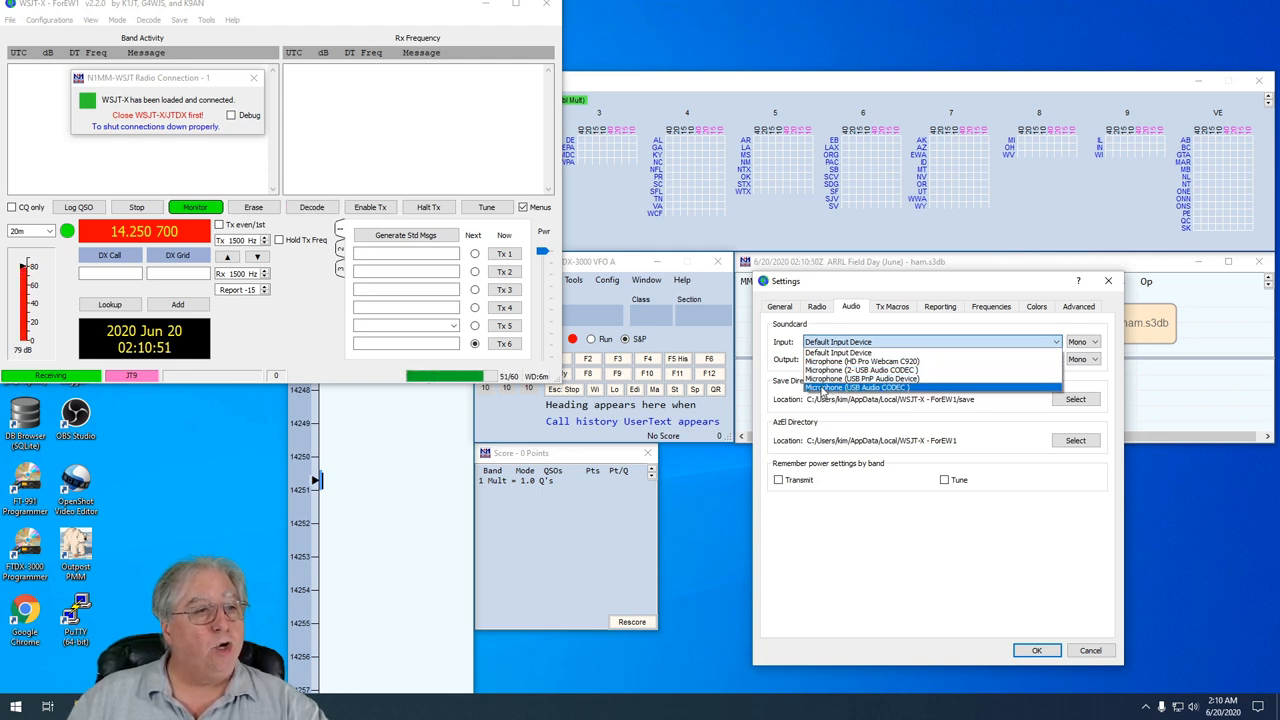
click(858, 387)
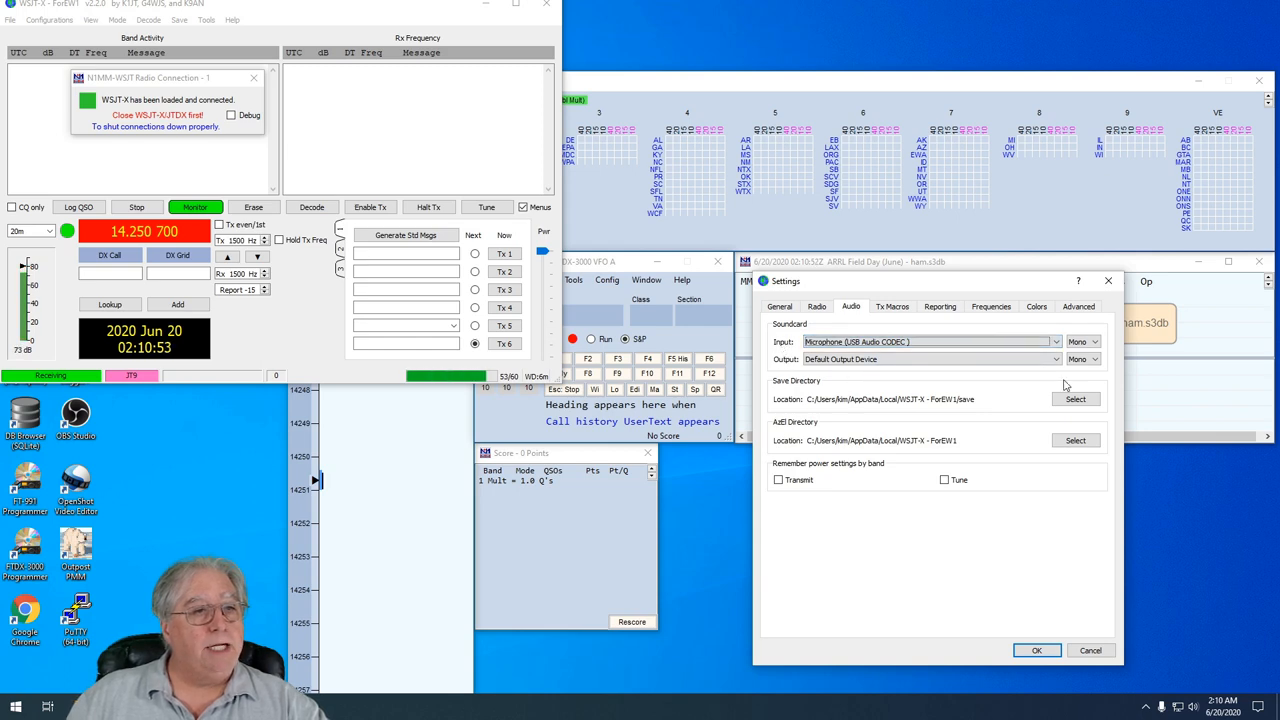
click(1055, 359)
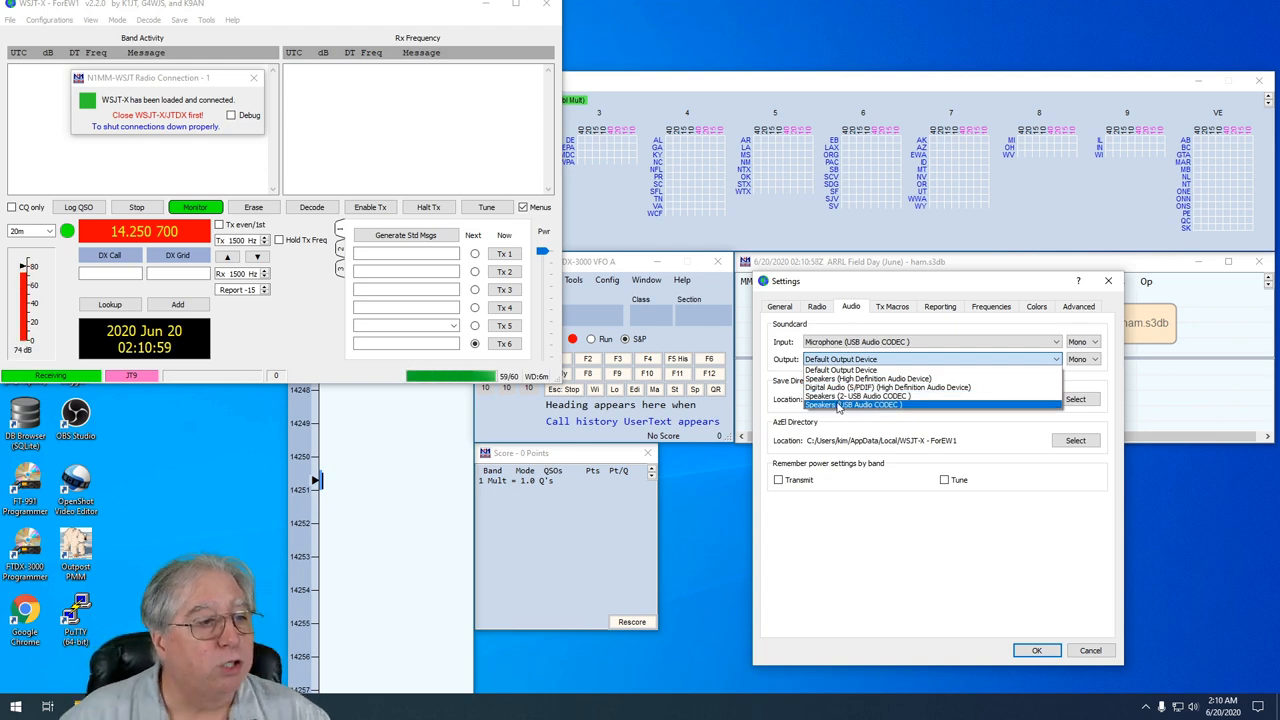
click(870, 404)
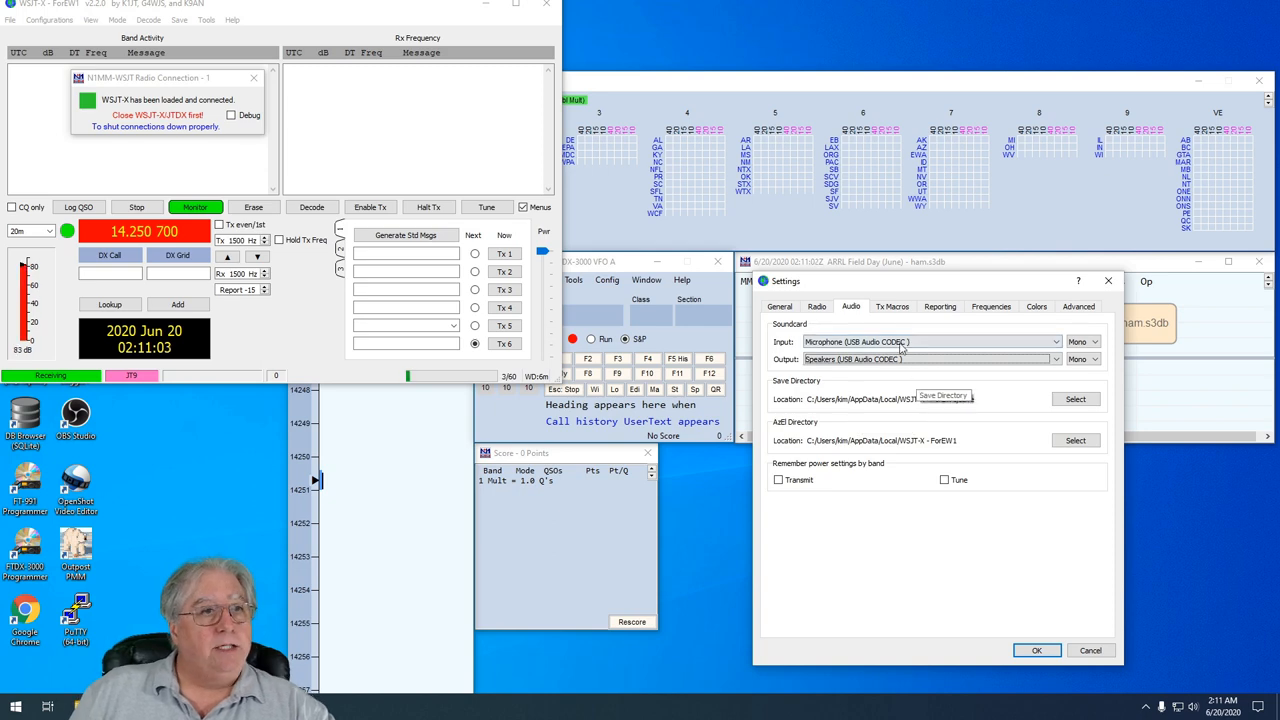
mouse_move(938, 306)
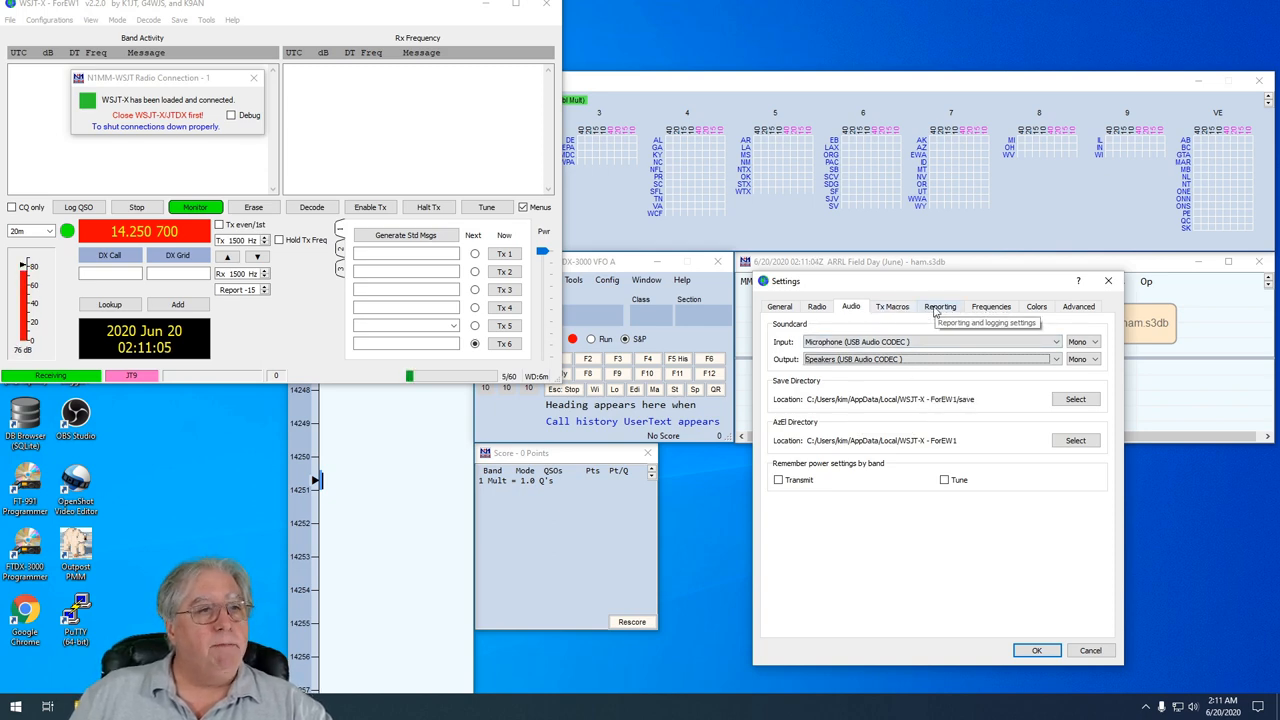
On the Reporting tab, enable 'Prompt me to log QSO' and 'Clear DX call and grid after logging'
click(939, 306)
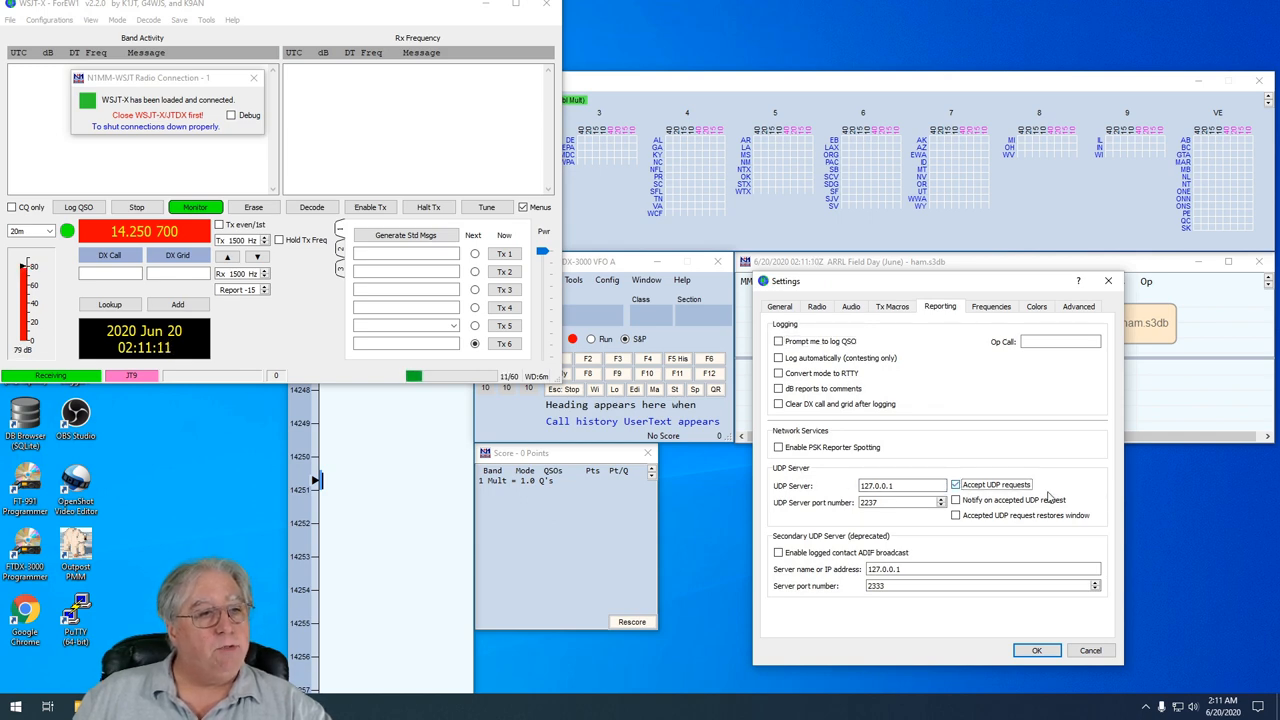
click(955, 484)
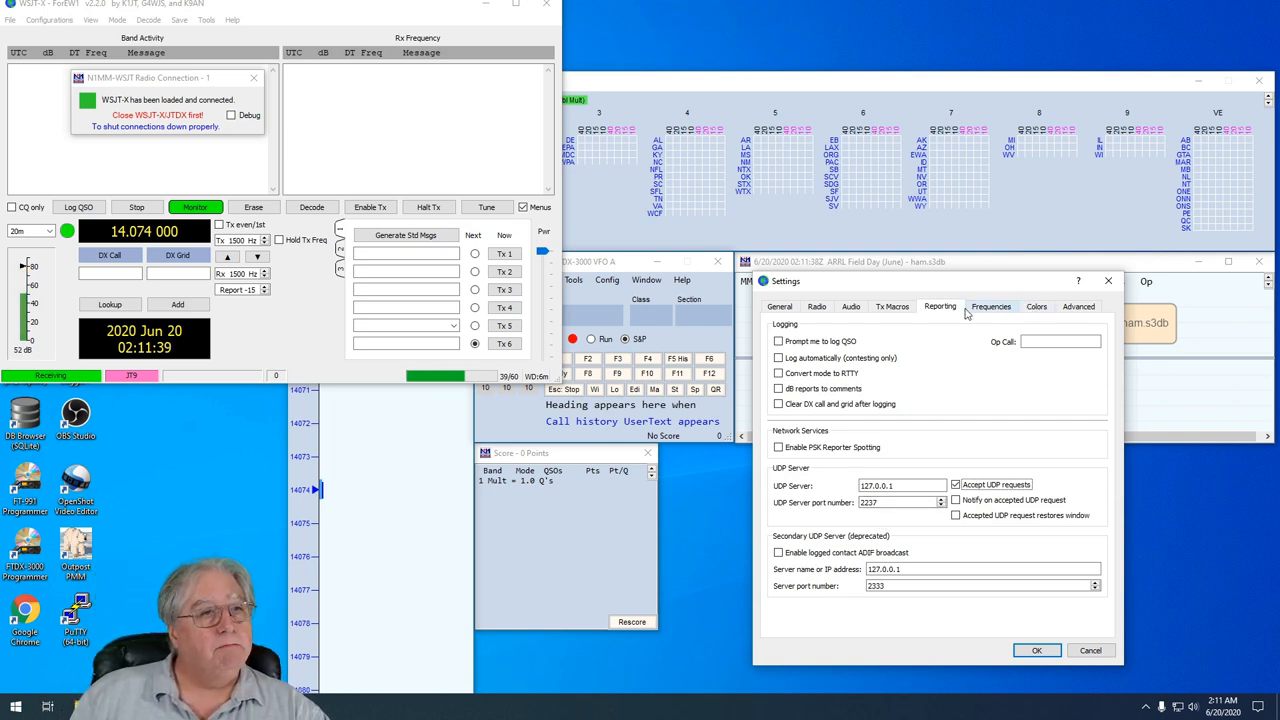
mouse_move(991, 306)
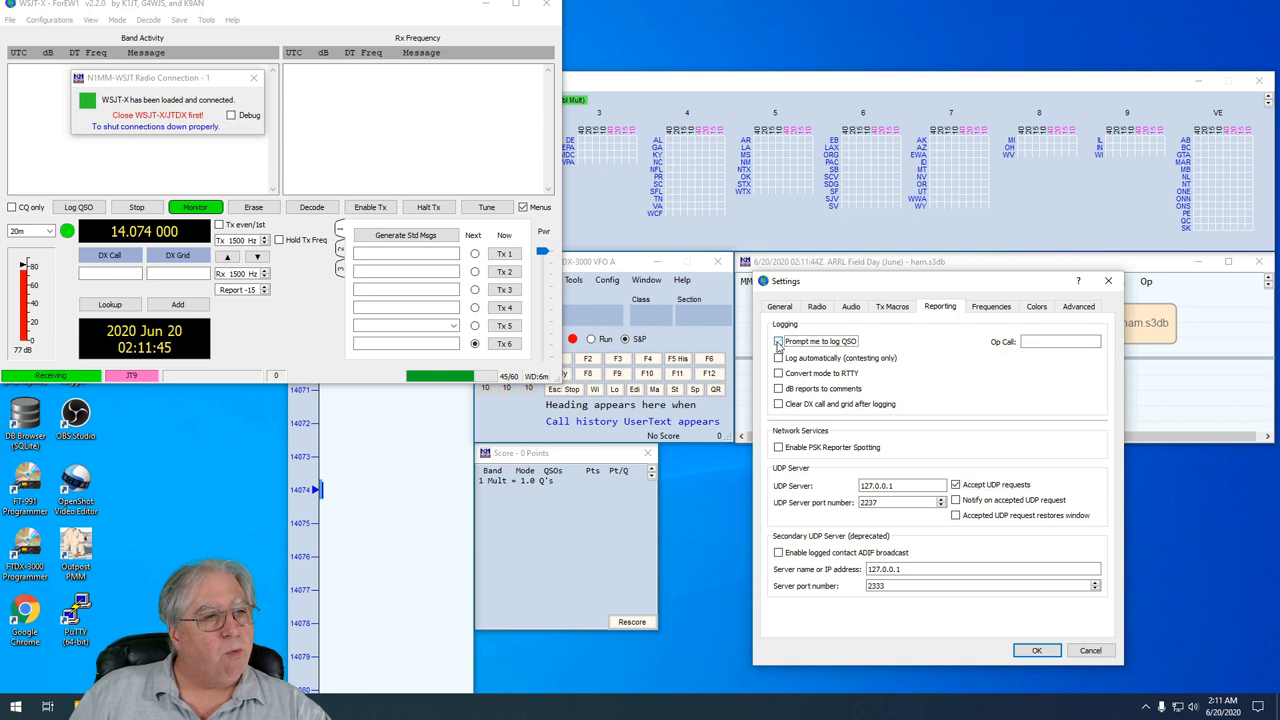
click(779, 341)
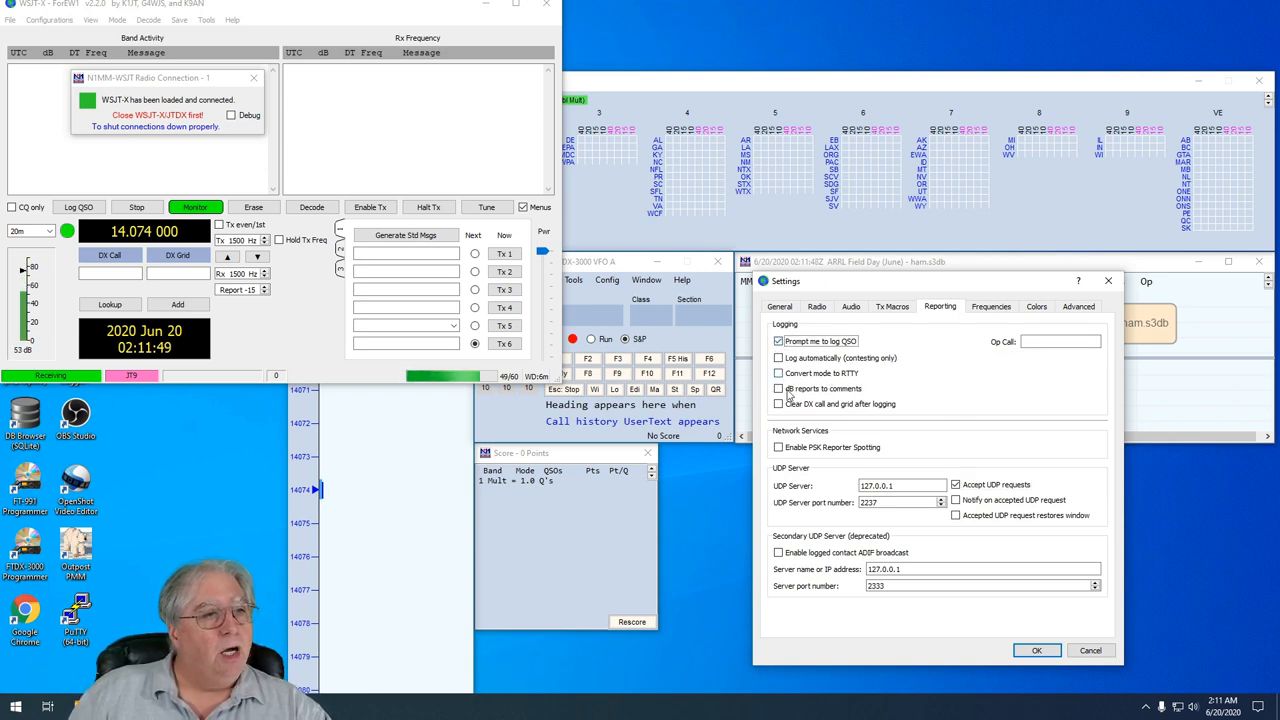
mouse_move(780, 404)
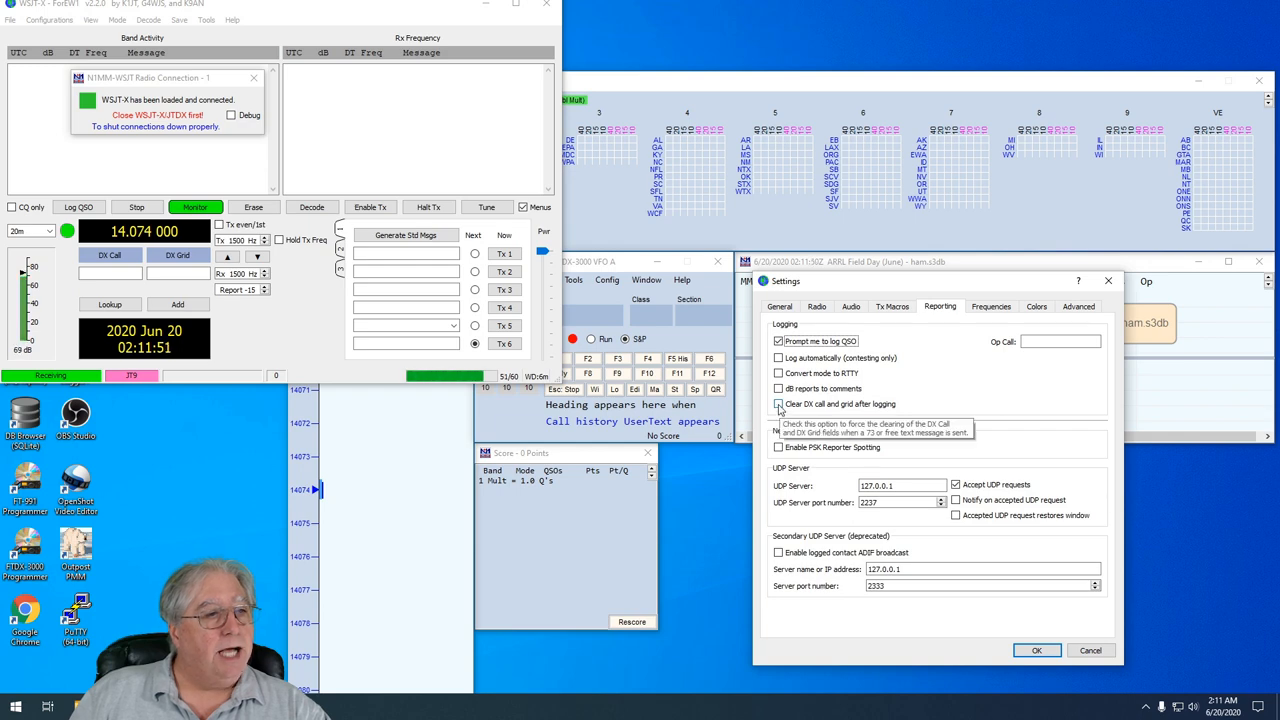
click(779, 404)
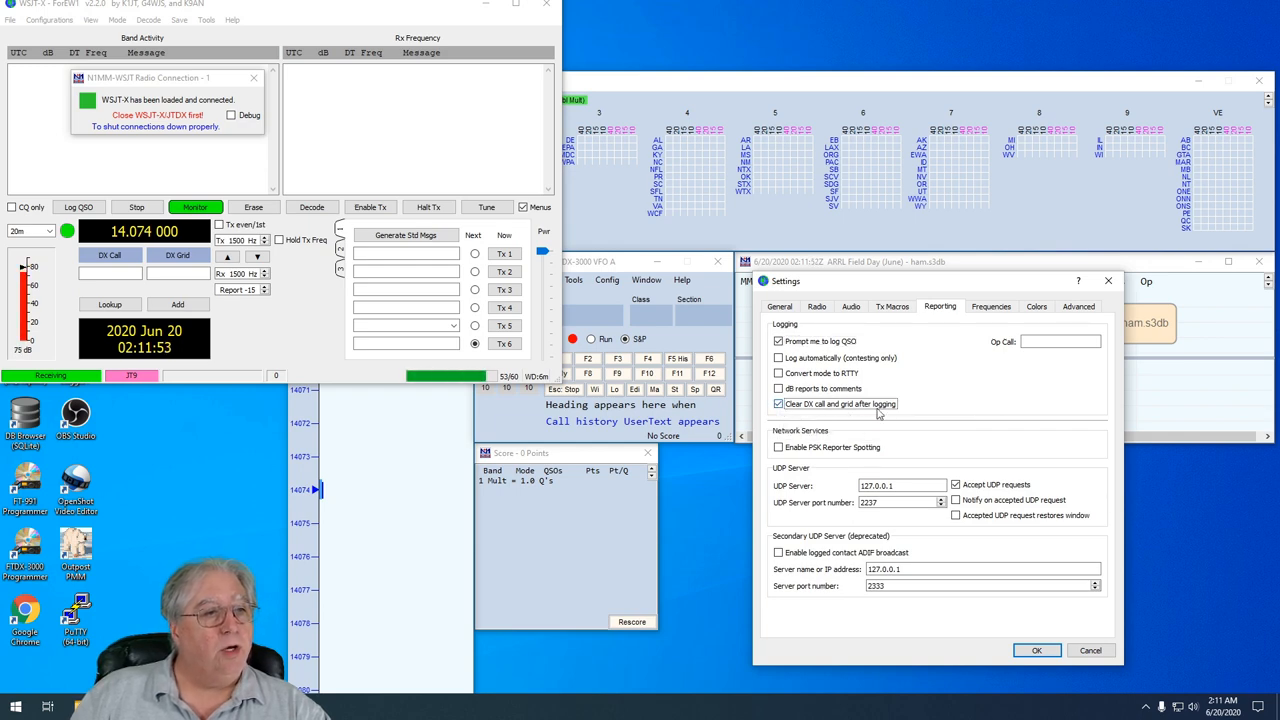
mouse_move(800, 413)
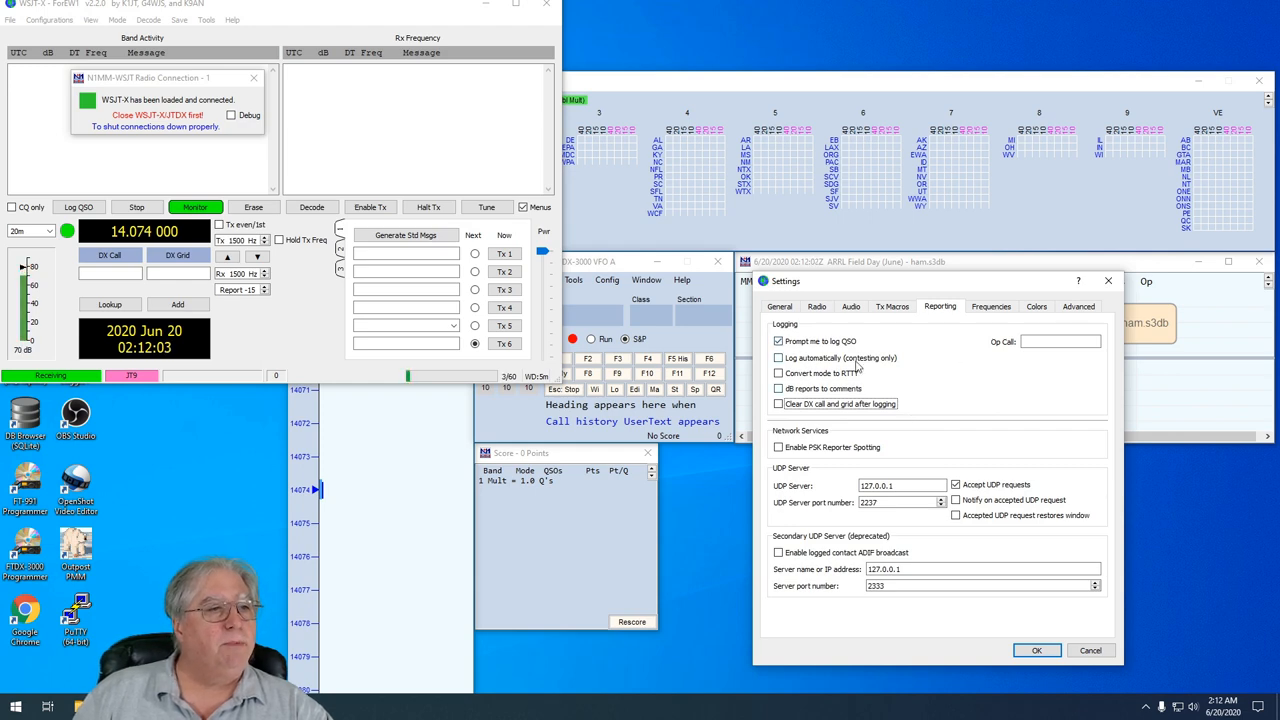
mouse_move(836, 418)
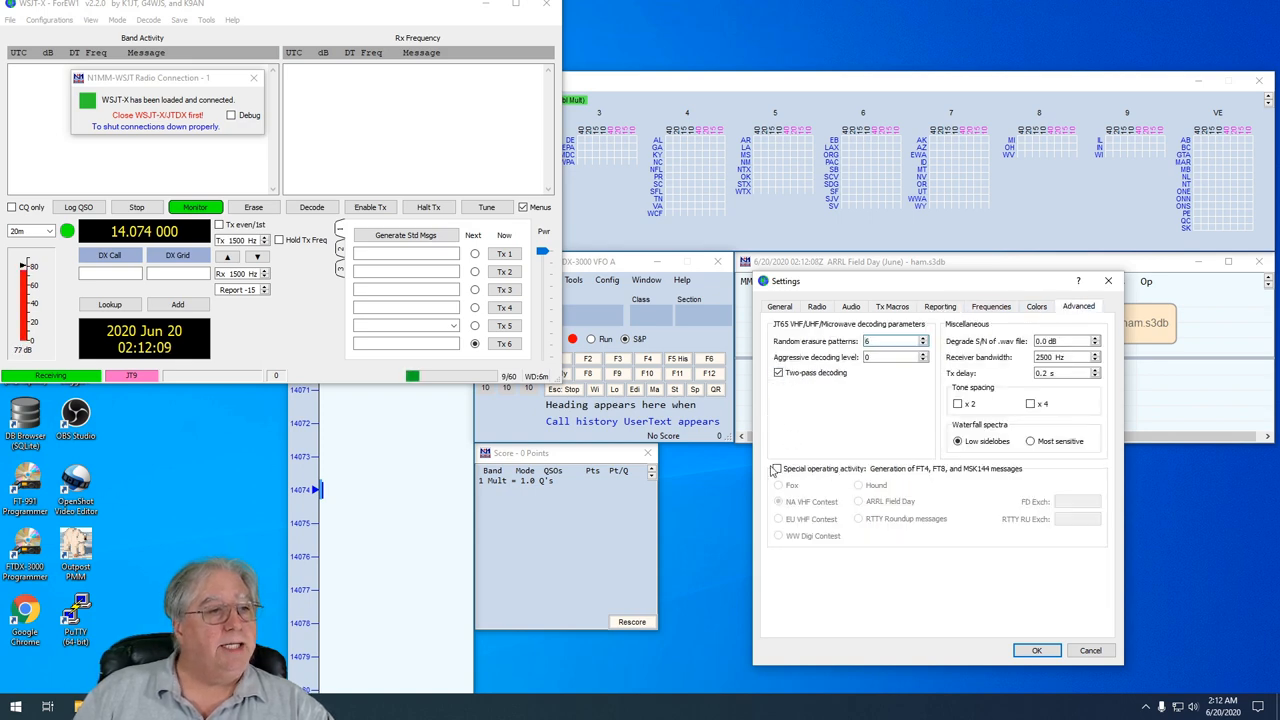
Enable ARRL Field Day special activity with FD exchange 2E SB and save the settings
click(778, 468)
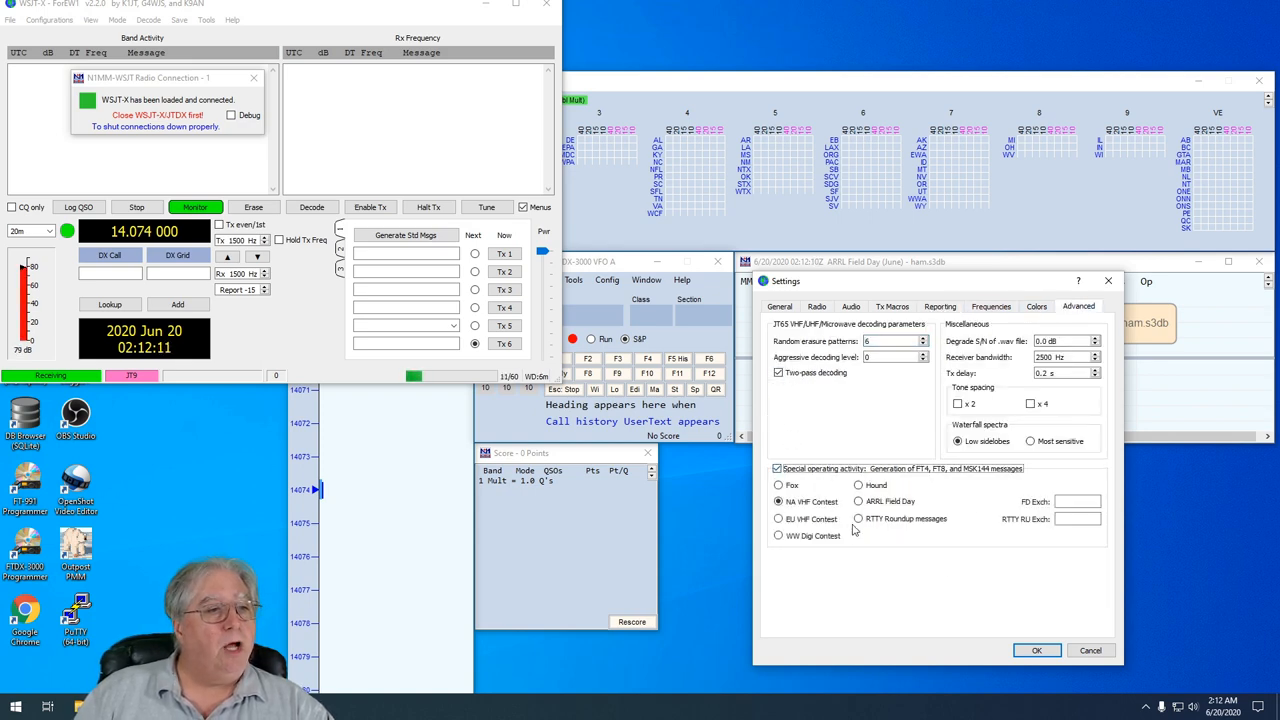
click(858, 501)
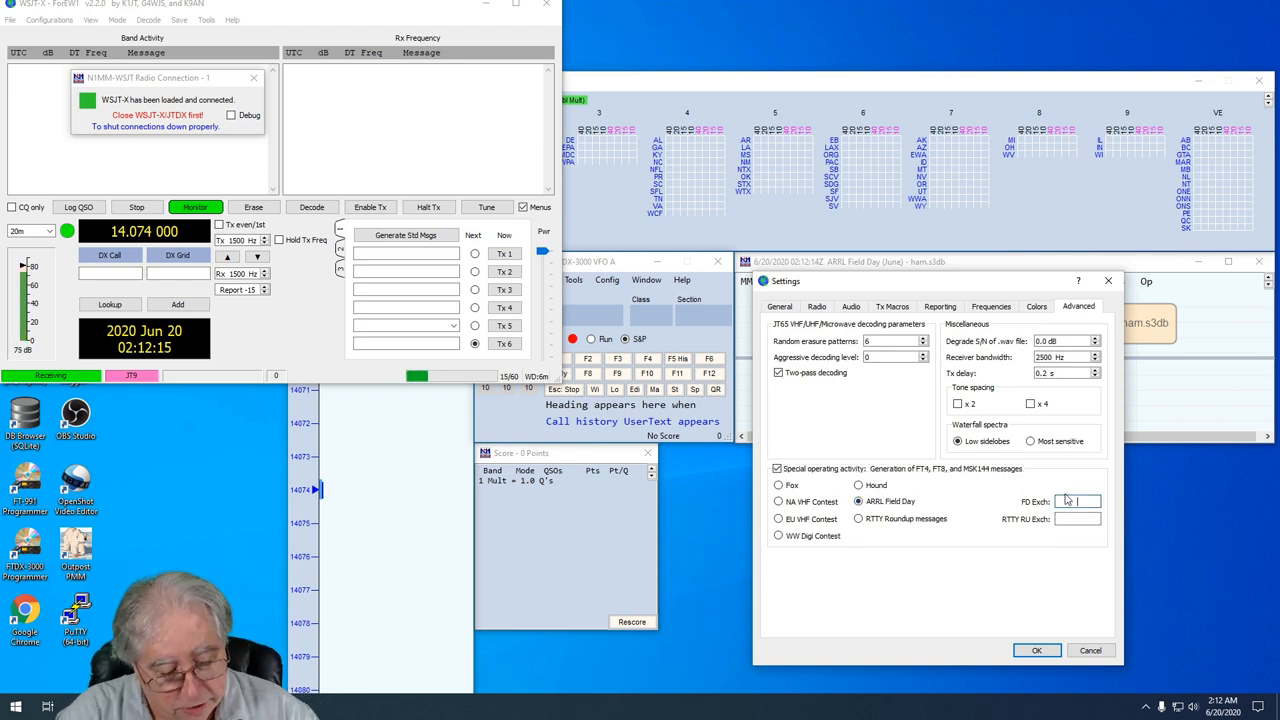
text(2E SB)
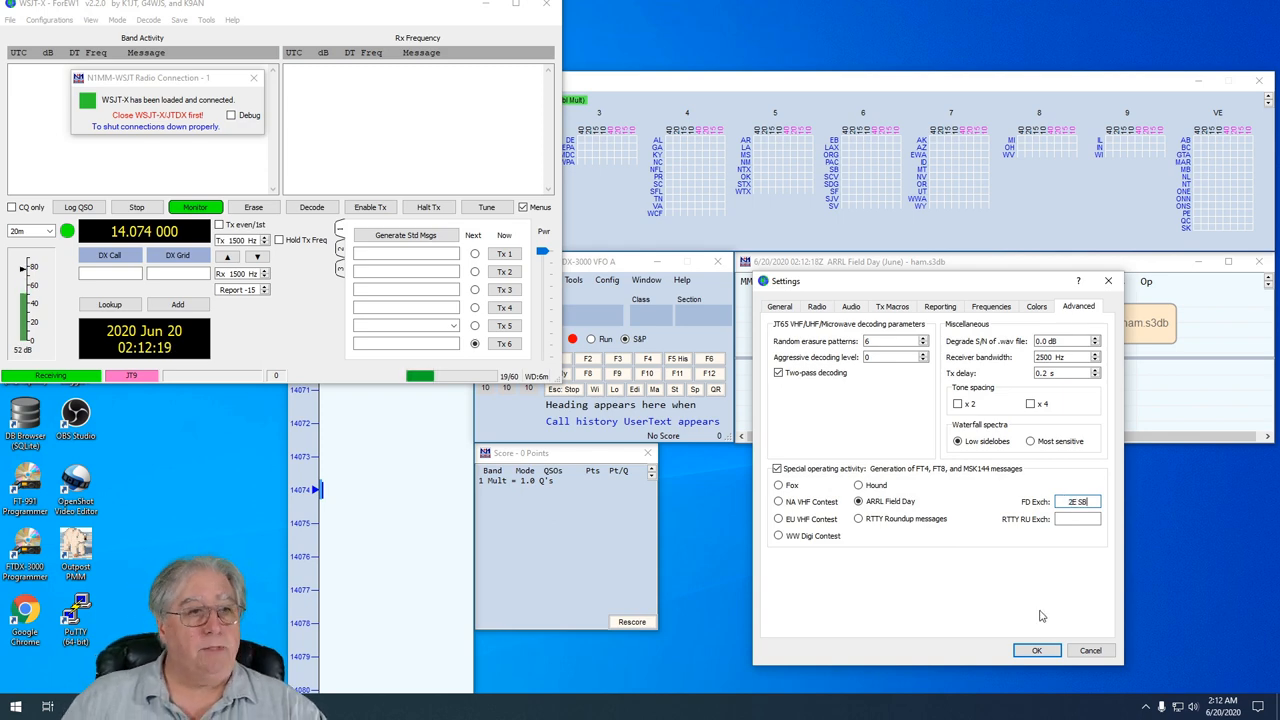
click(1037, 650)
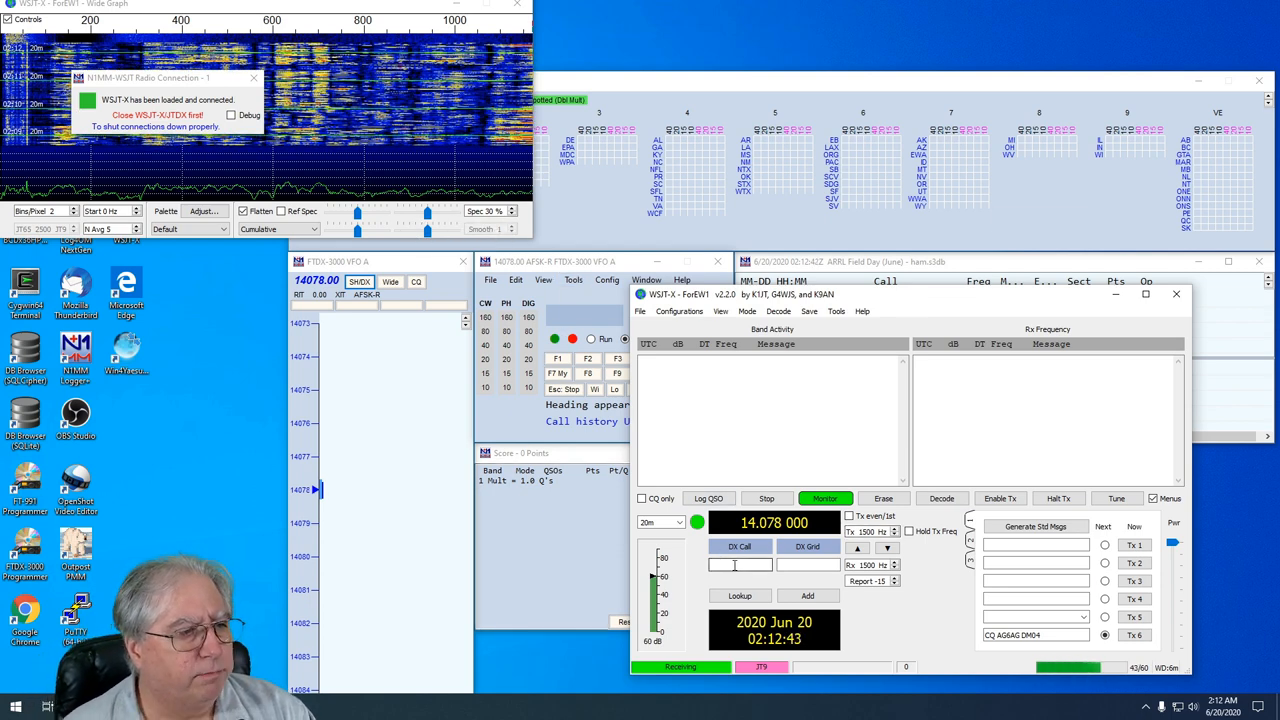
Move a logger window to the left and the Wide Graph waterfall toward the top right
text(A)
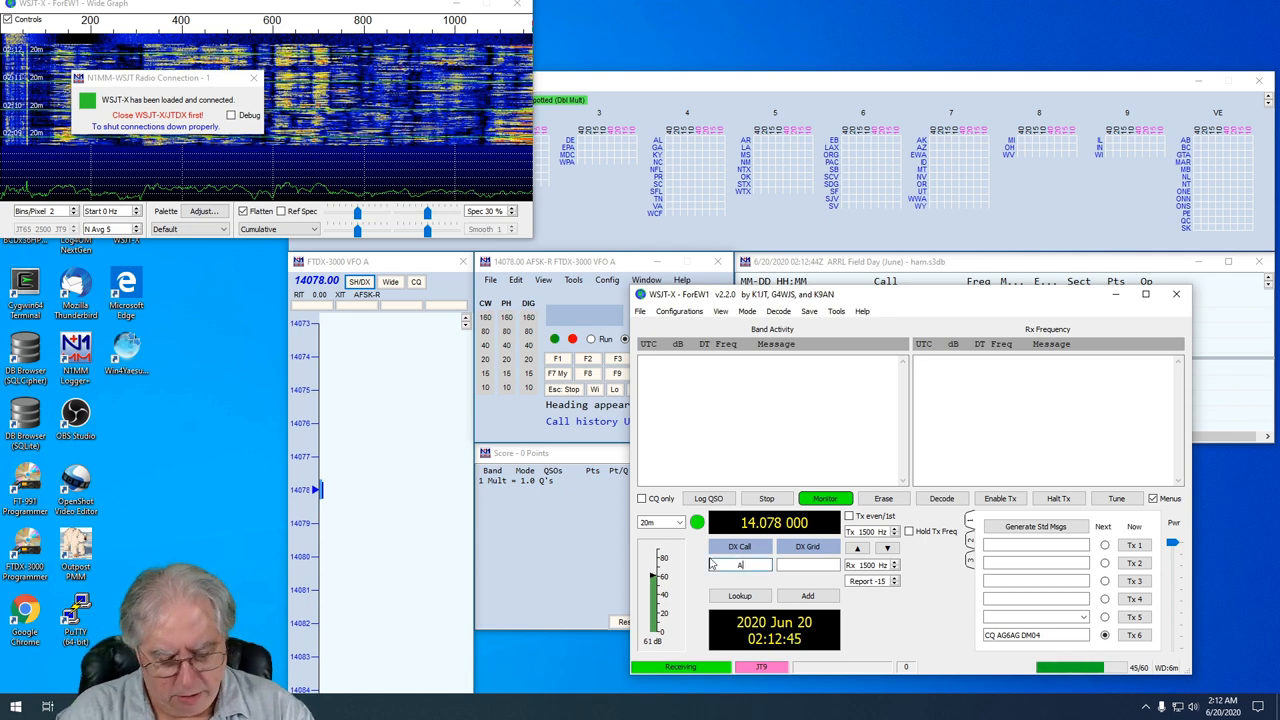
text(B6ET)
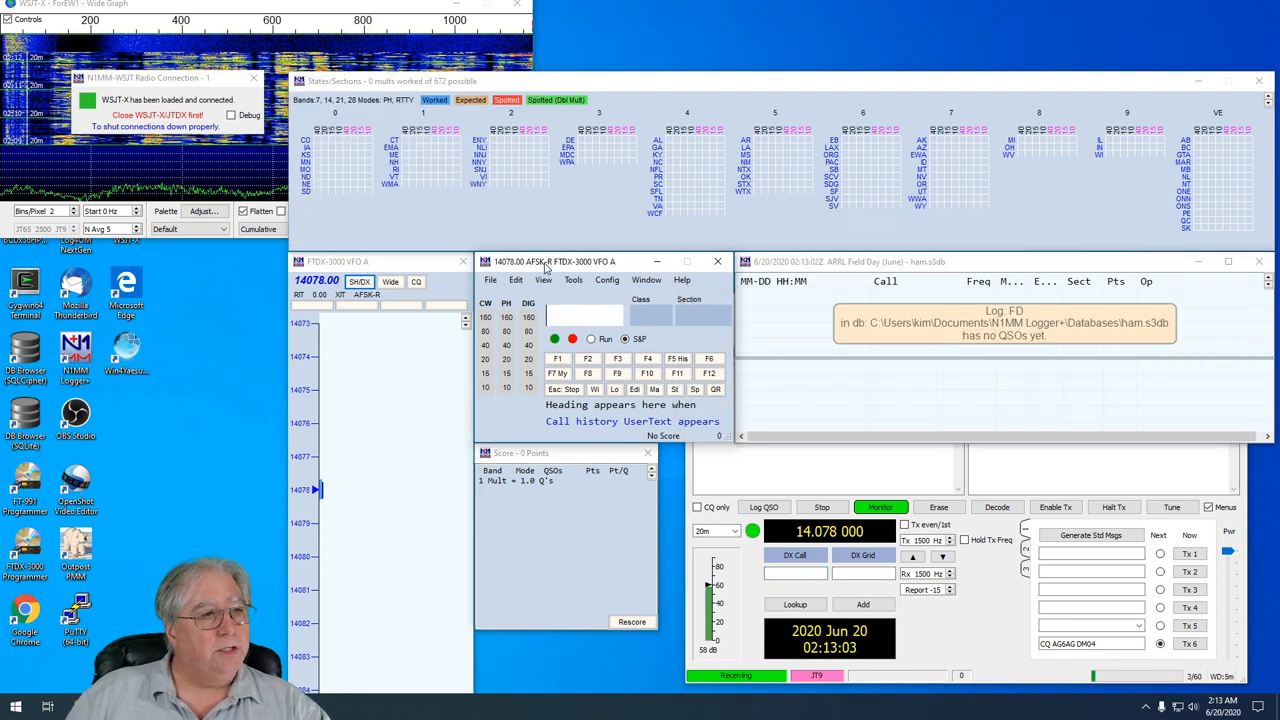
drag(555, 261, 75, 252)
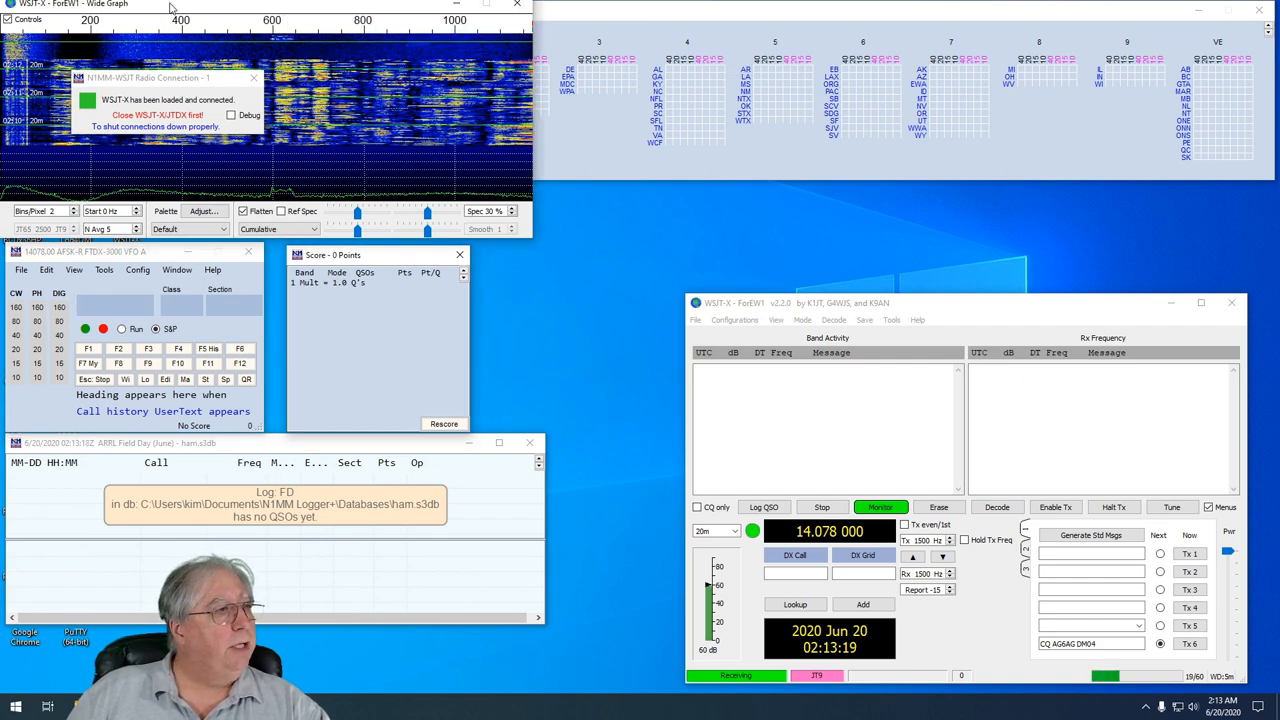
drag(175, 4, 658, 39)
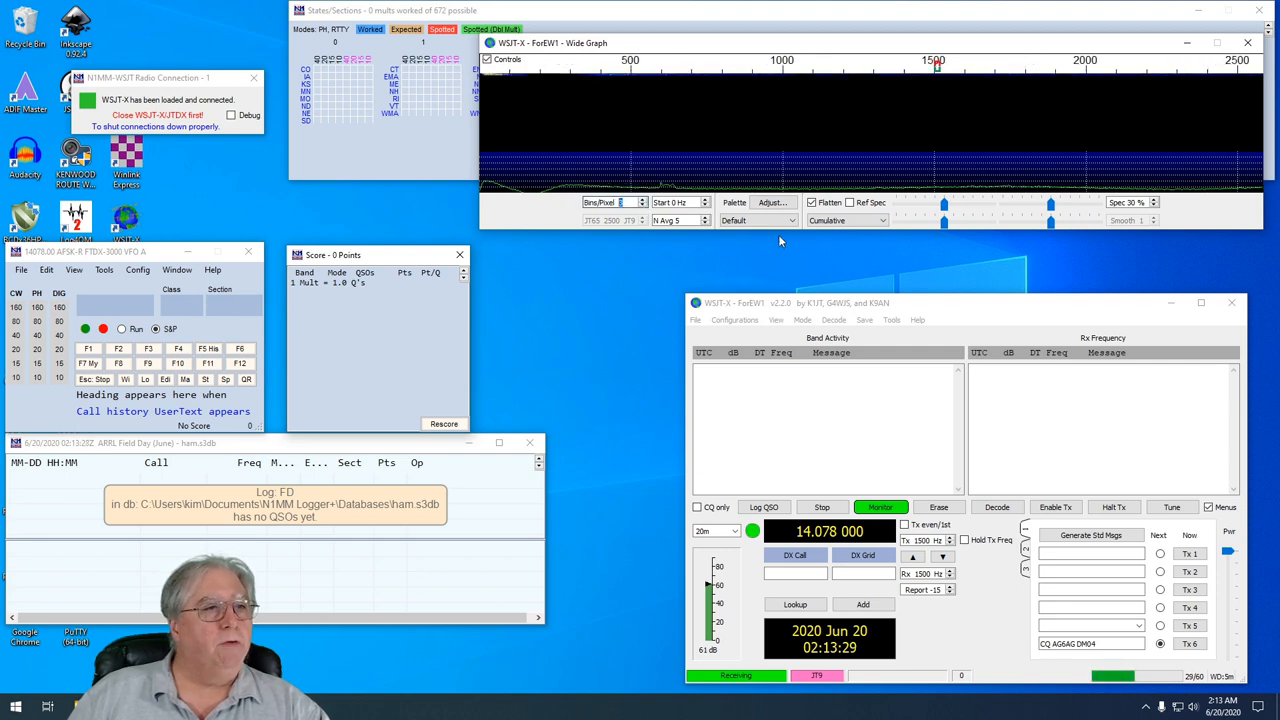
Change the Wide Graph spectrum dropdown from Cumulative to Current
click(885, 220)
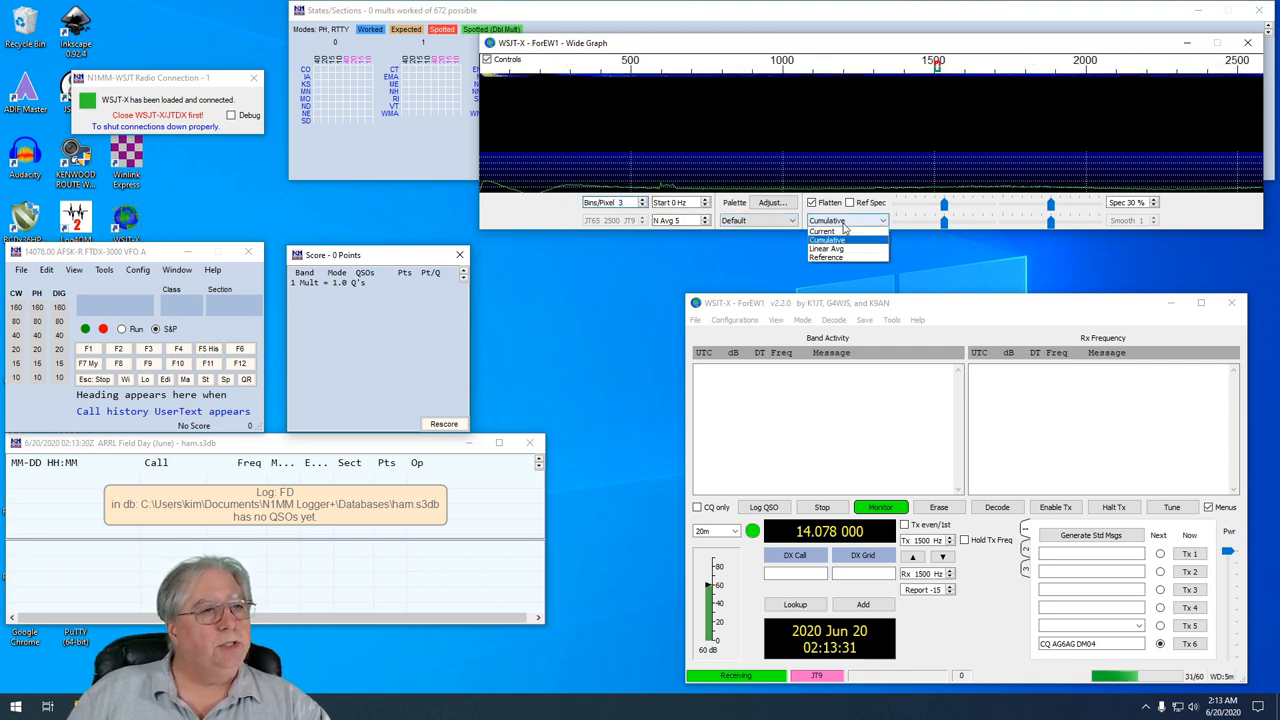
click(825, 240)
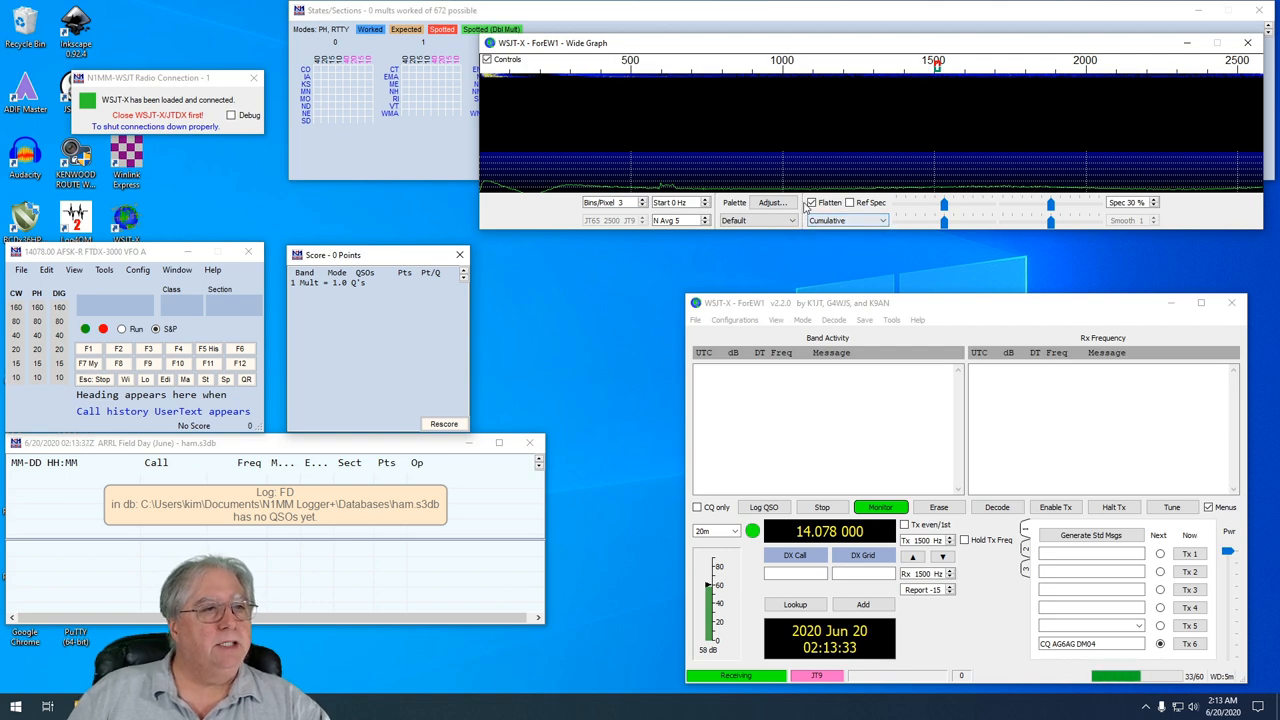
click(880, 220)
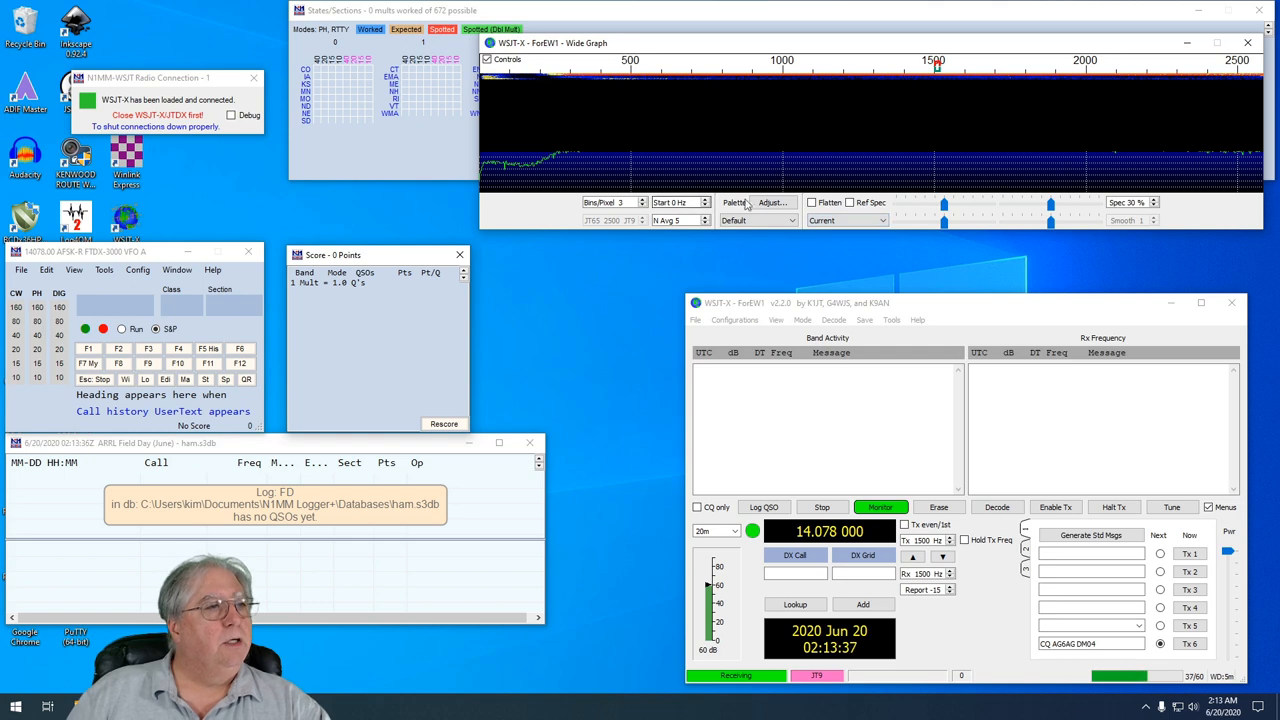
mouse_move(614, 452)
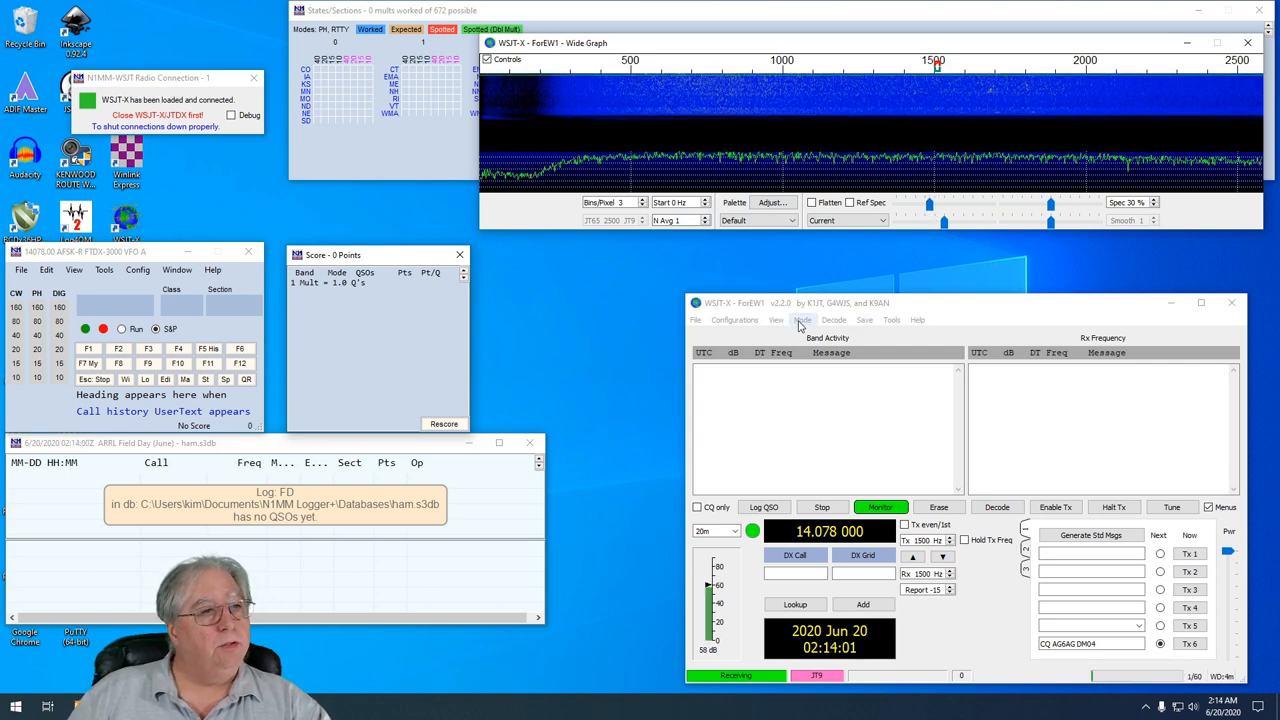
Switch to FT8 on 14.074 MHz, then briefly send a tune carrier and stop it
click(803, 319)
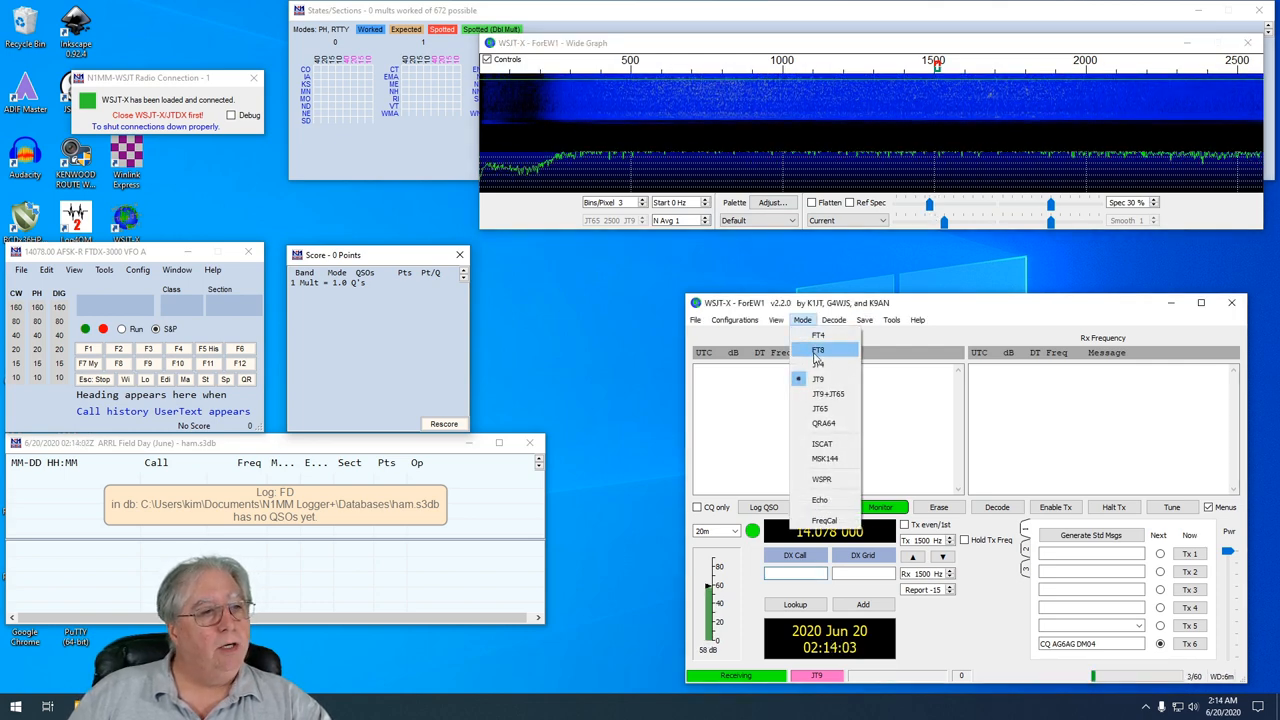
click(818, 349)
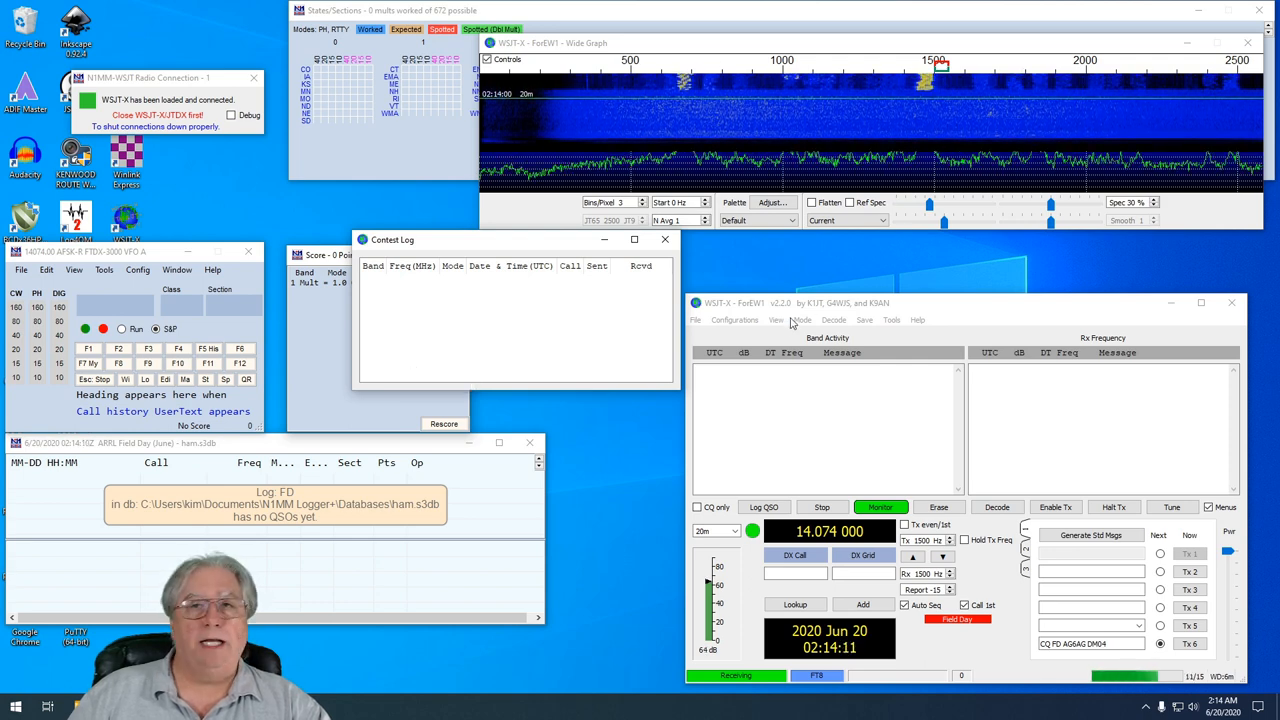
click(997, 507)
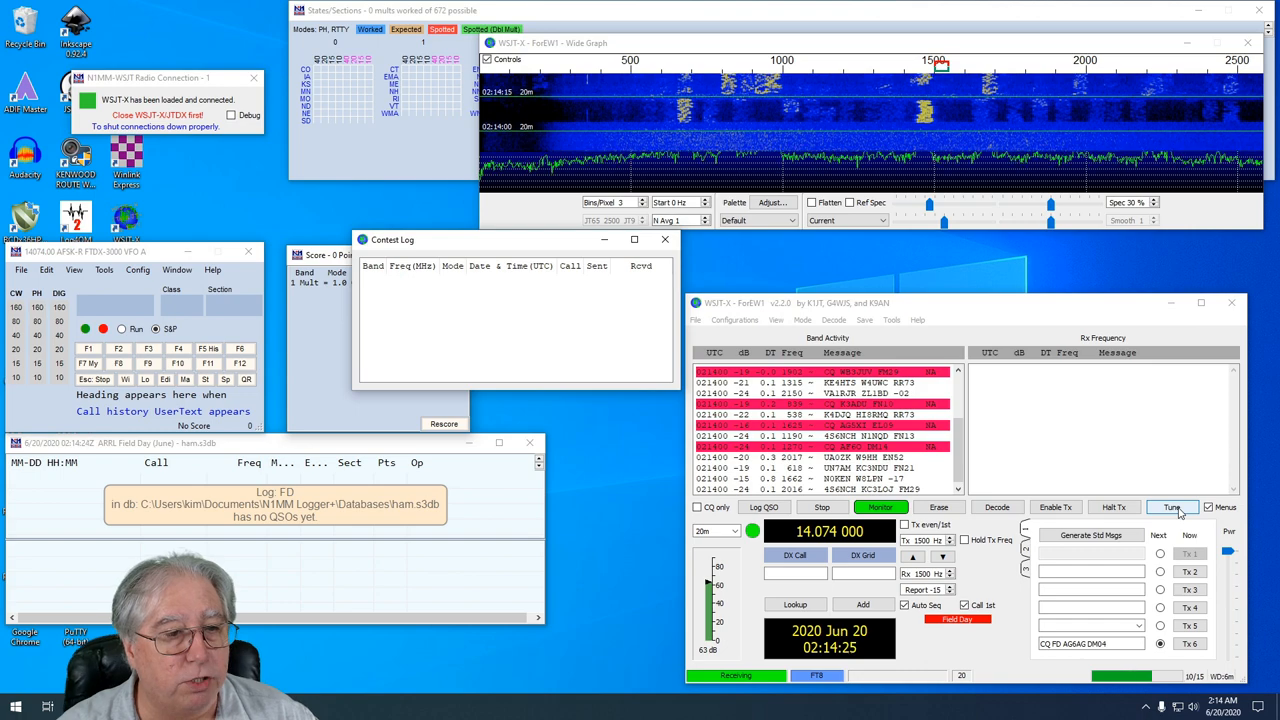
click(1172, 507)
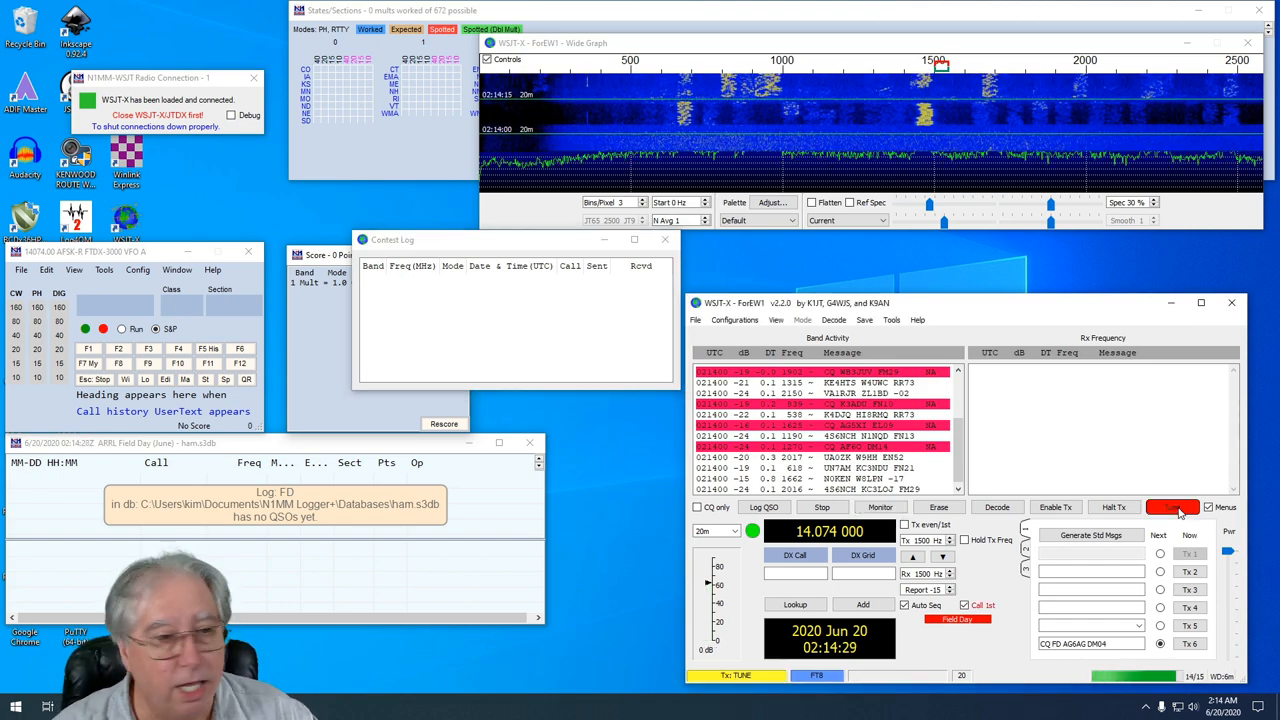
click(1172, 507)
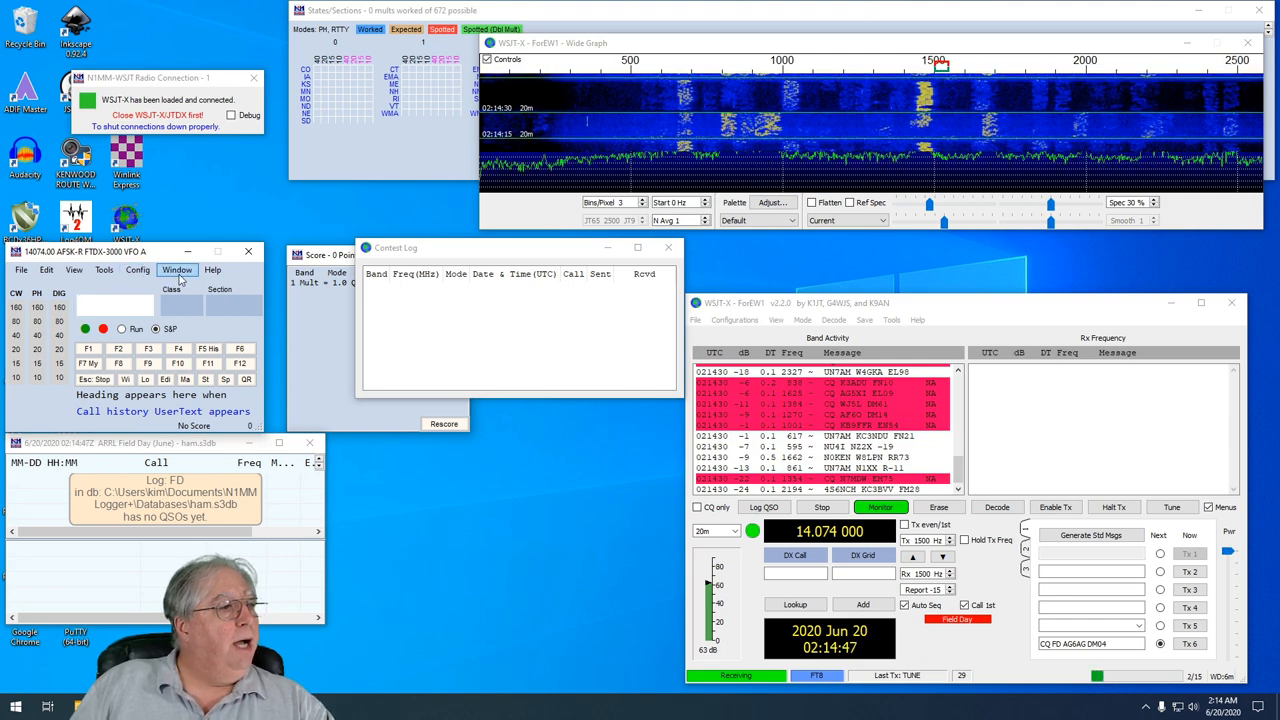
Open the WSJT-X/JTDX decode list from N1MM's Window menu, then close WSJT-X
click(177, 270)
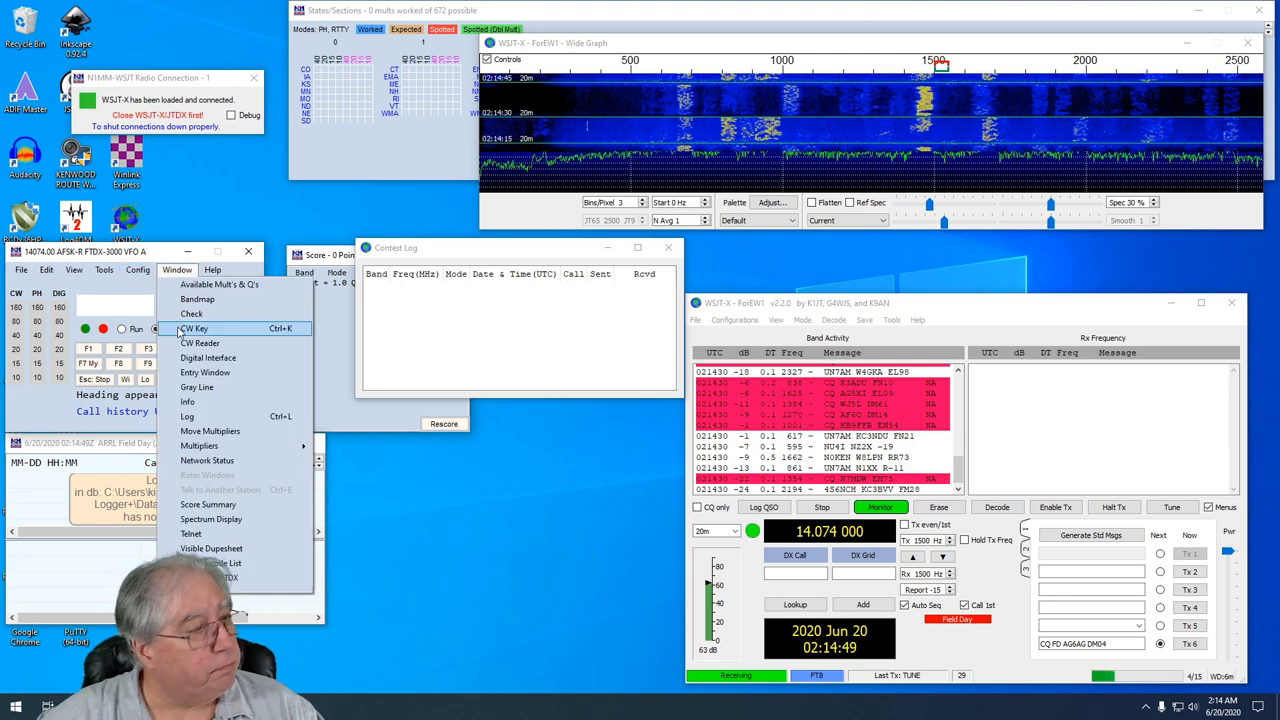
click(192, 313)
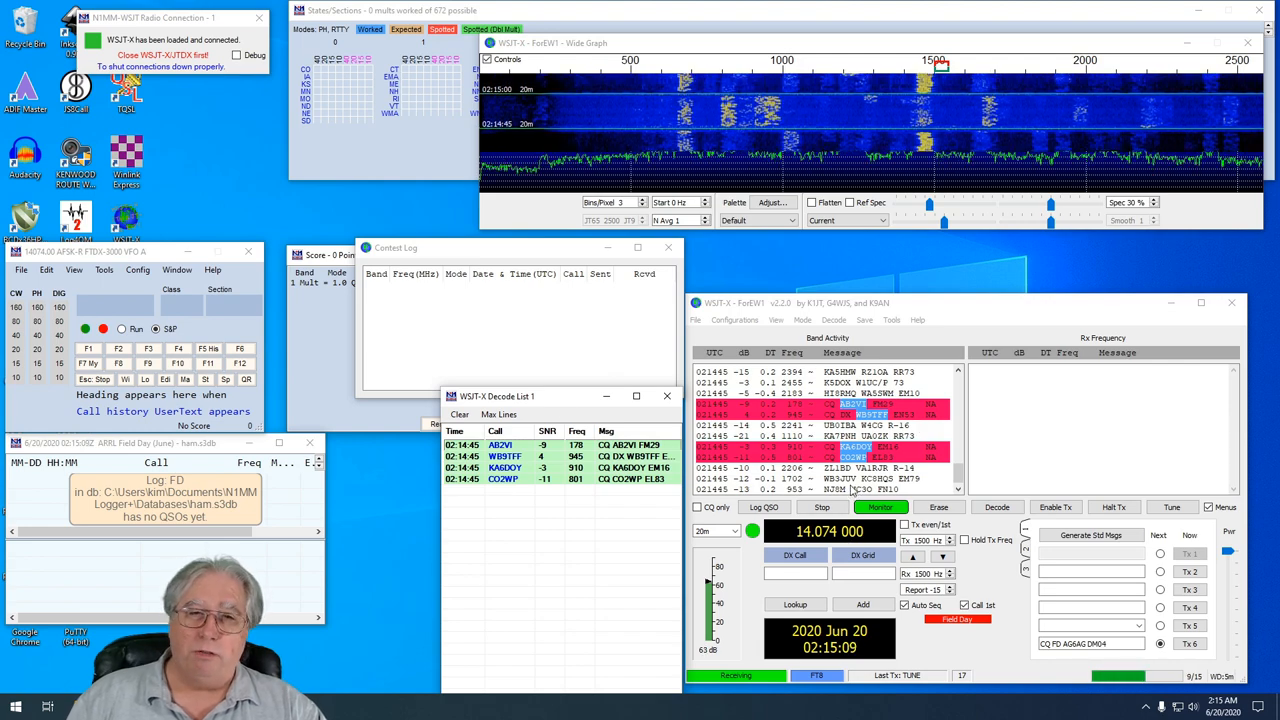
mouse_move(563, 410)
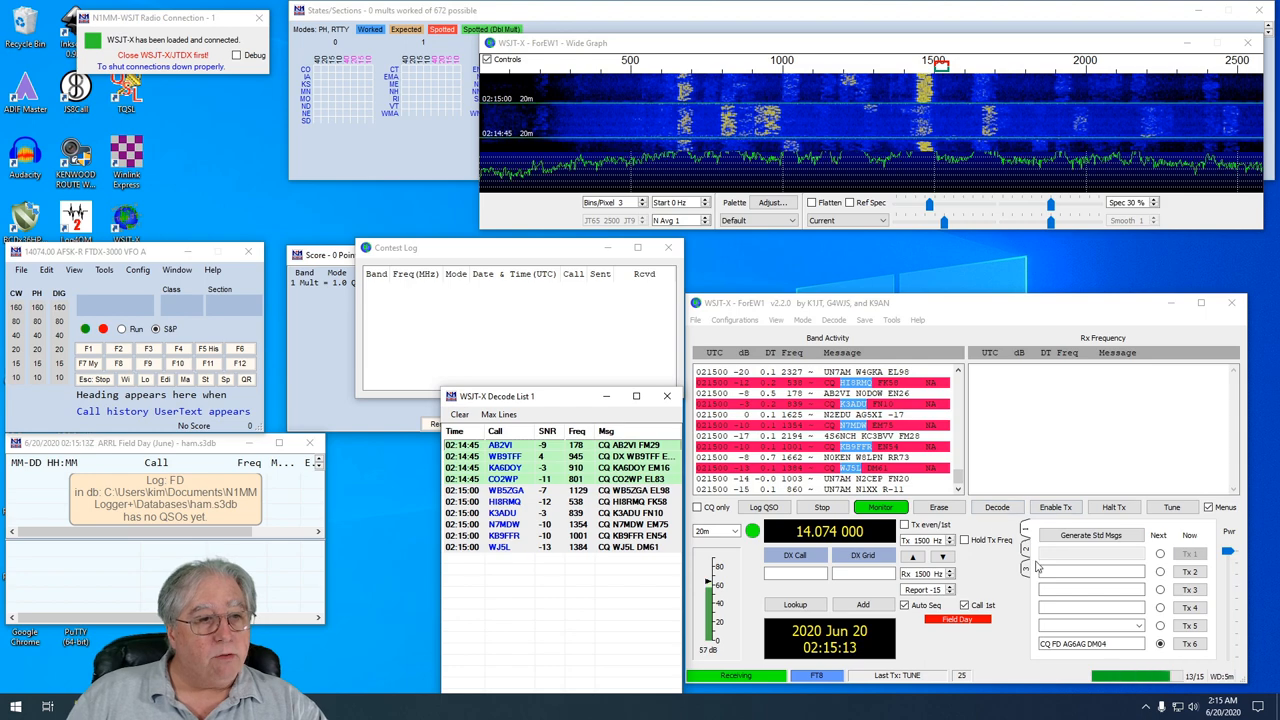
click(1090, 535)
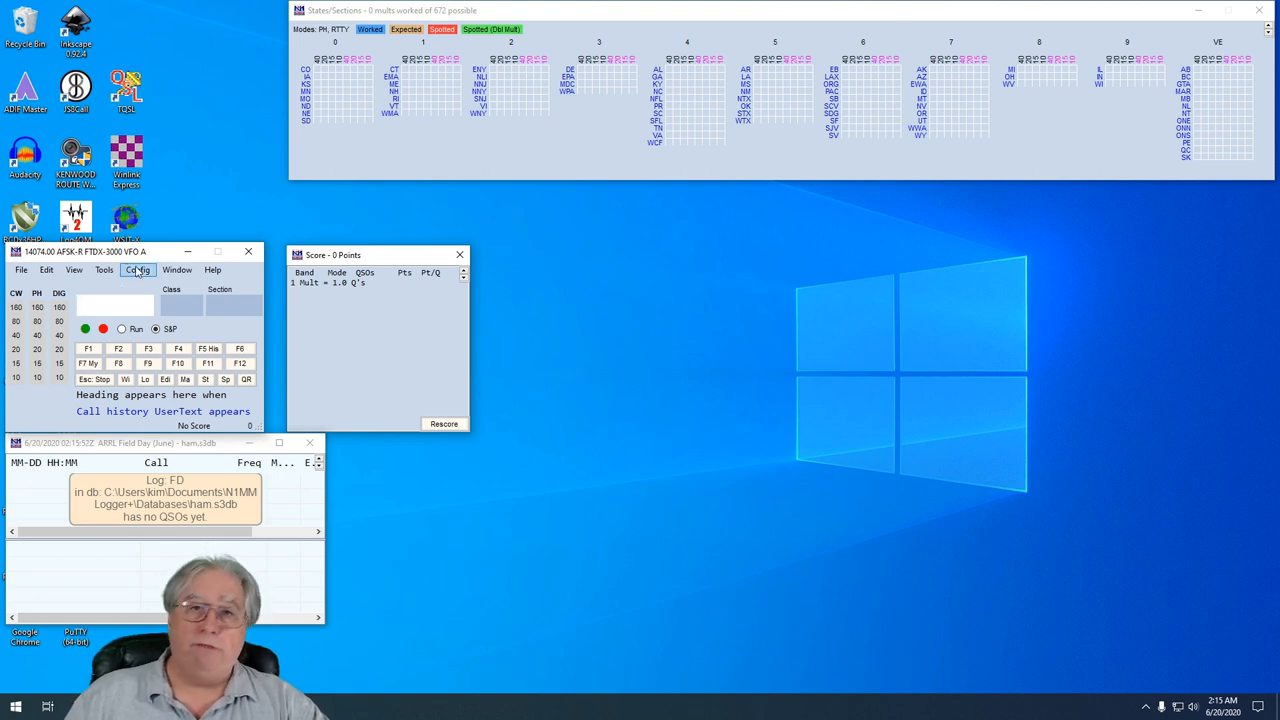
Enable Radio #1 Auto Load in WSJT/JTDX Setup, save it, and confirm exiting the logger
click(137, 270)
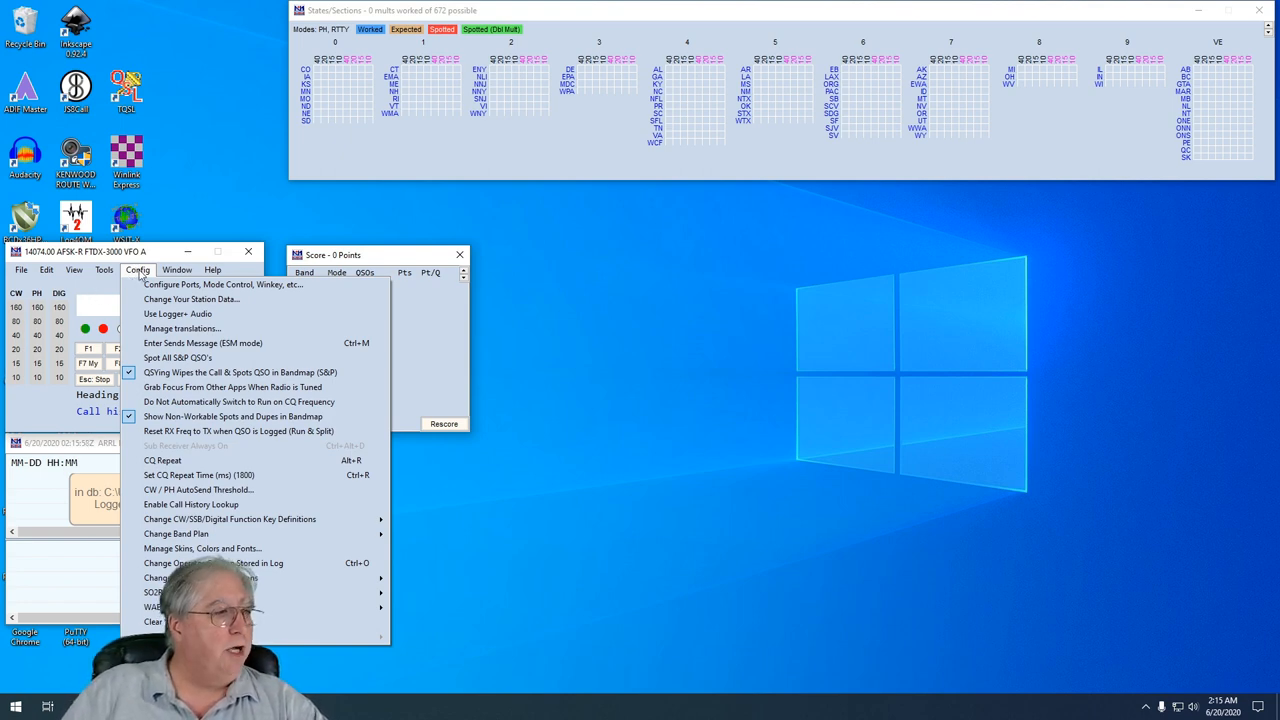
mouse_move(223, 284)
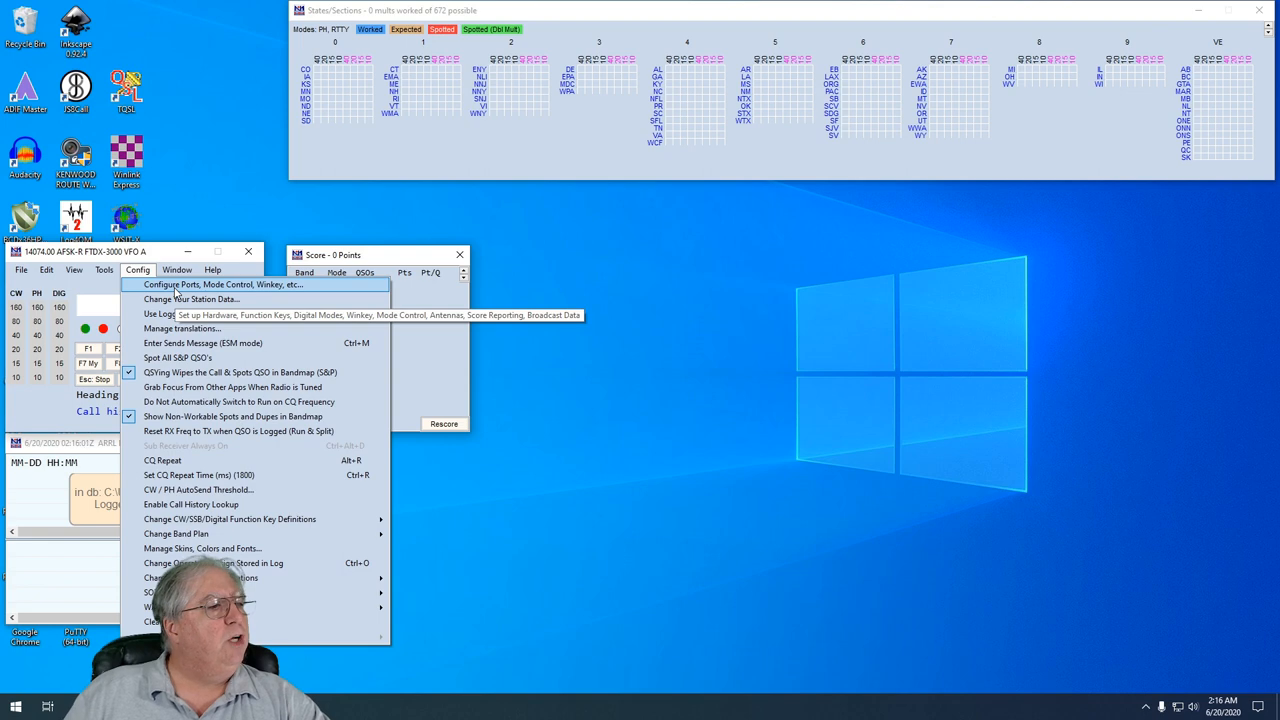
click(222, 284)
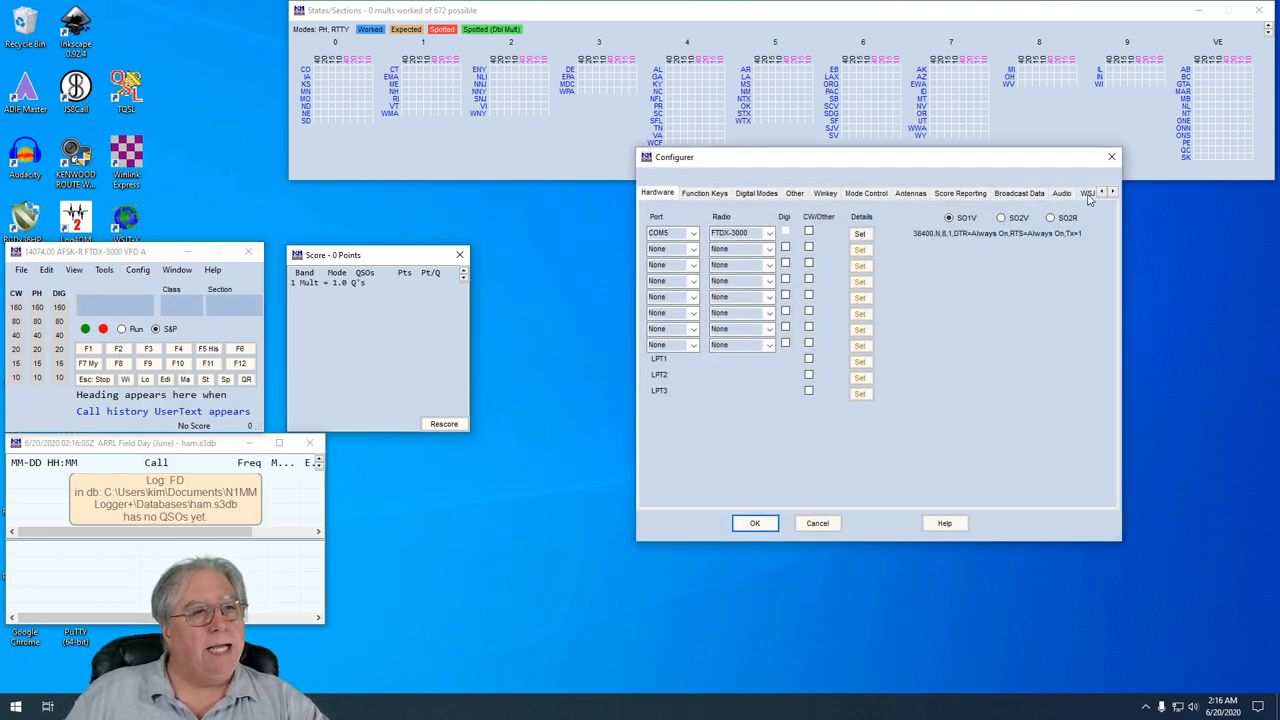
click(1088, 192)
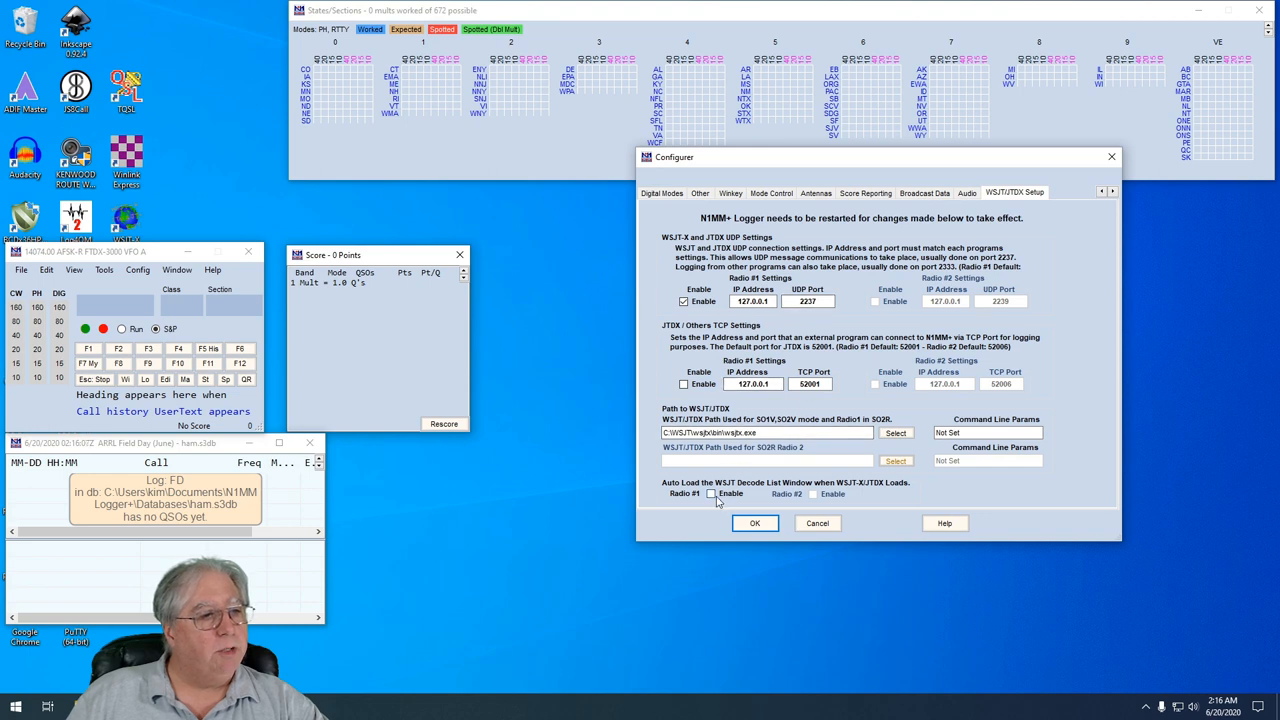
click(712, 493)
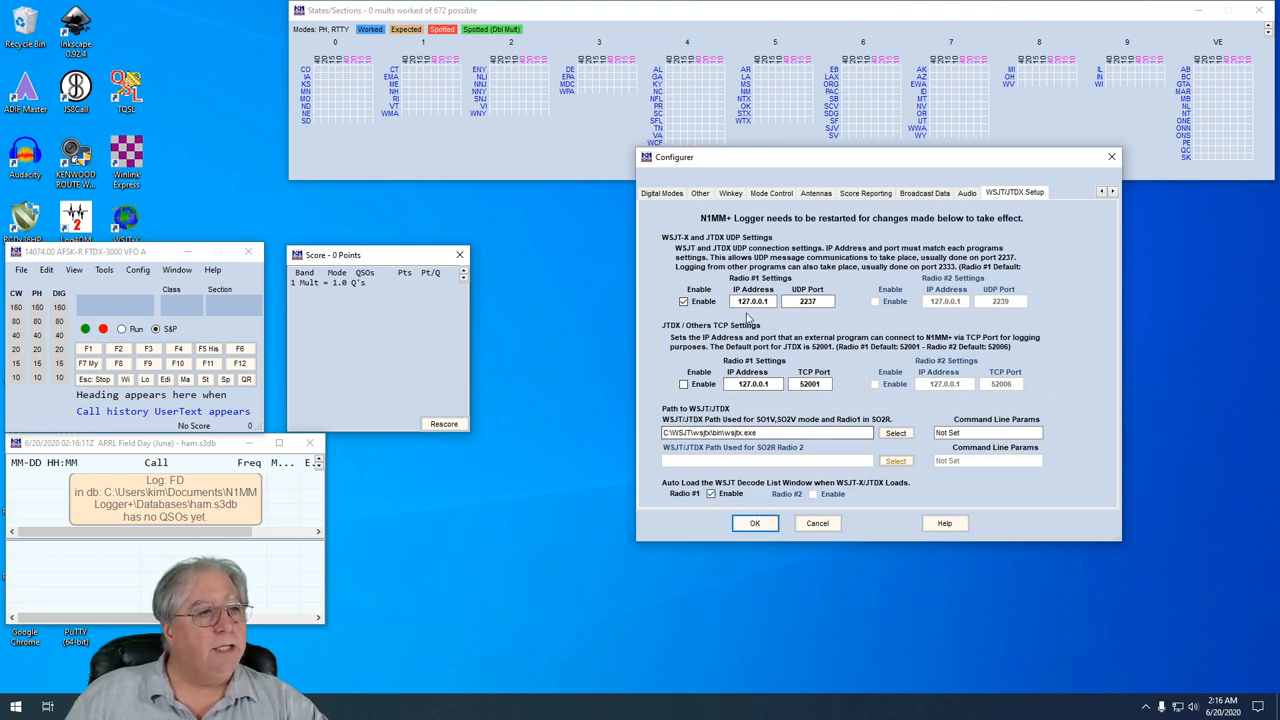
click(755, 522)
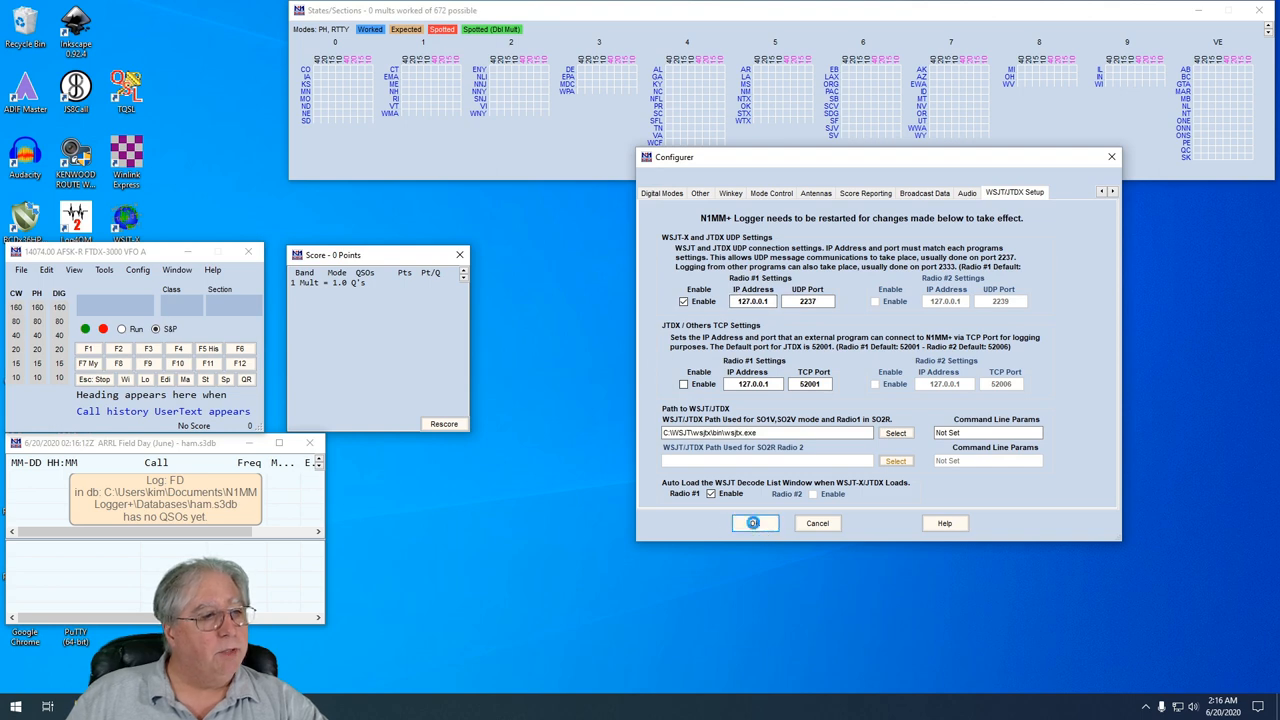
click(755, 523)
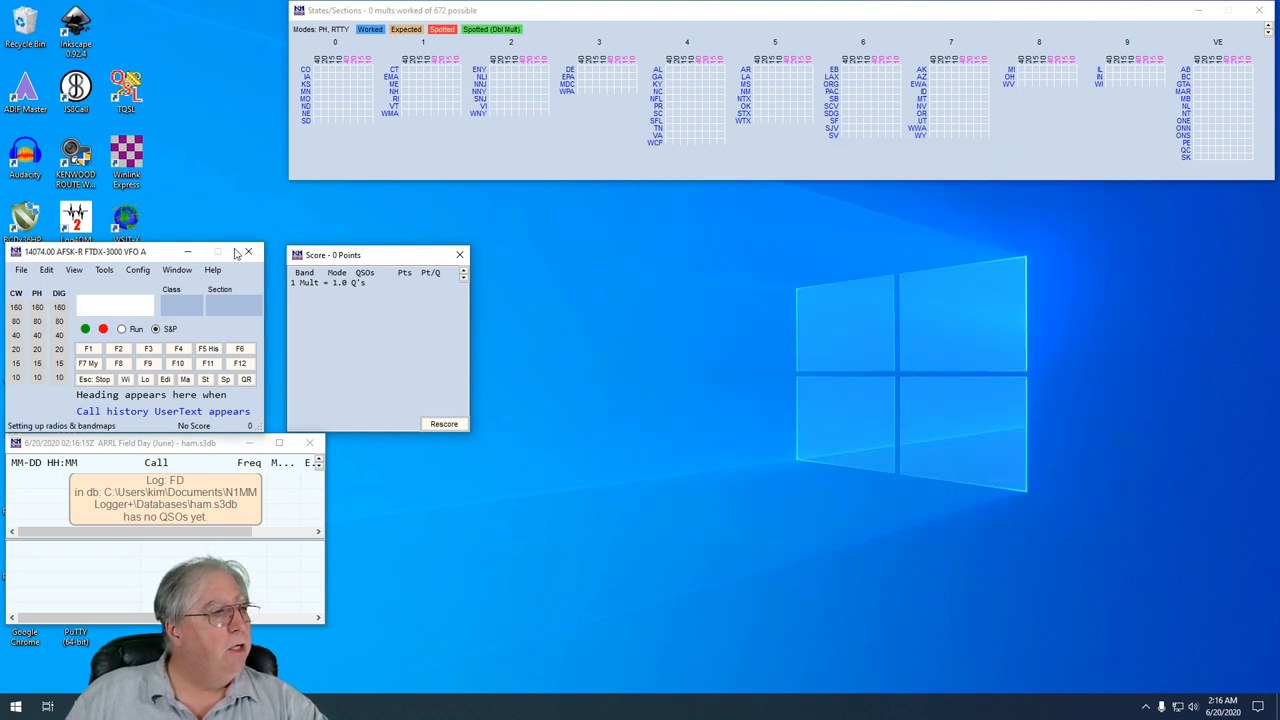
click(247, 251)
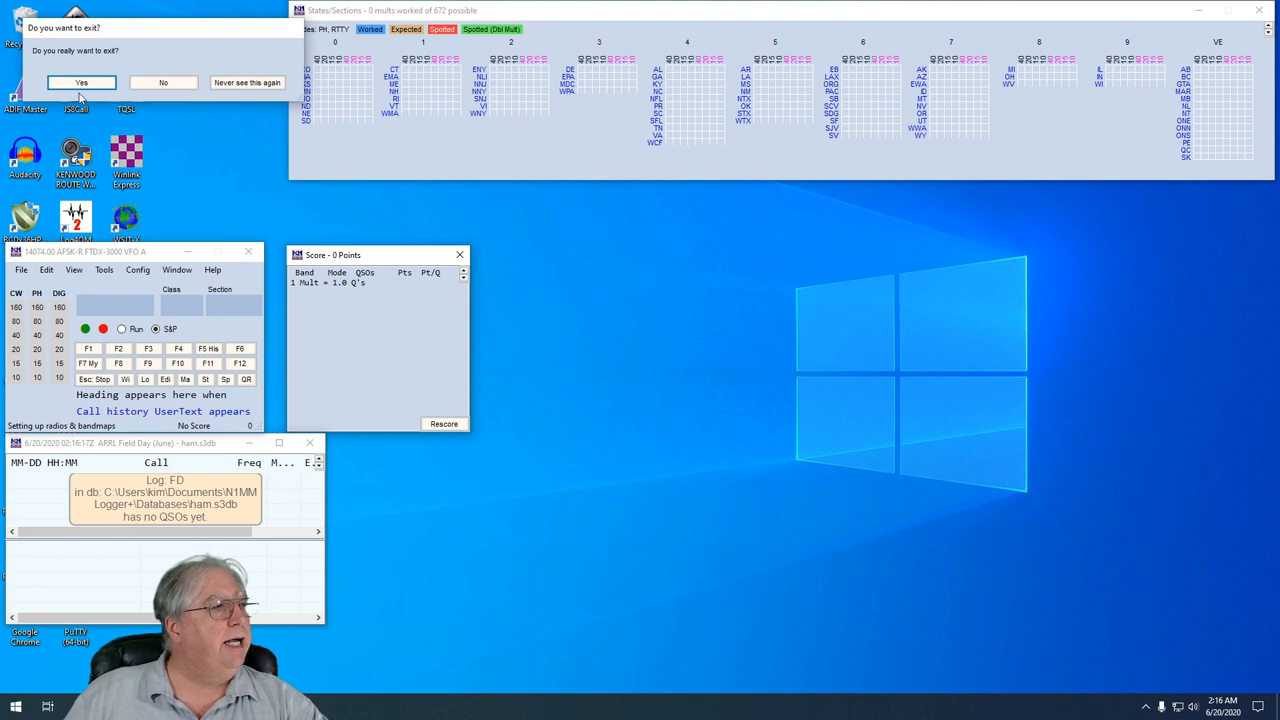
click(81, 82)
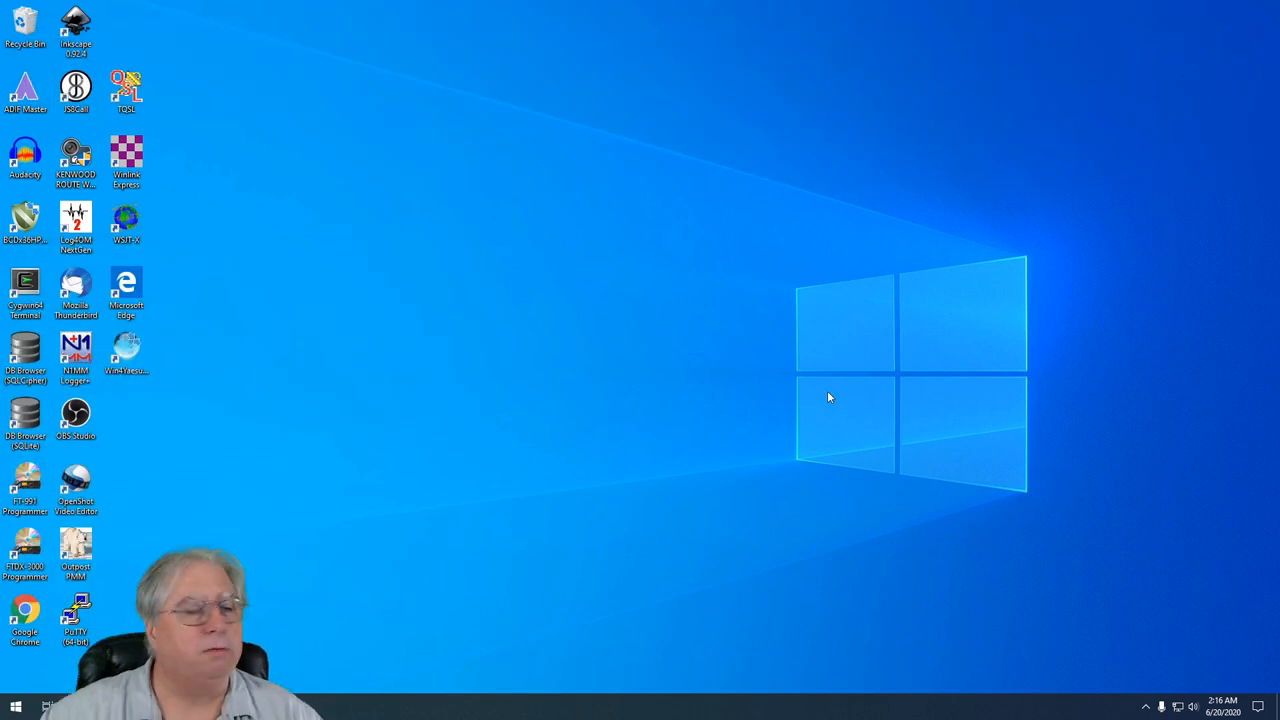
mouse_move(630, 505)
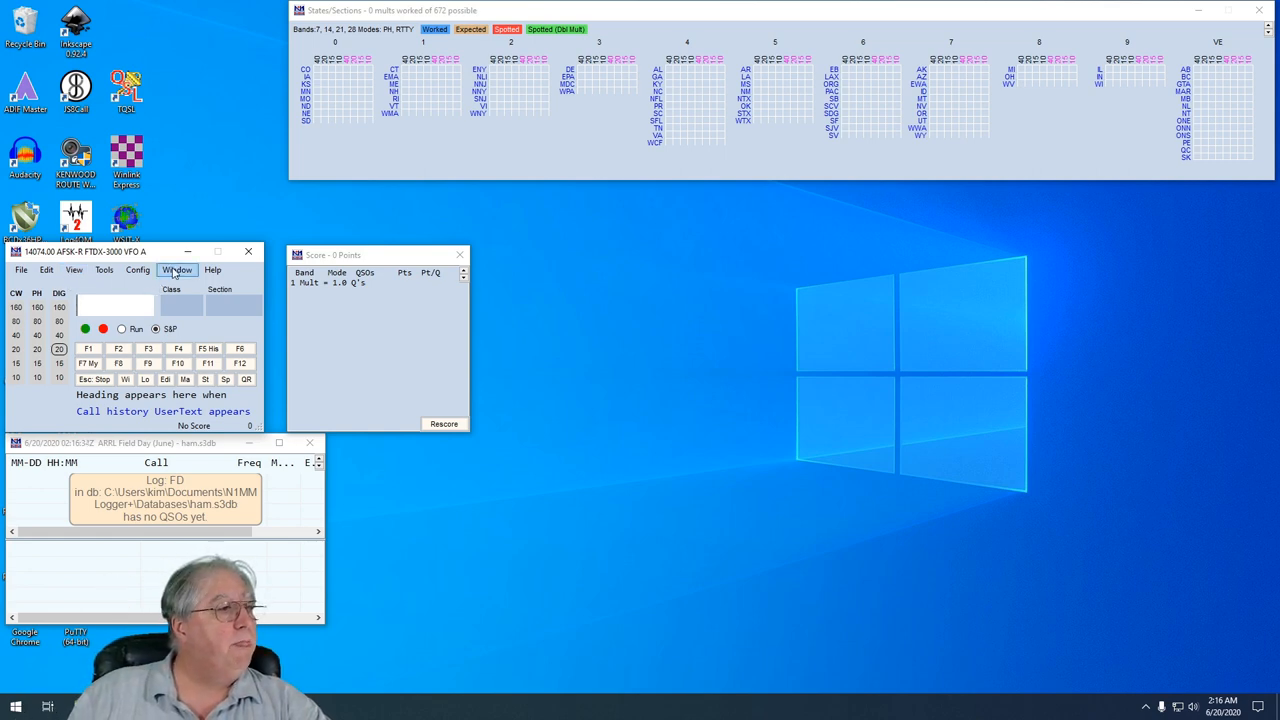
Open the restarted logger's Window menu to launch WSJT-X/JTDX
click(177, 270)
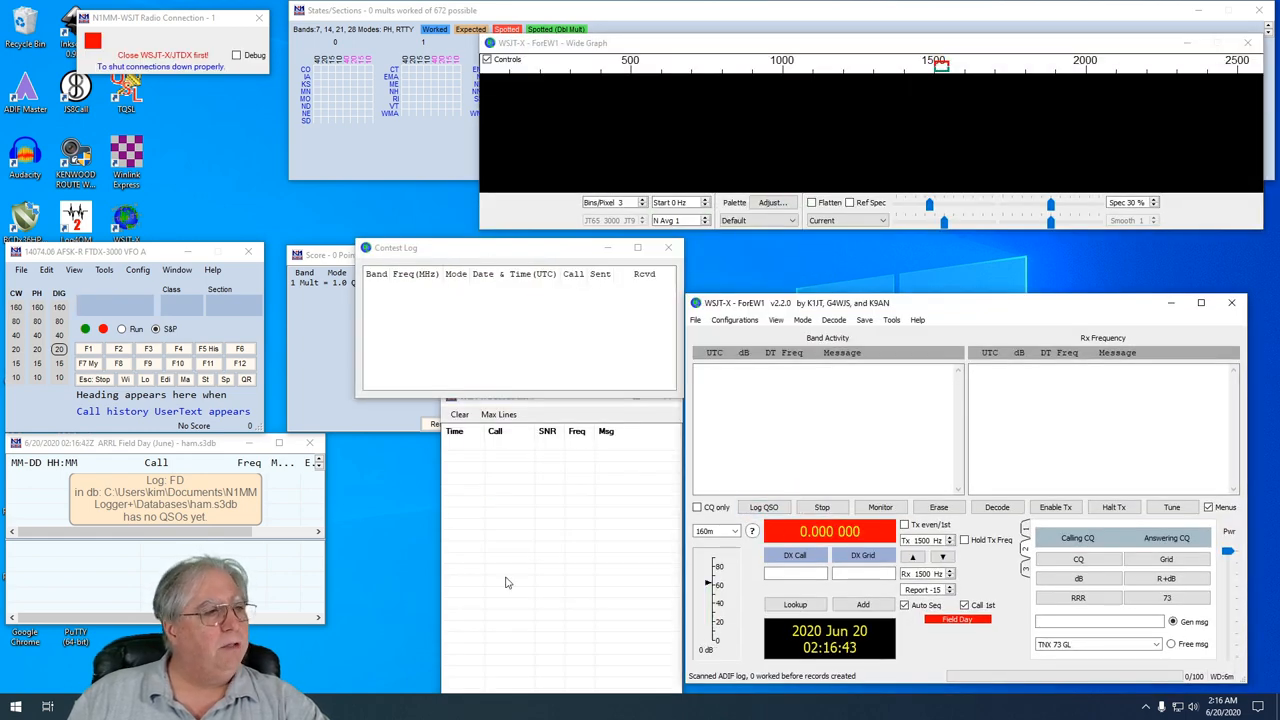
Pick decoded caller K1RV from the populated decode list
click(880, 507)
text(K1RV)
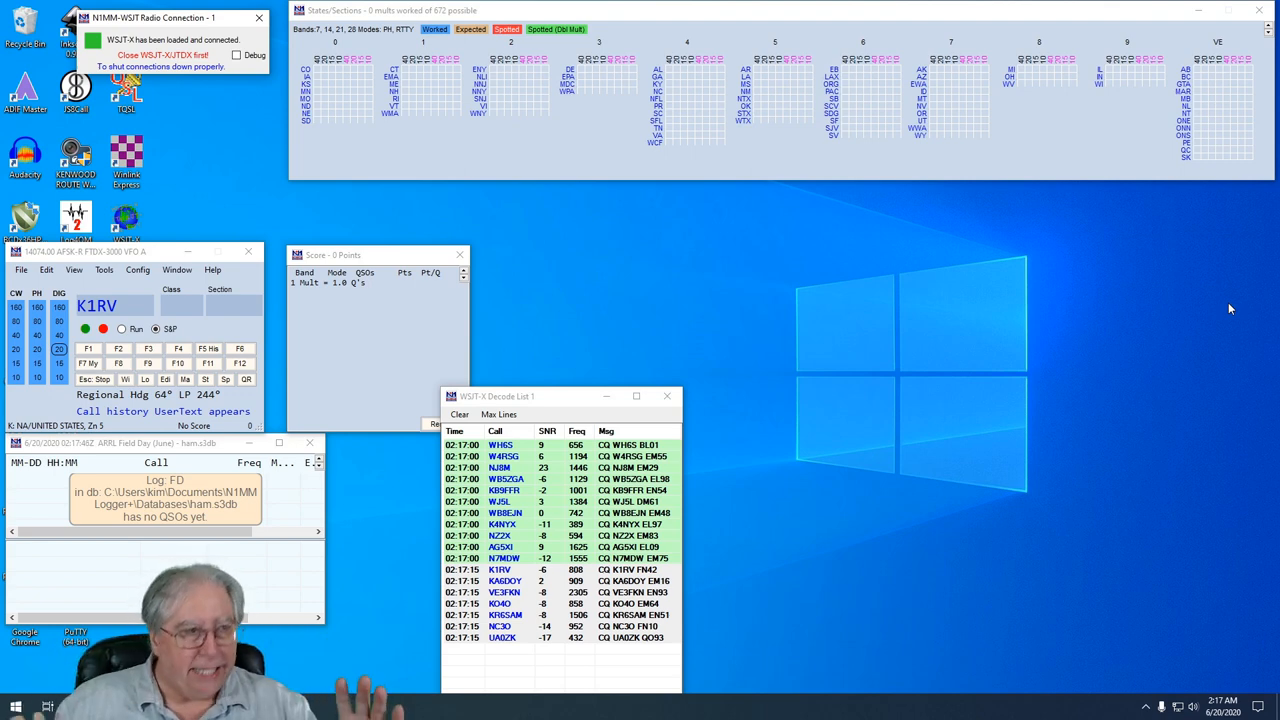
mouse_move(860, 272)
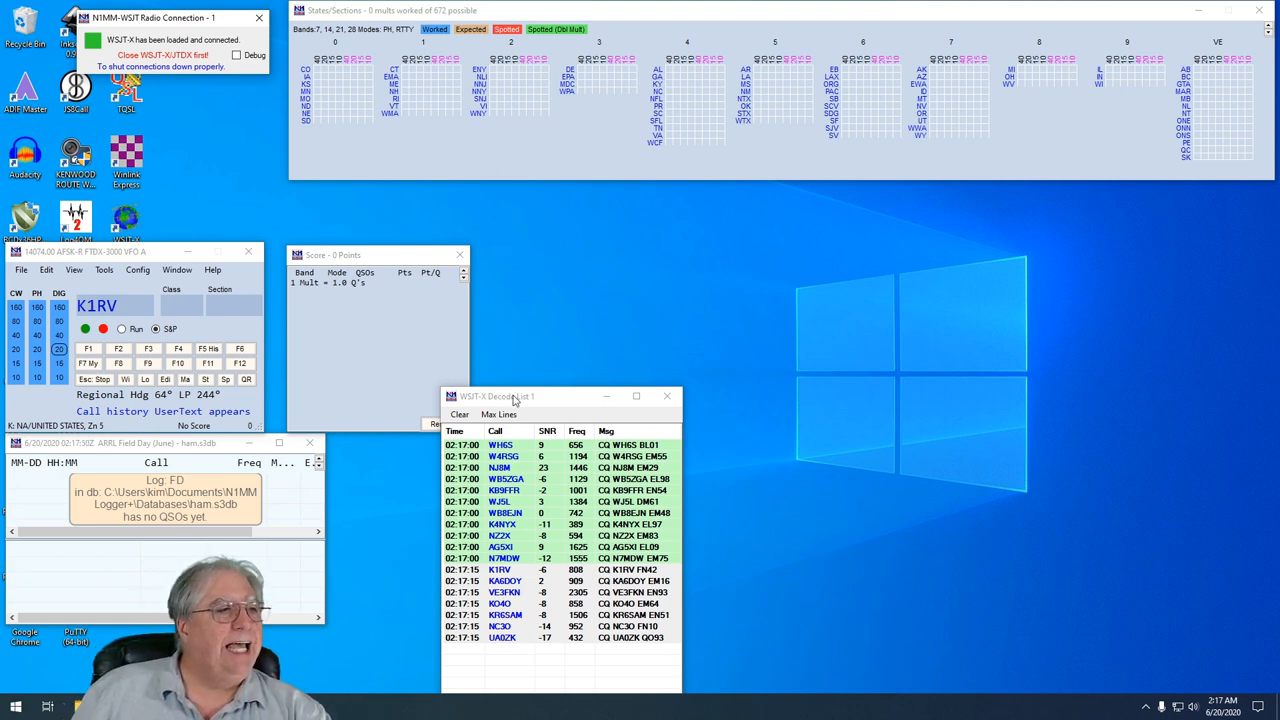
mouse_move(584, 321)
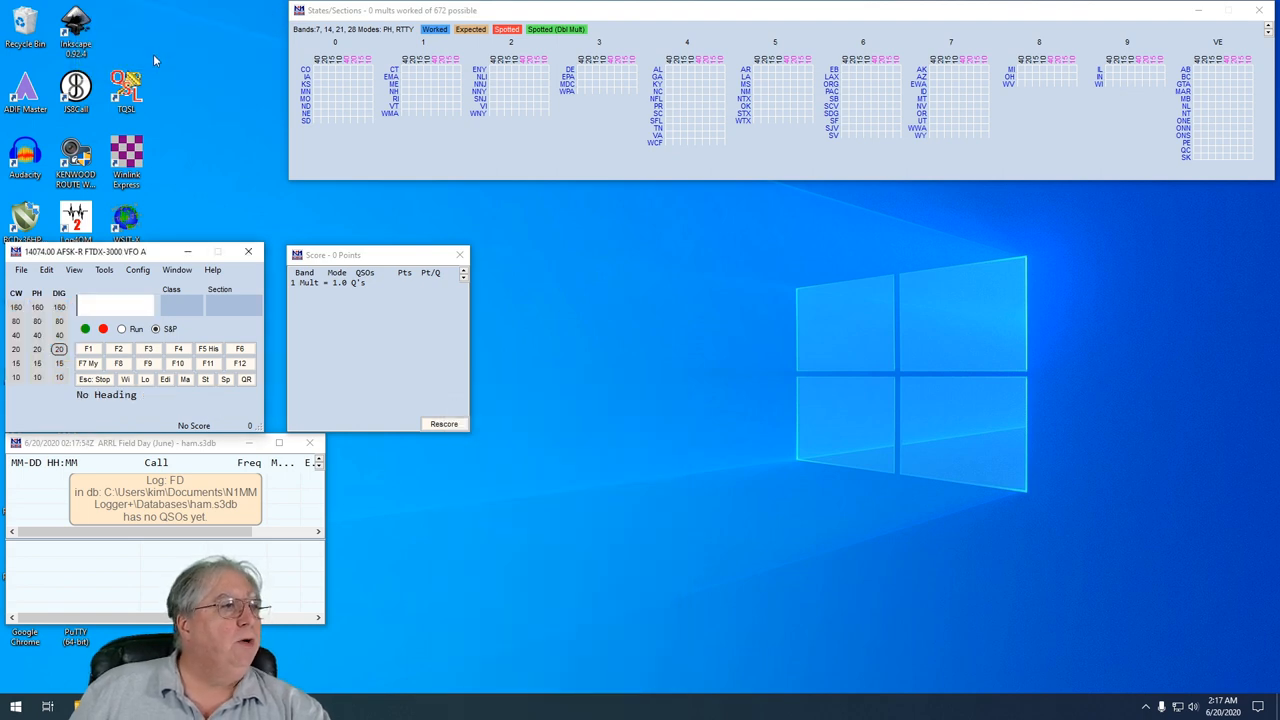
mouse_move(365, 42)
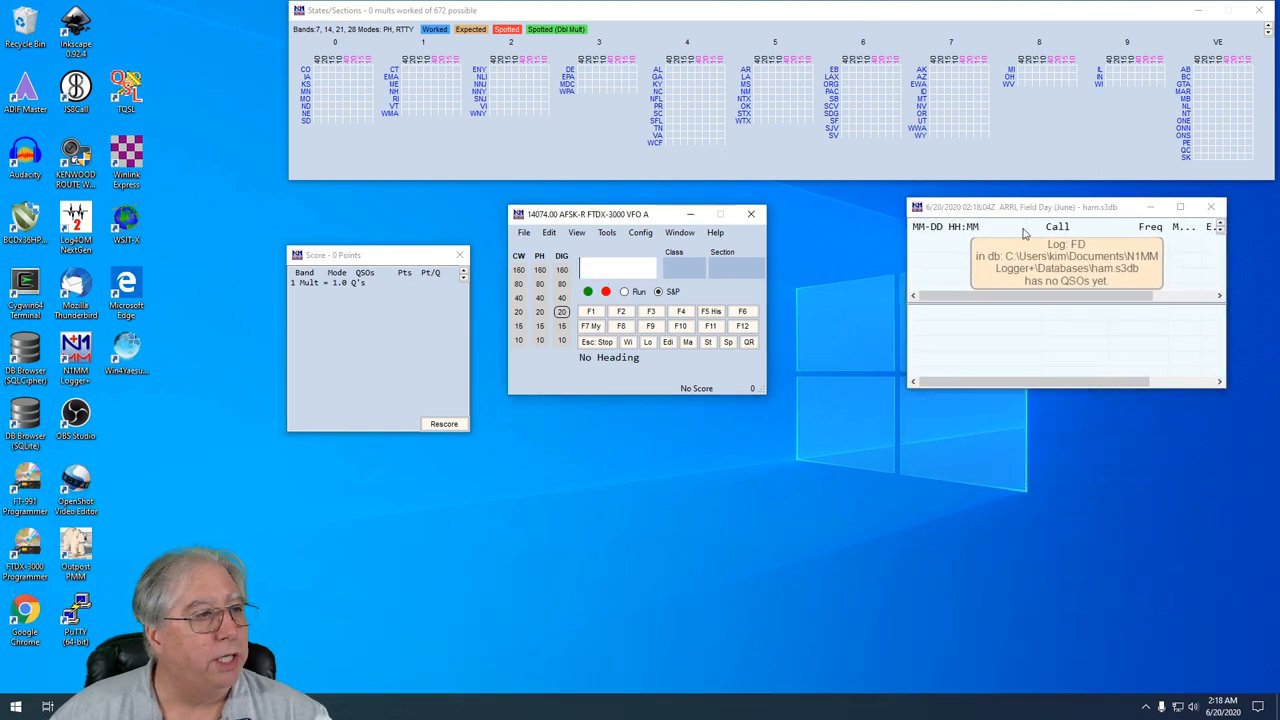
Select the N1MM entry window's callsign field, ready for a callsign
click(617, 268)
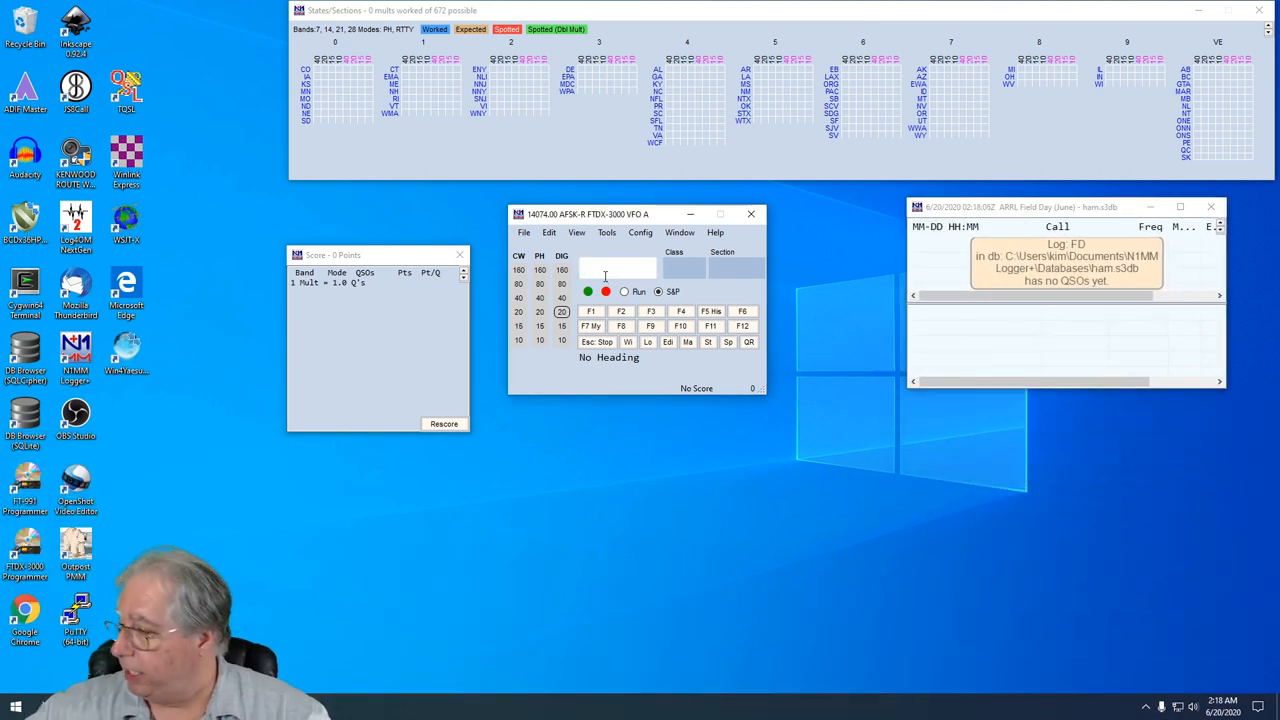